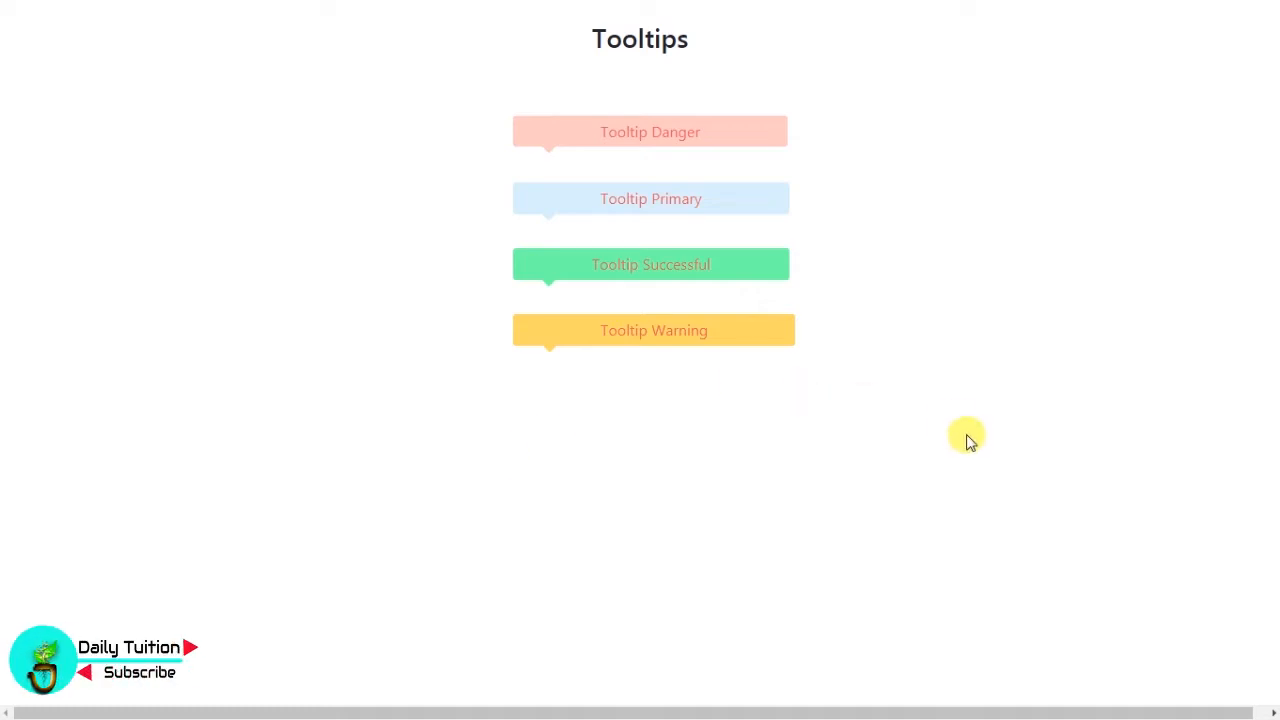
- Focus the empty email field to see Email Required, then enter invalid text 'jon' and 'demotext'
key(f11)
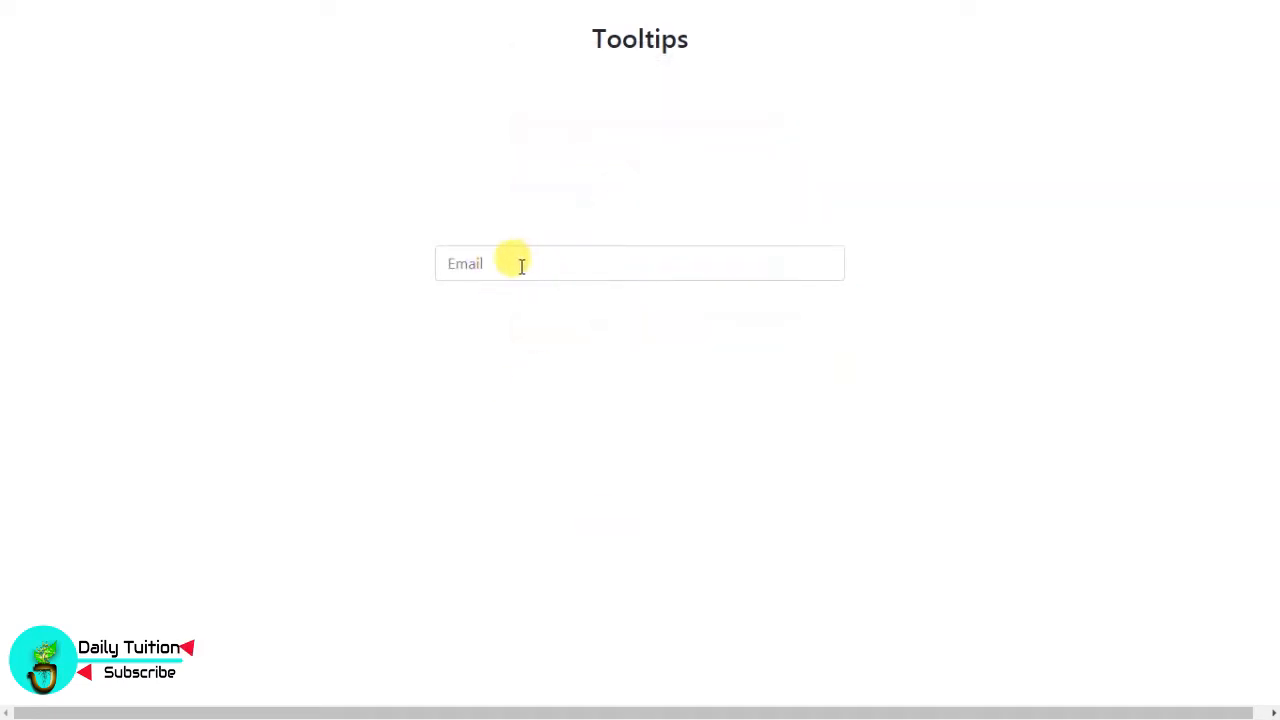
click(520, 264)
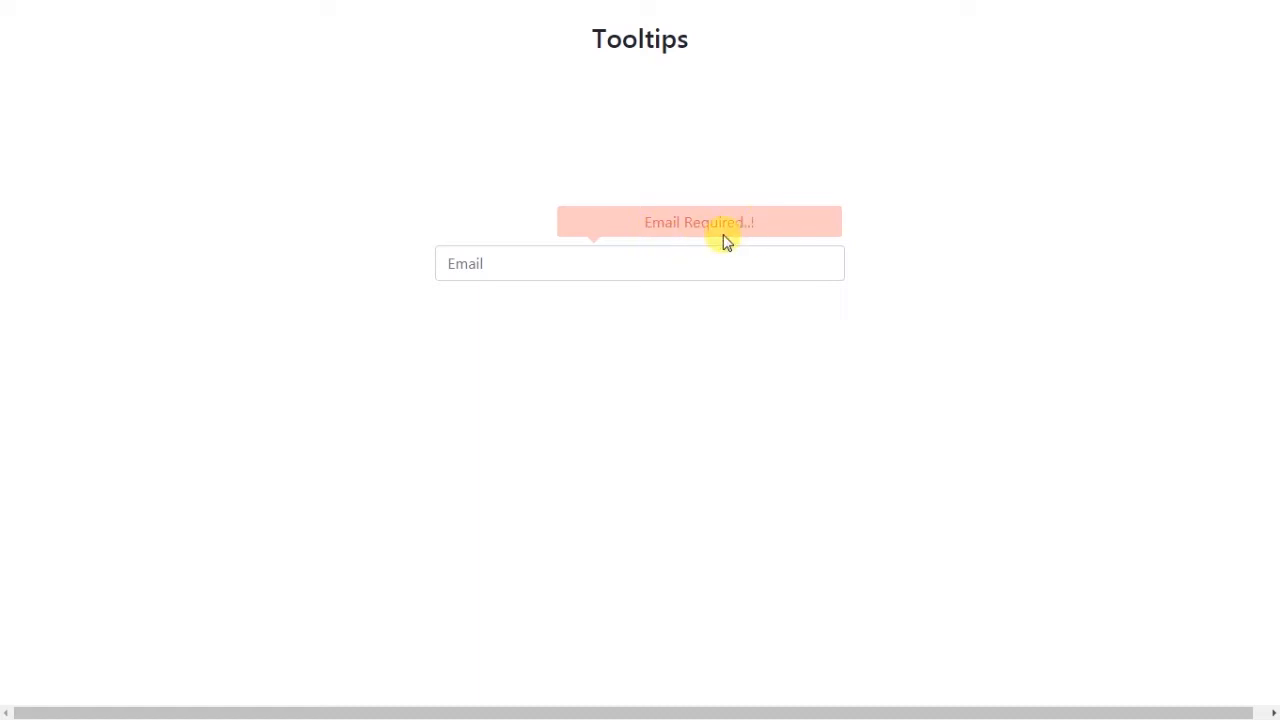
click(640, 264)
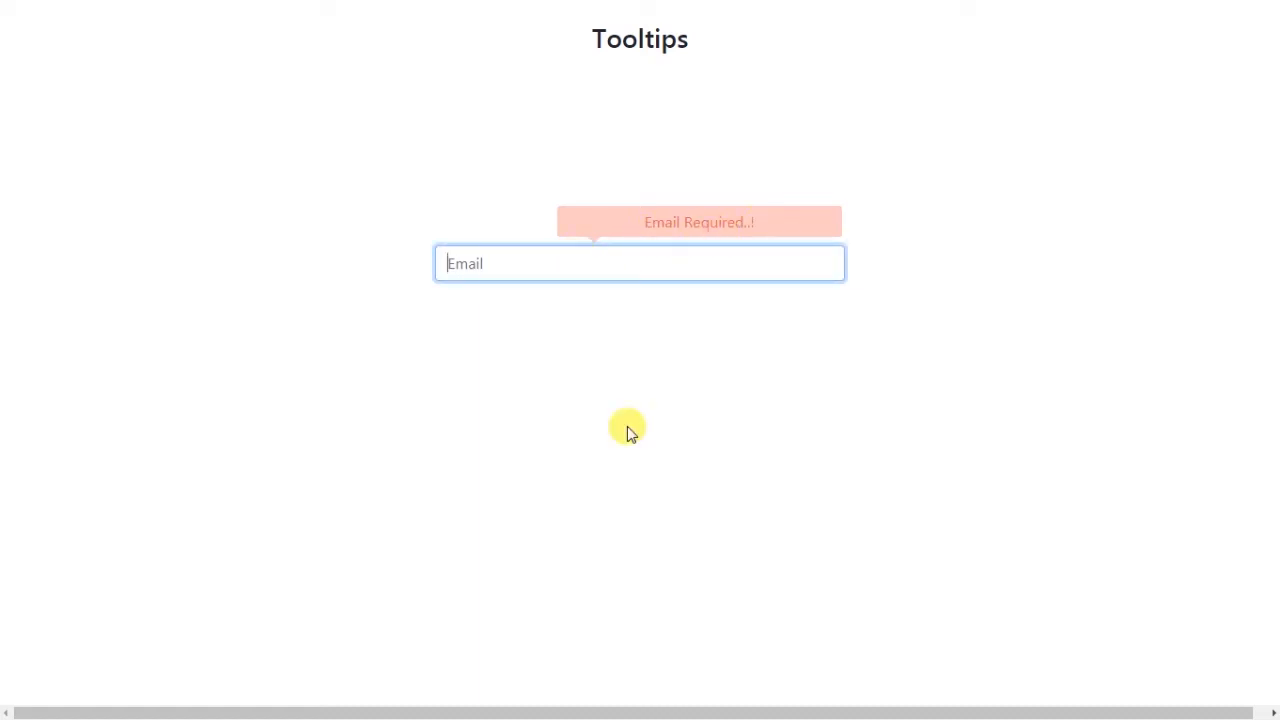
text(jon)
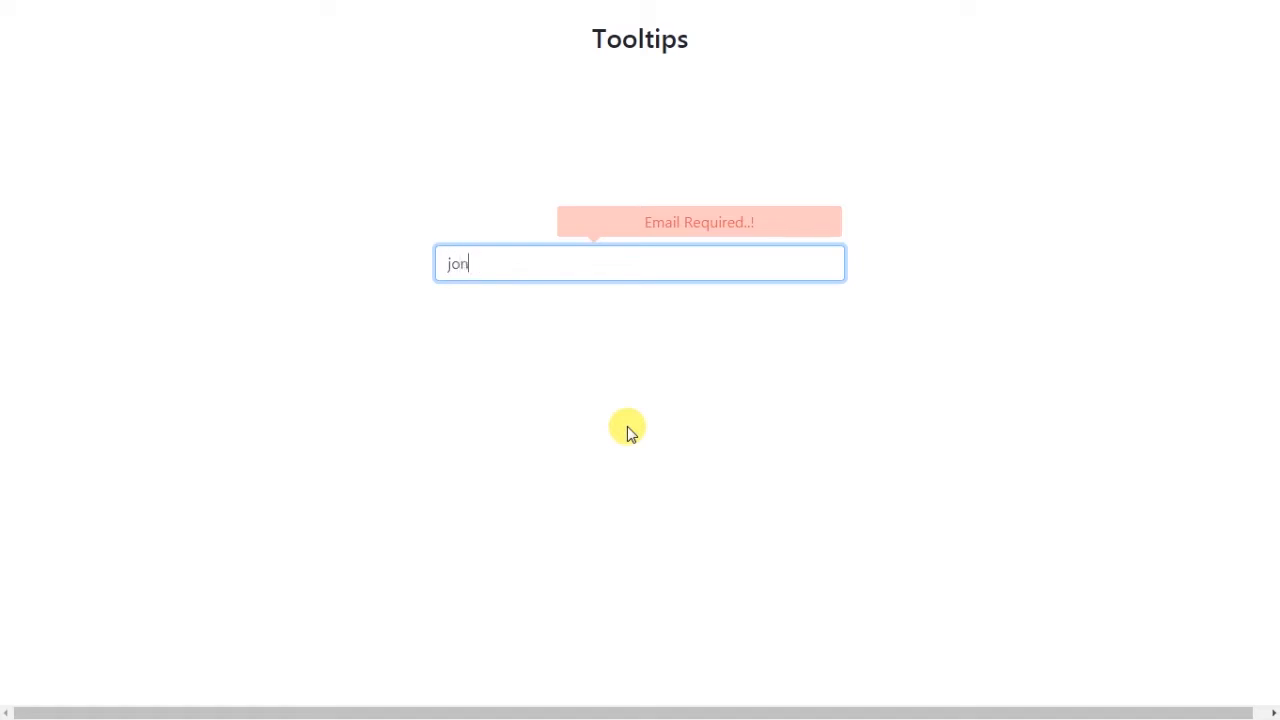
text(demotext)
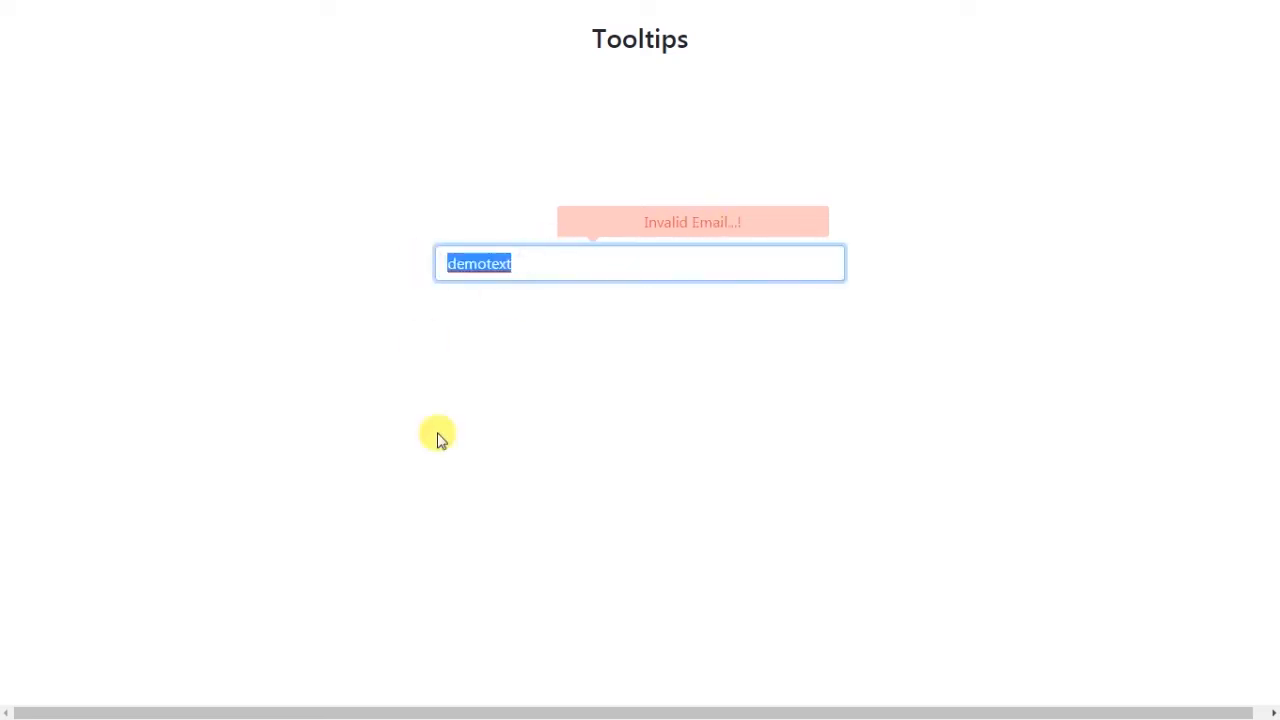
text(example@gmail.com)
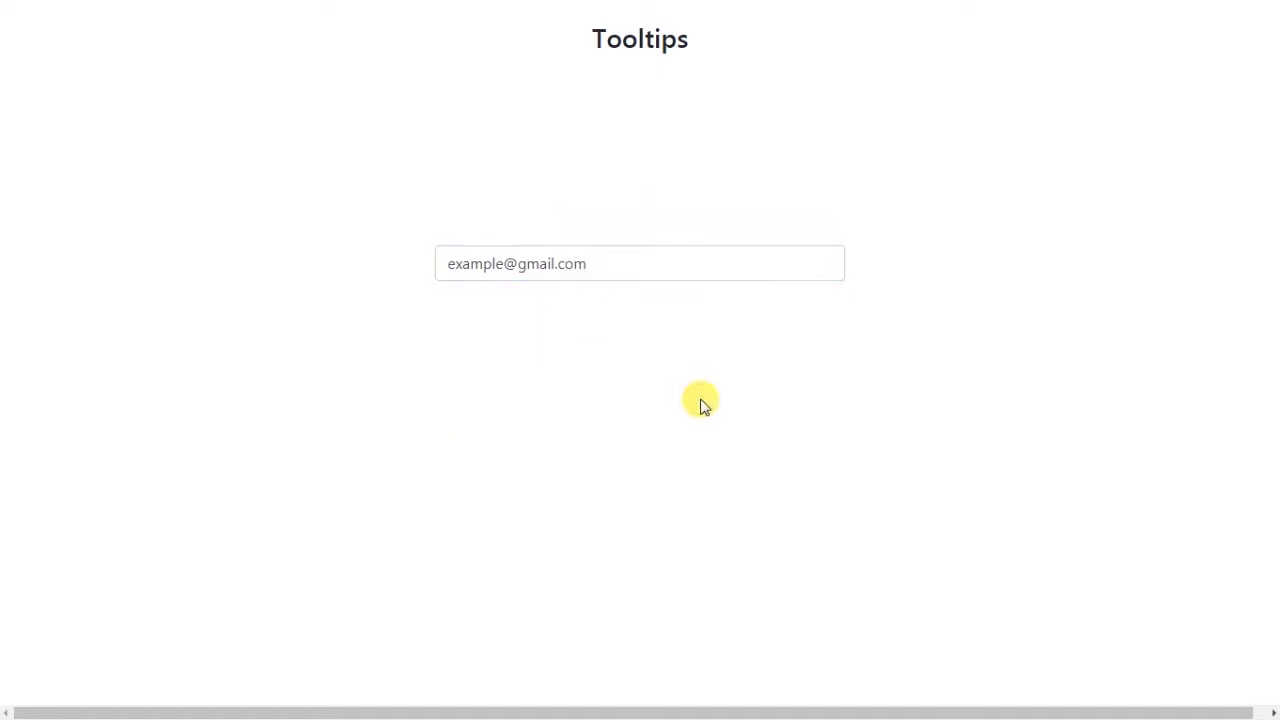
click(570, 264)
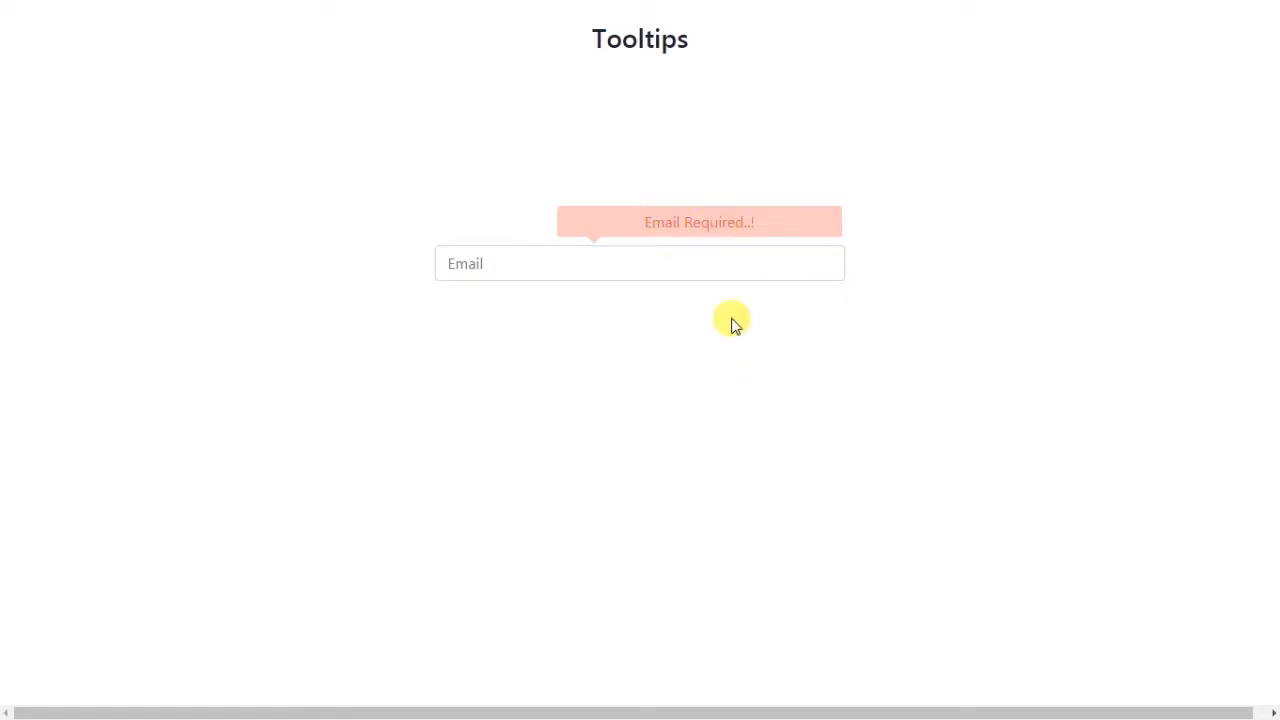
mouse_move(788, 394)
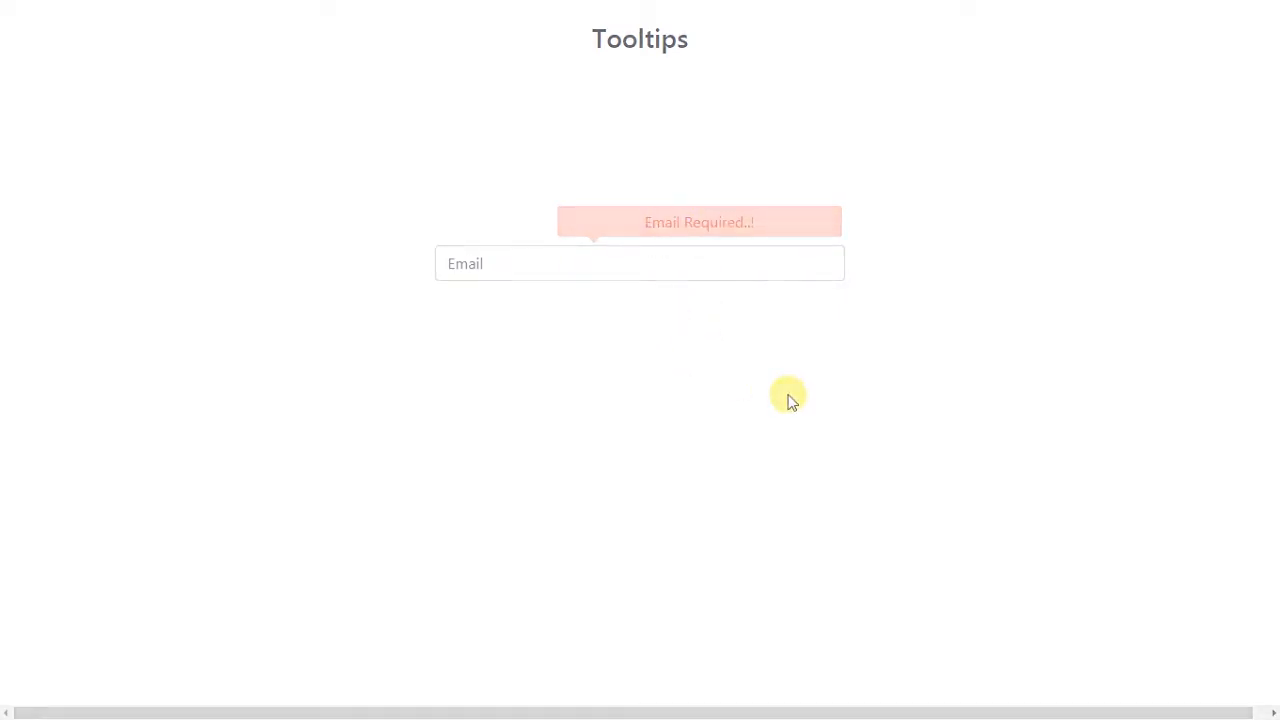
click(372, 702)
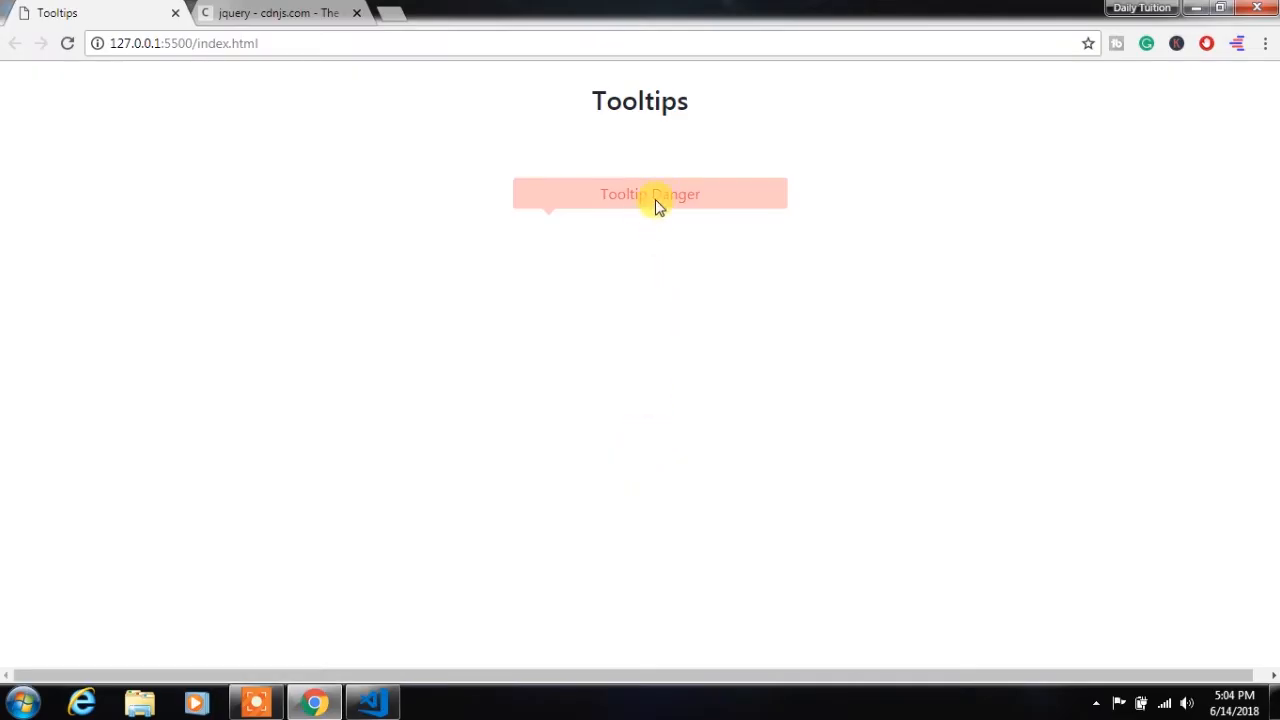
- Add class validate to the inner div and give the row an inline margin-top of 15%
click(372, 702)
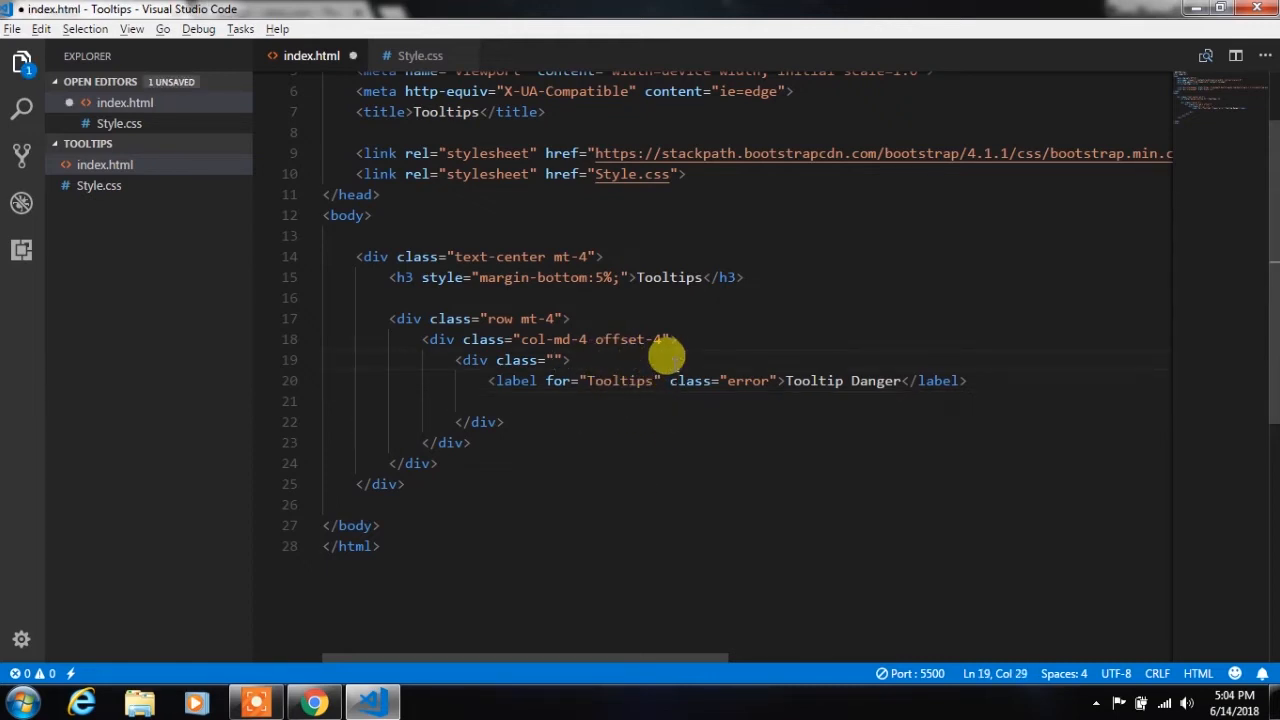
text(validate)
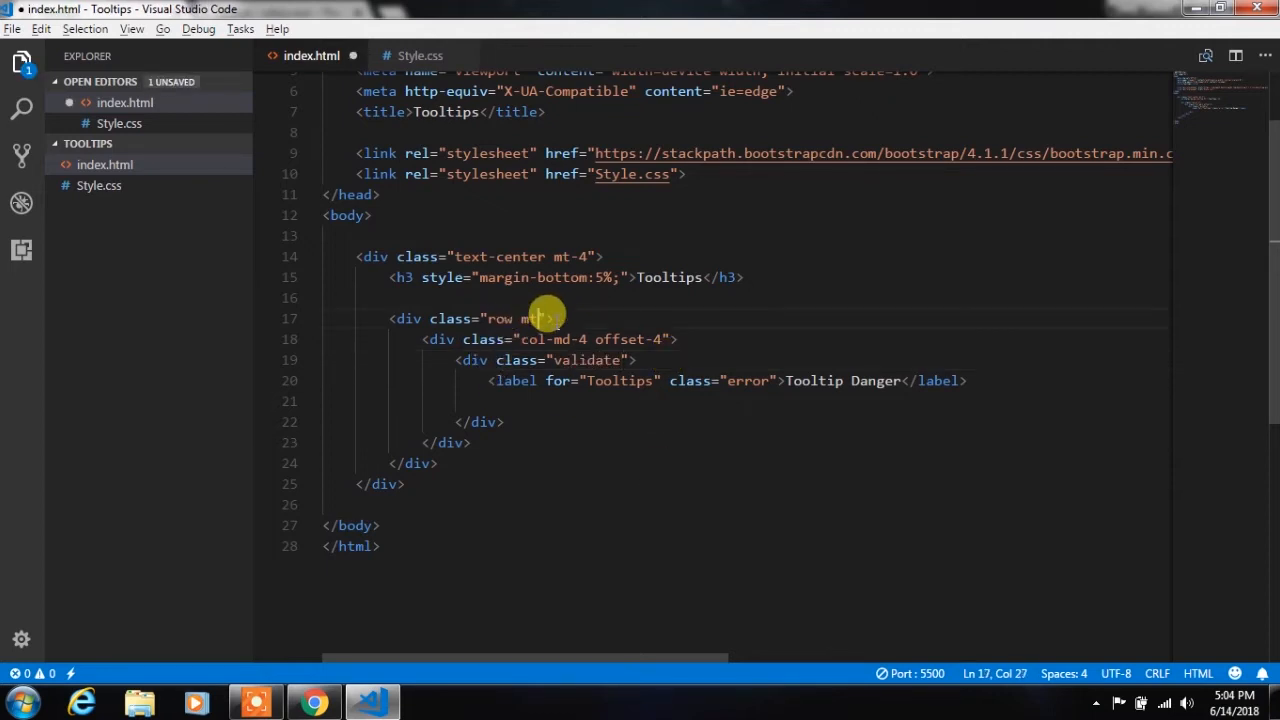
text(style=")
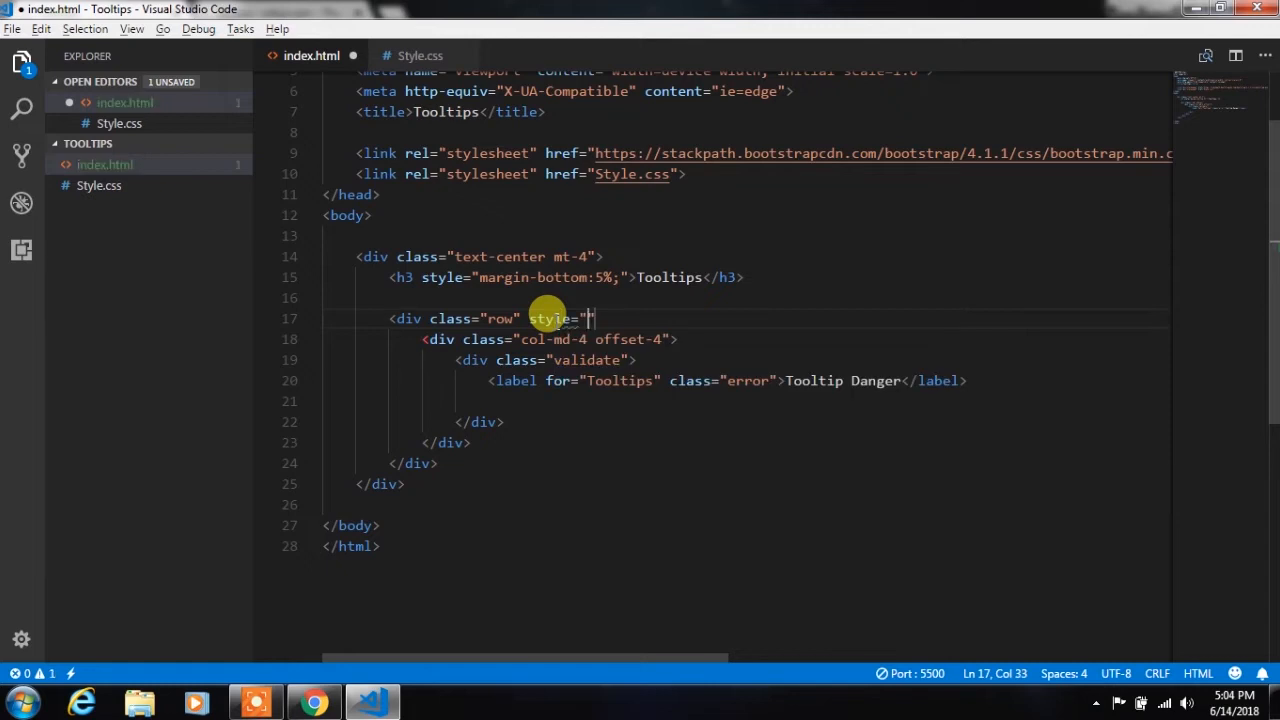
text(margin)
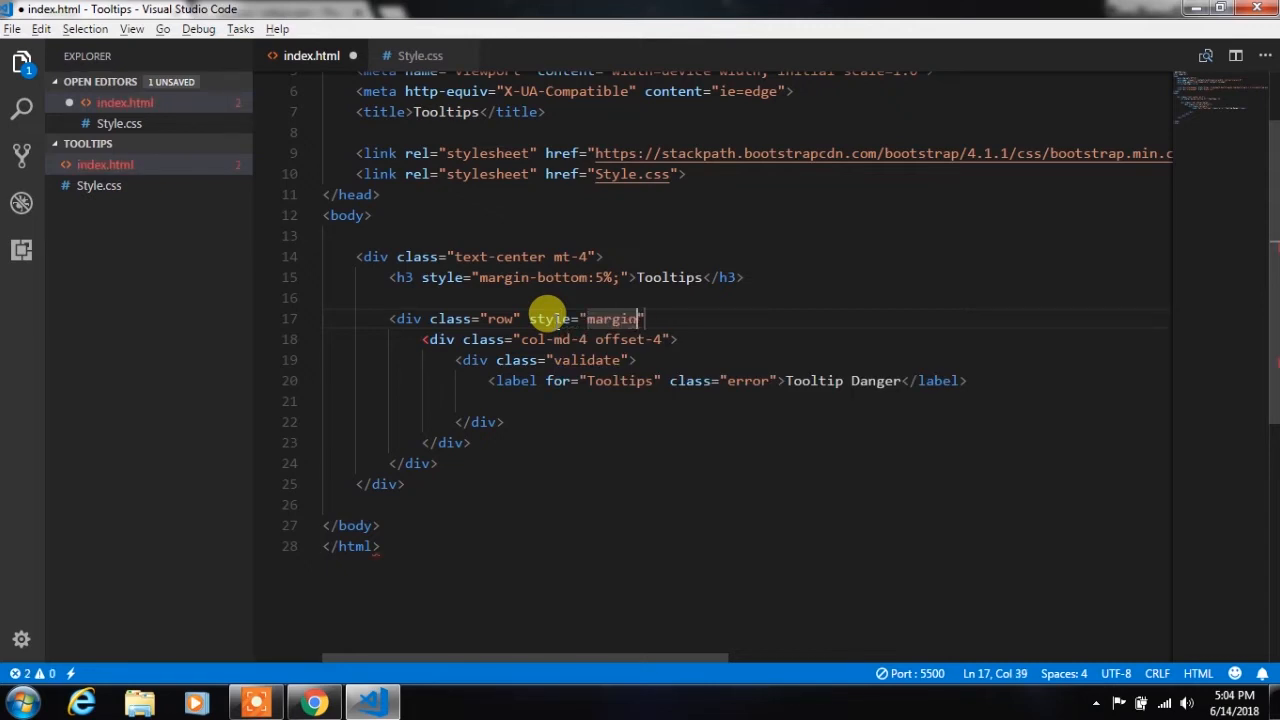
text(-top:)
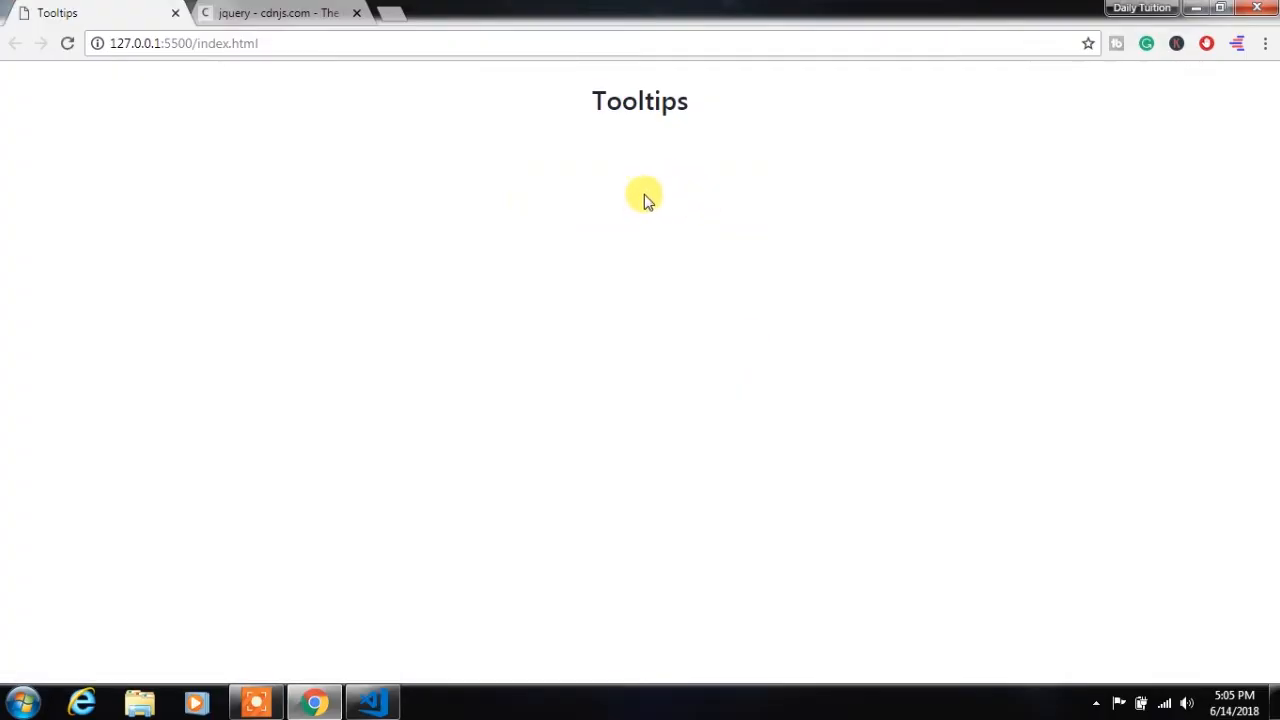
- Save and check the lowered Tooltip Danger label in Chrome
click(372, 702)
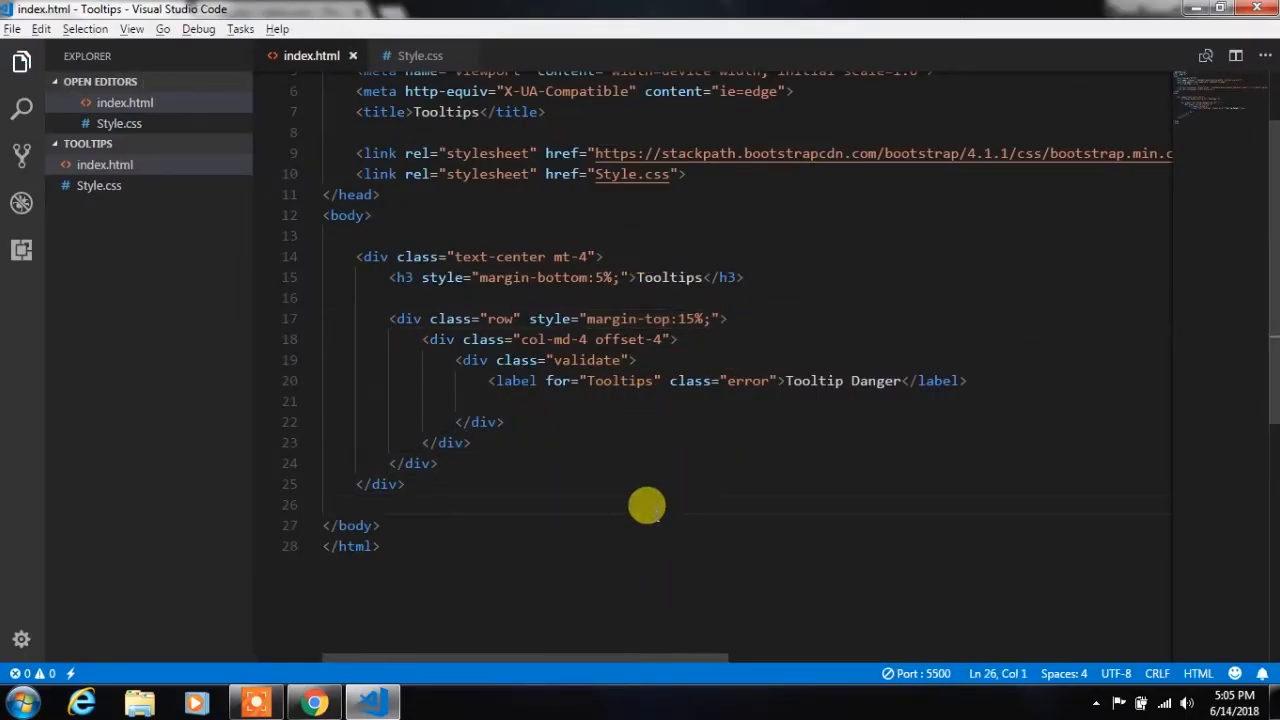
click(314, 702)
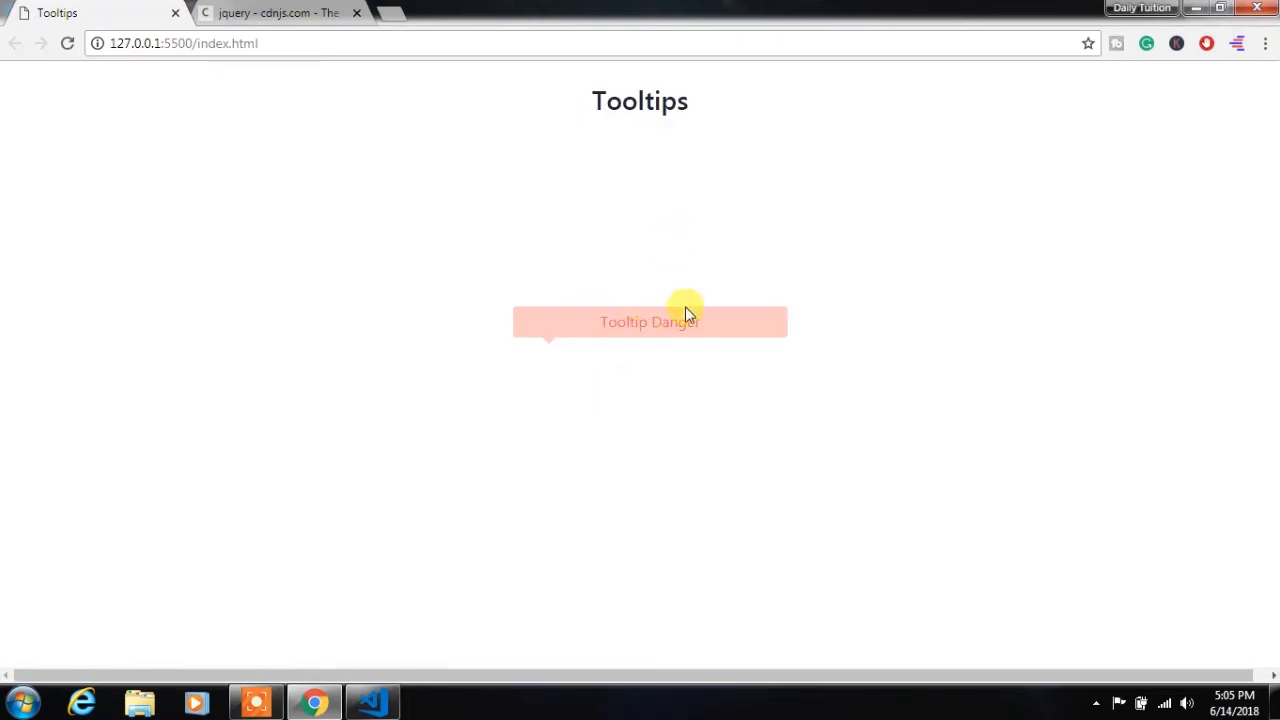
click(372, 702)
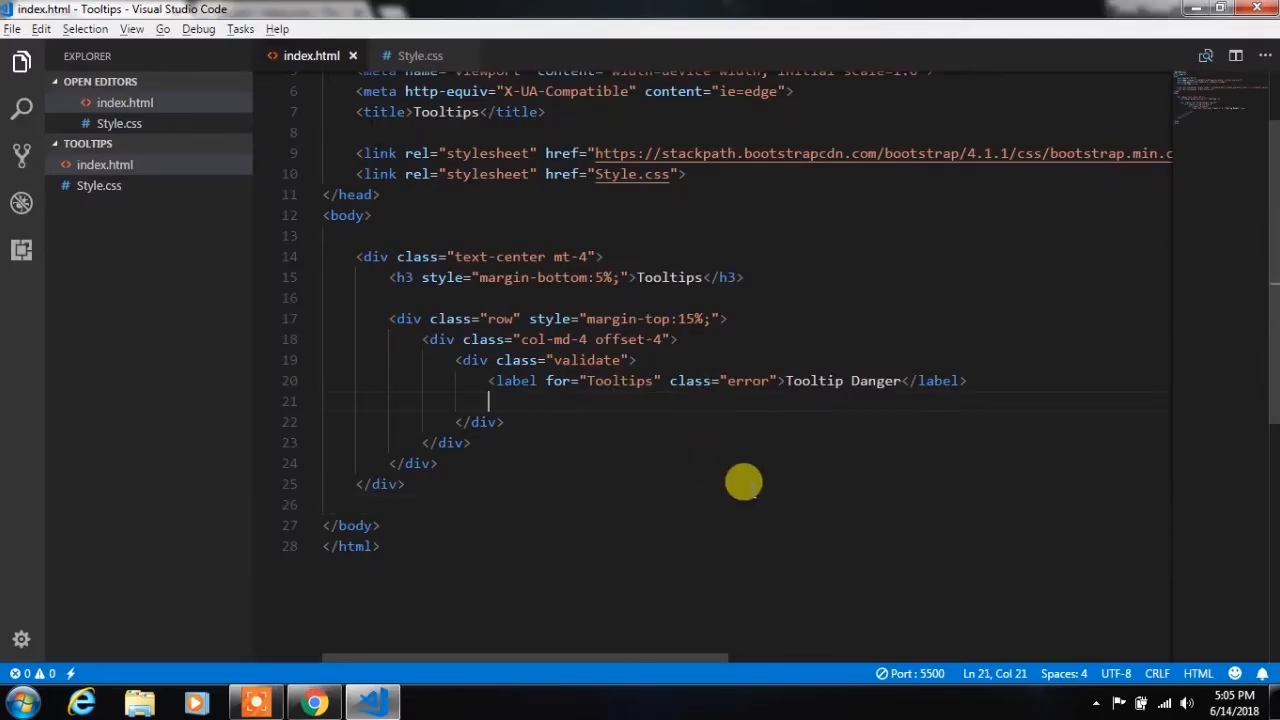
- Add a text input with id email, placeholder Email and class form-control below the label, and preview it
text(input)
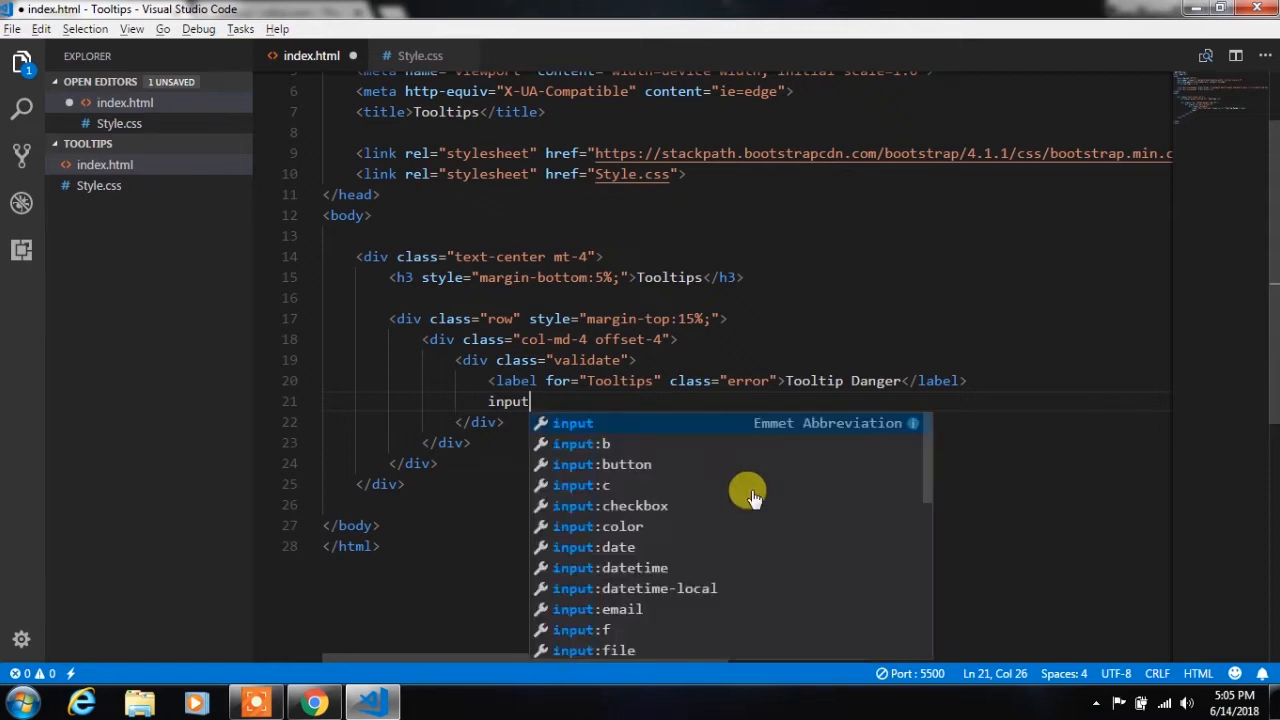
key(Tab)
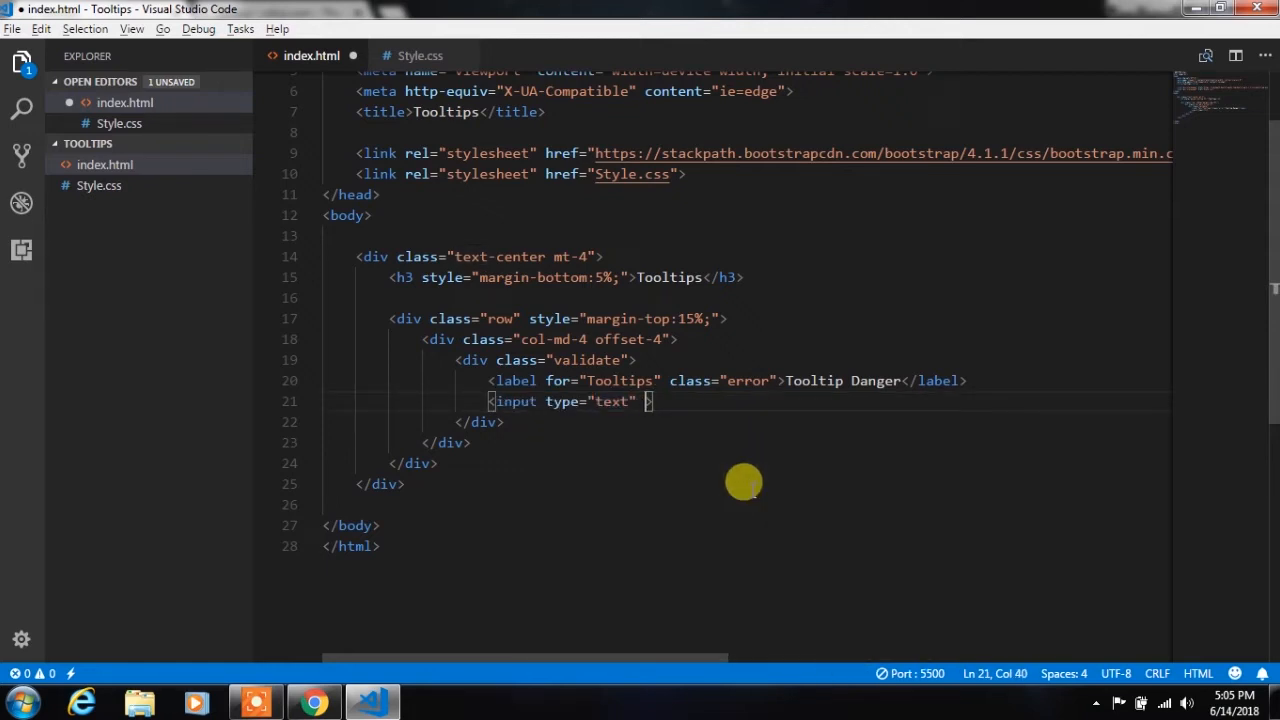
text(id="email)
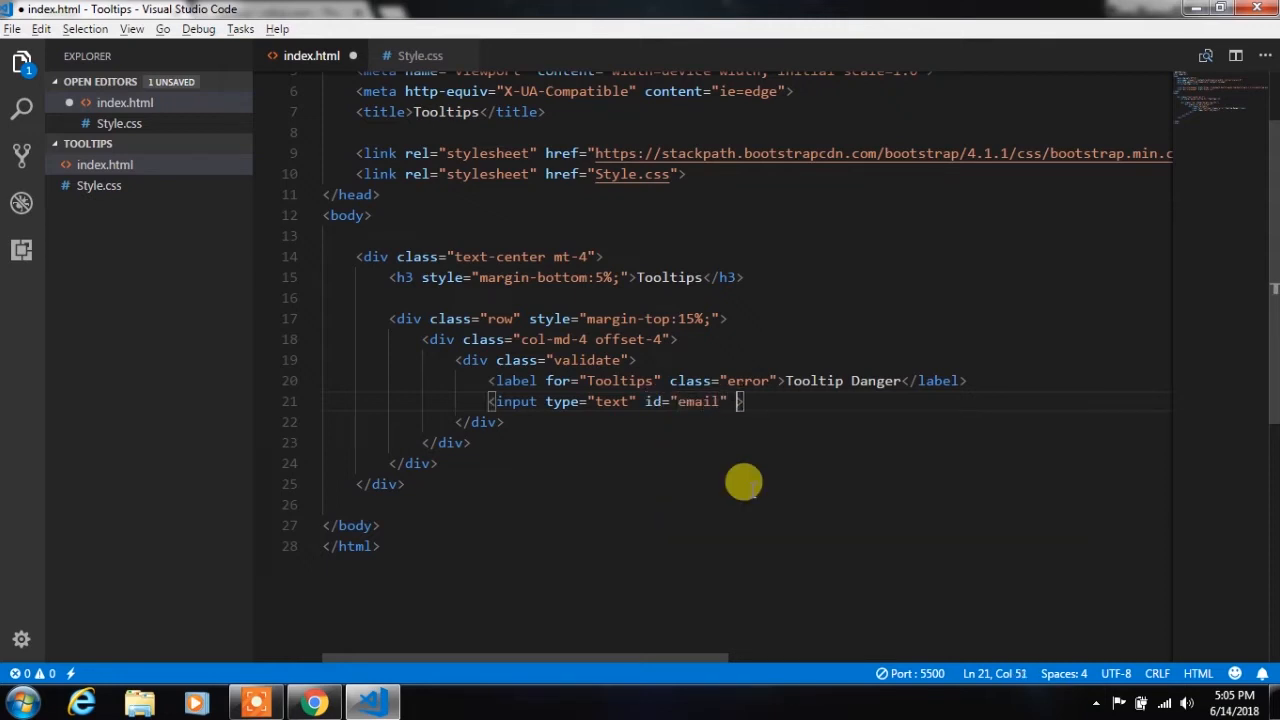
text(placeholder="Email")
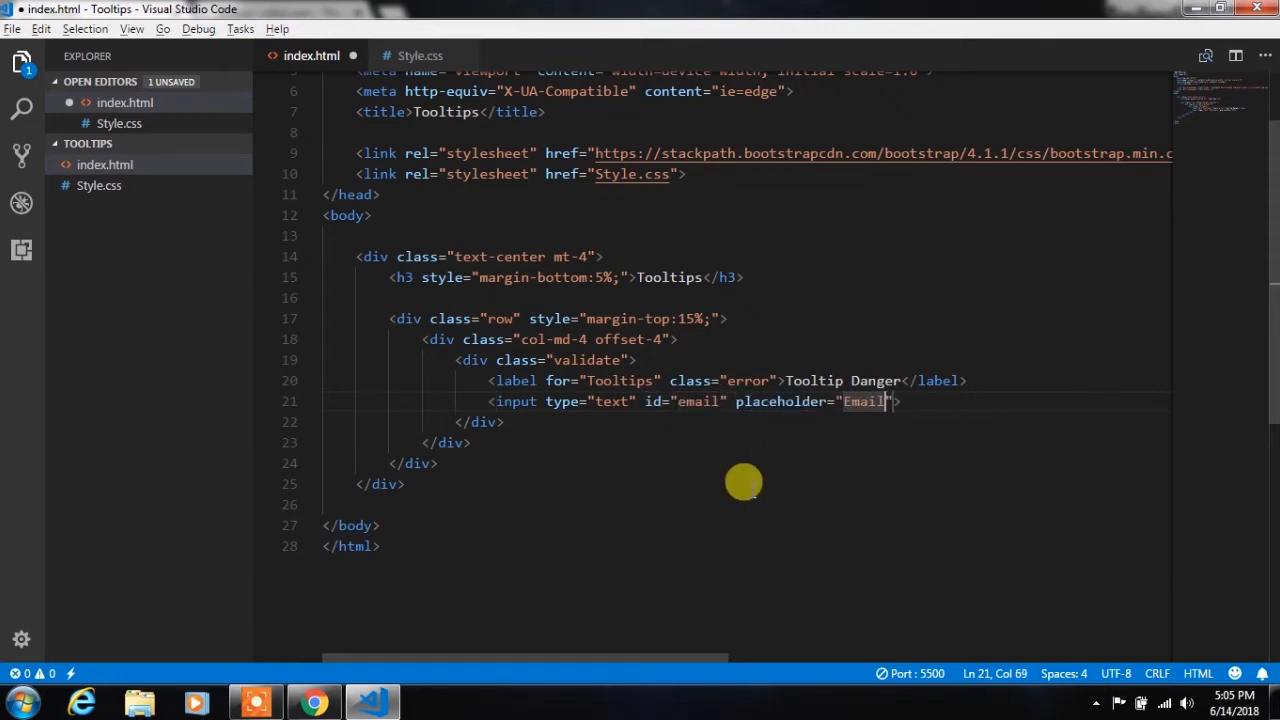
text(class="")
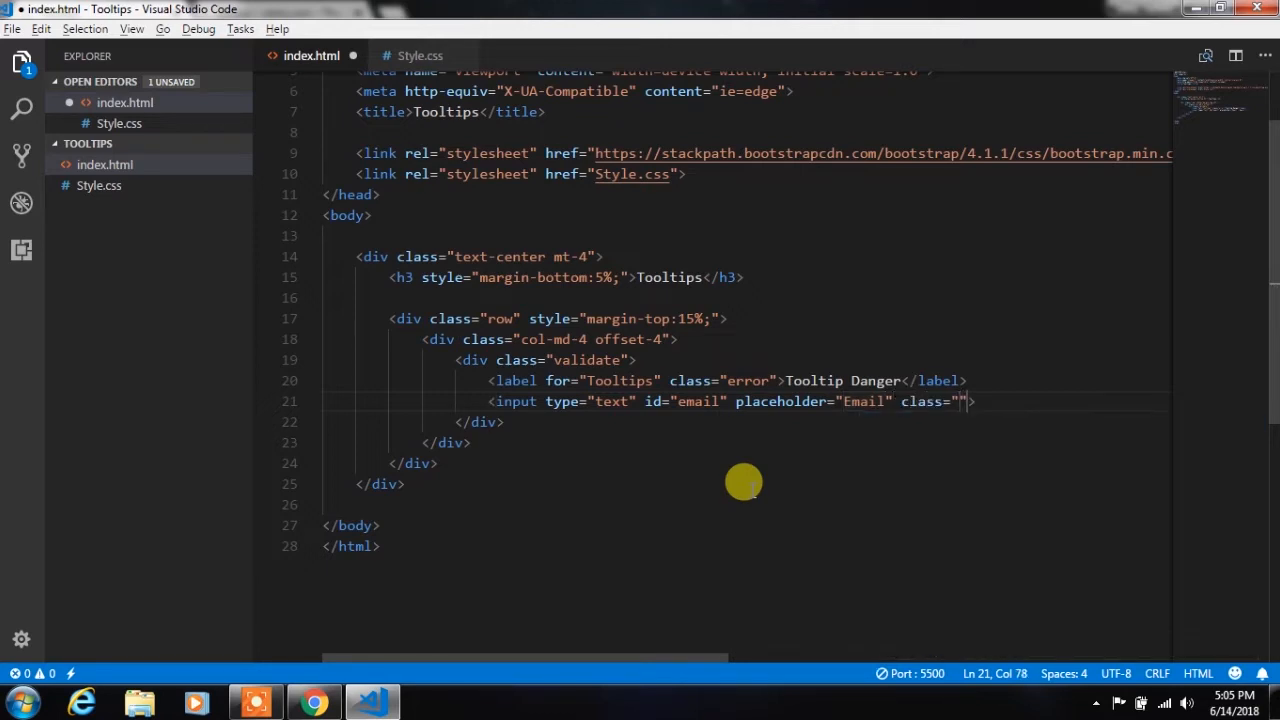
text(form-control)
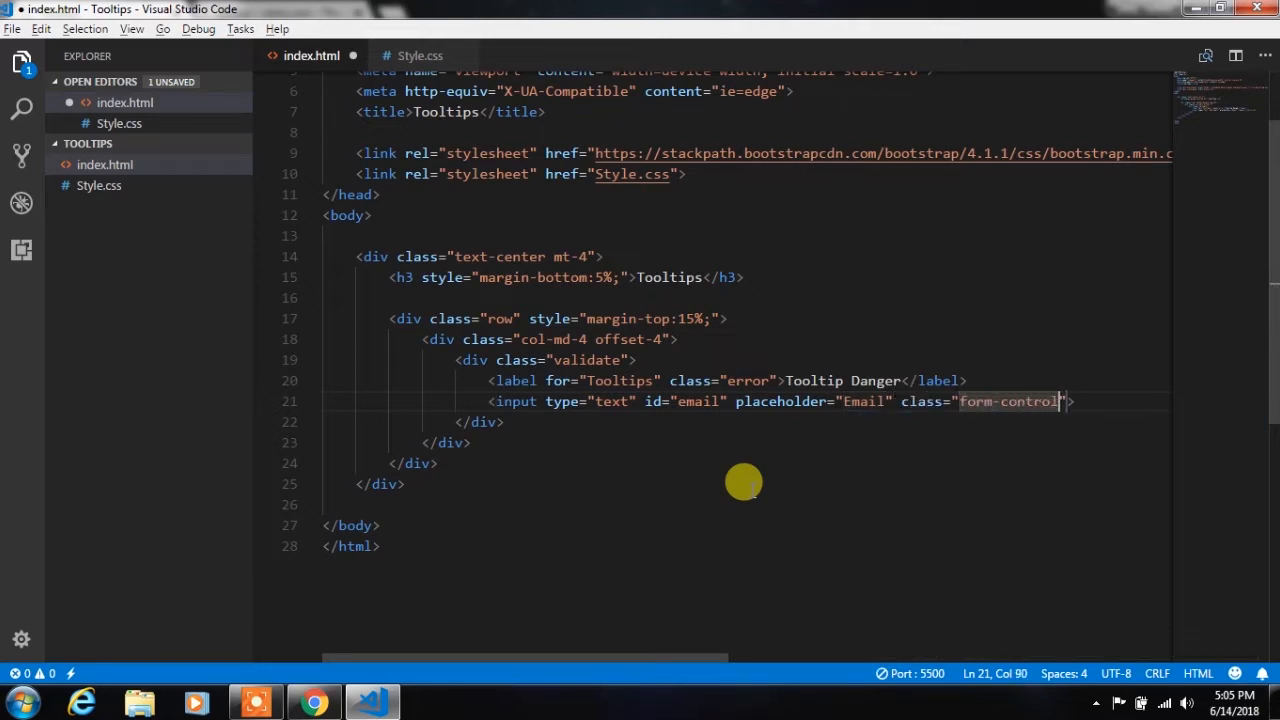
click(314, 704)
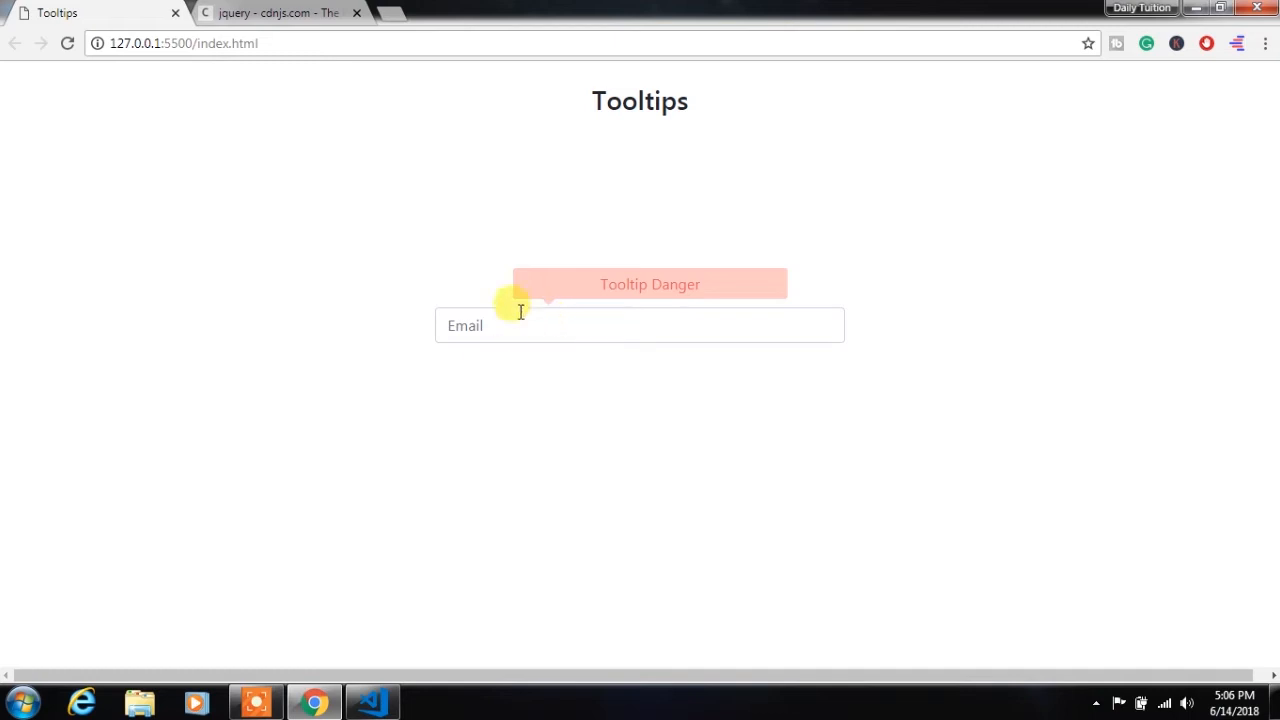
mouse_move(534, 294)
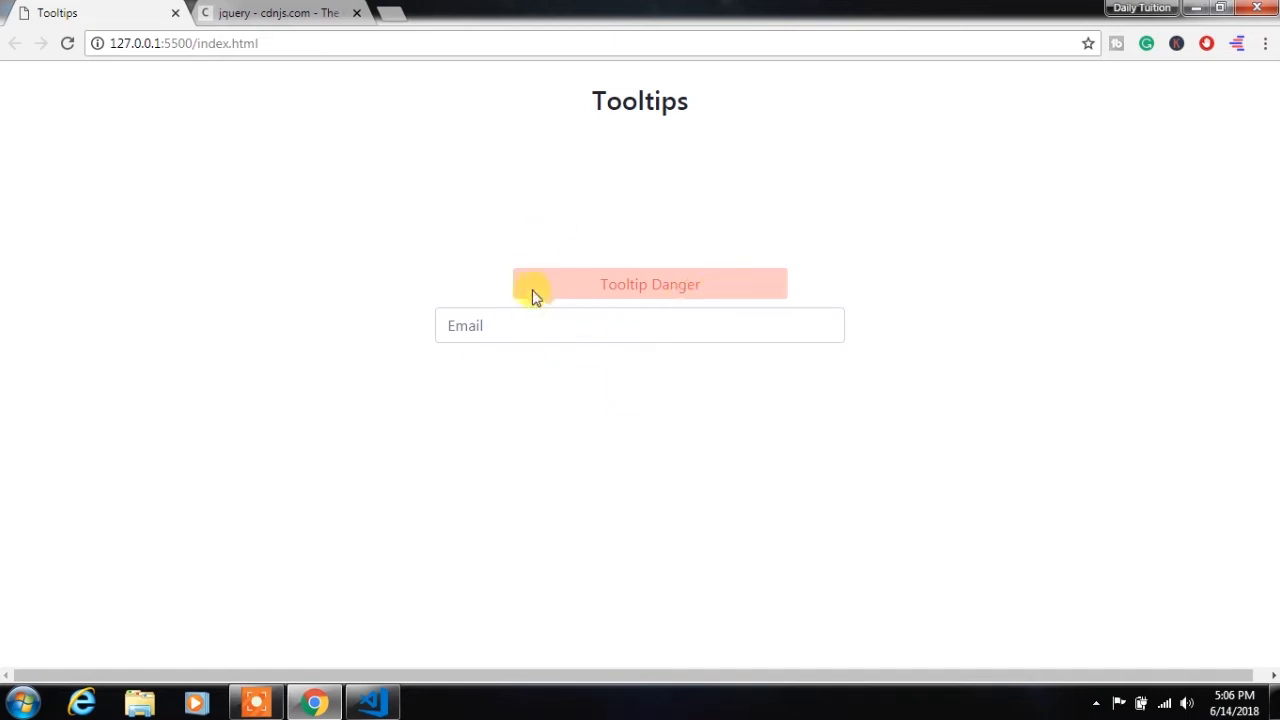
- Set the .error label's left to 31% in Style.css and remove the Tooltip Danger text, previewing in Chrome
click(372, 700)
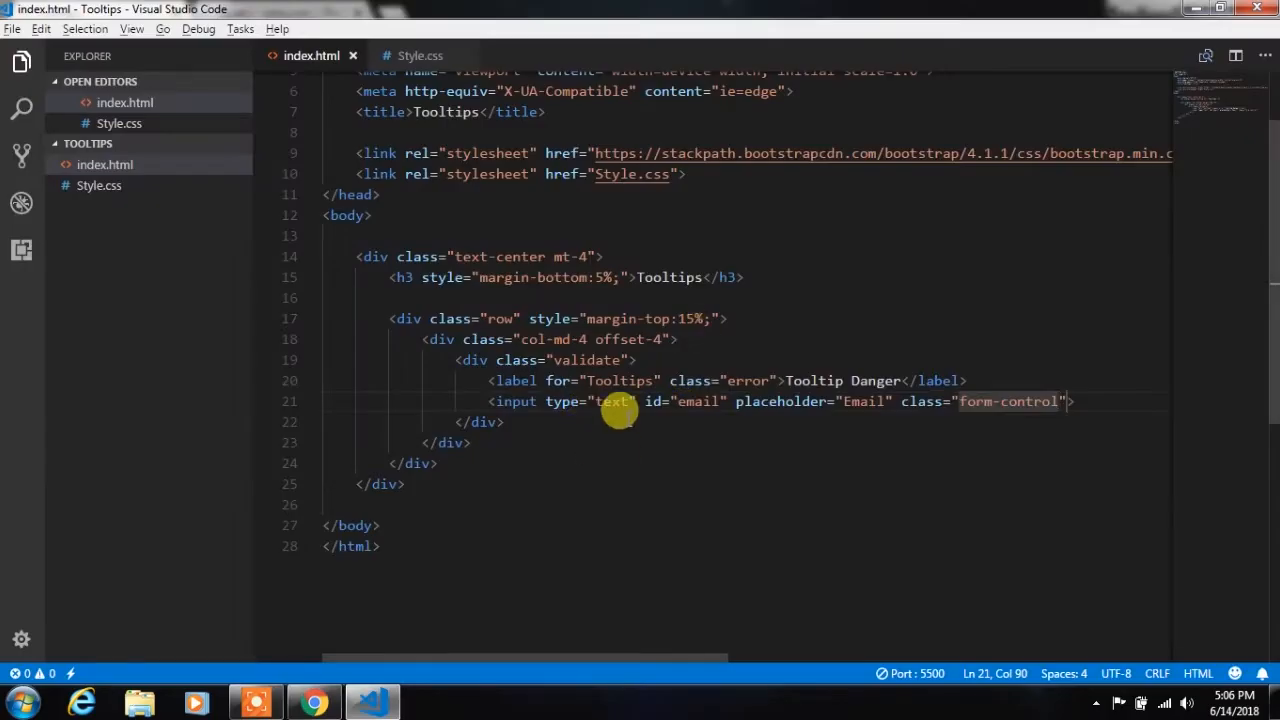
click(420, 56)
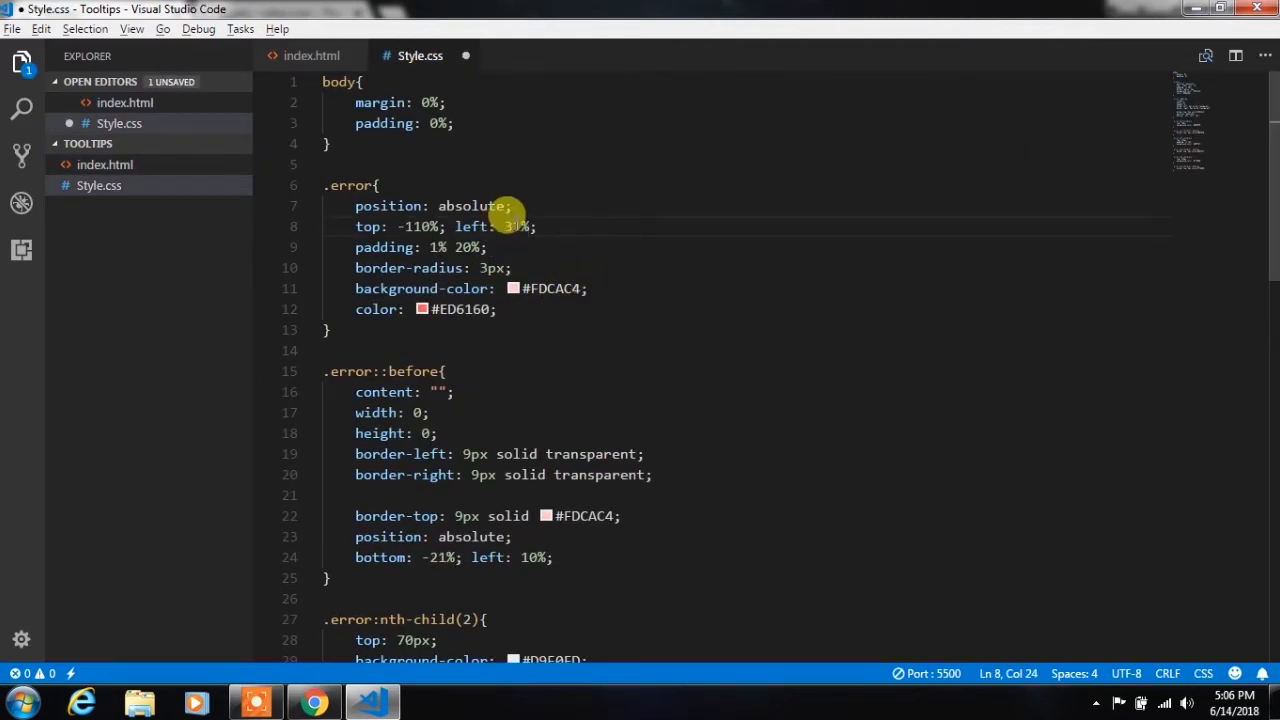
click(312, 704)
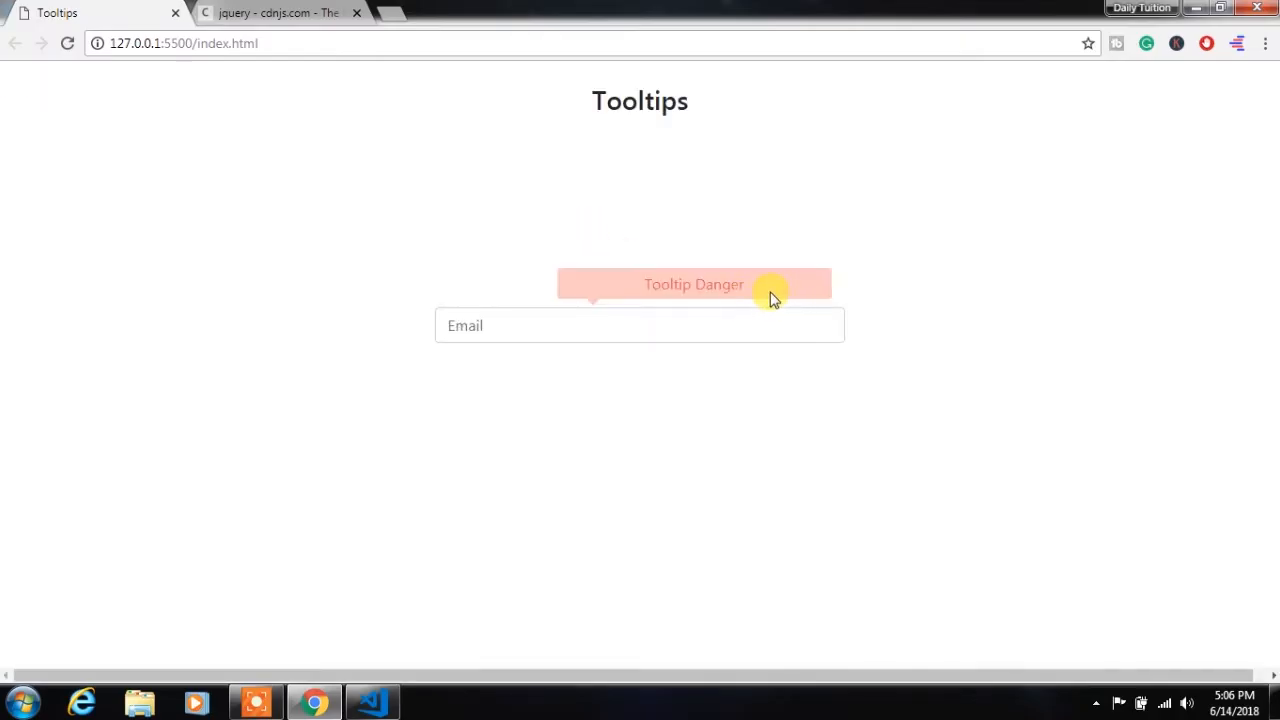
click(372, 700)
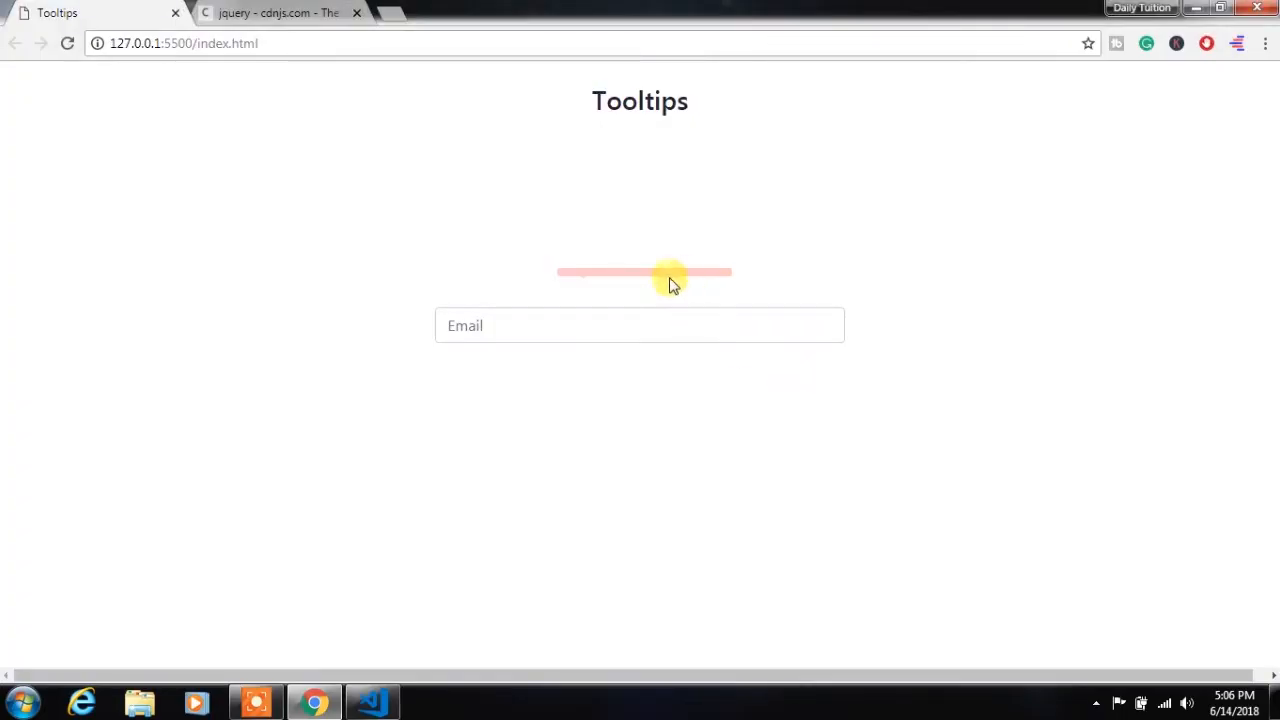
click(372, 702)
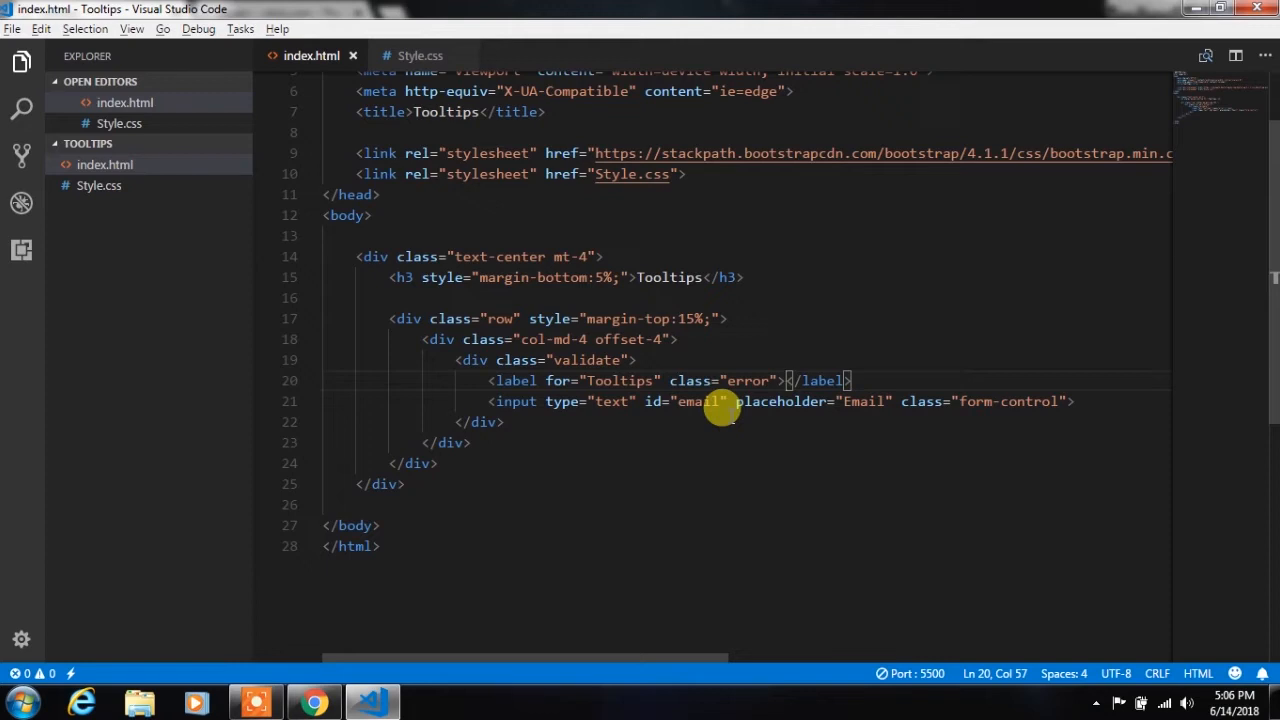
- Add display: none; to the .error rule in Style.css and confirm only the Email box shows
click(420, 56)
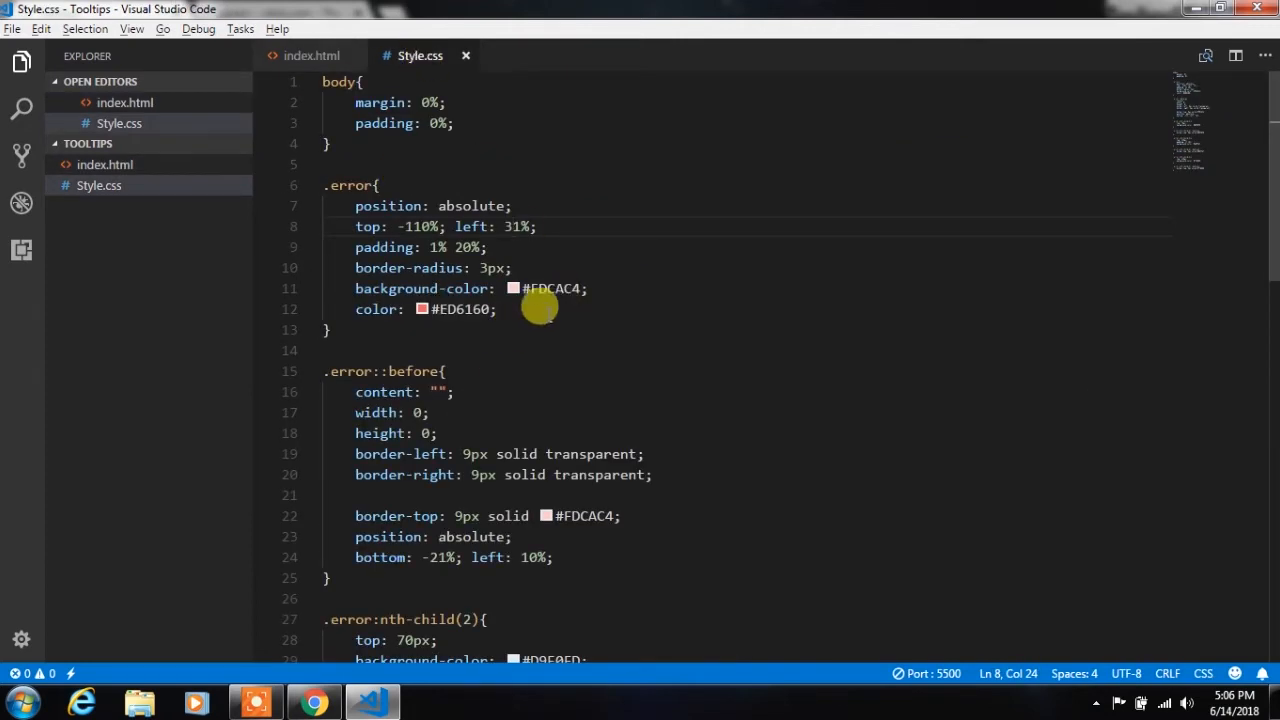
scroll(down, 3)
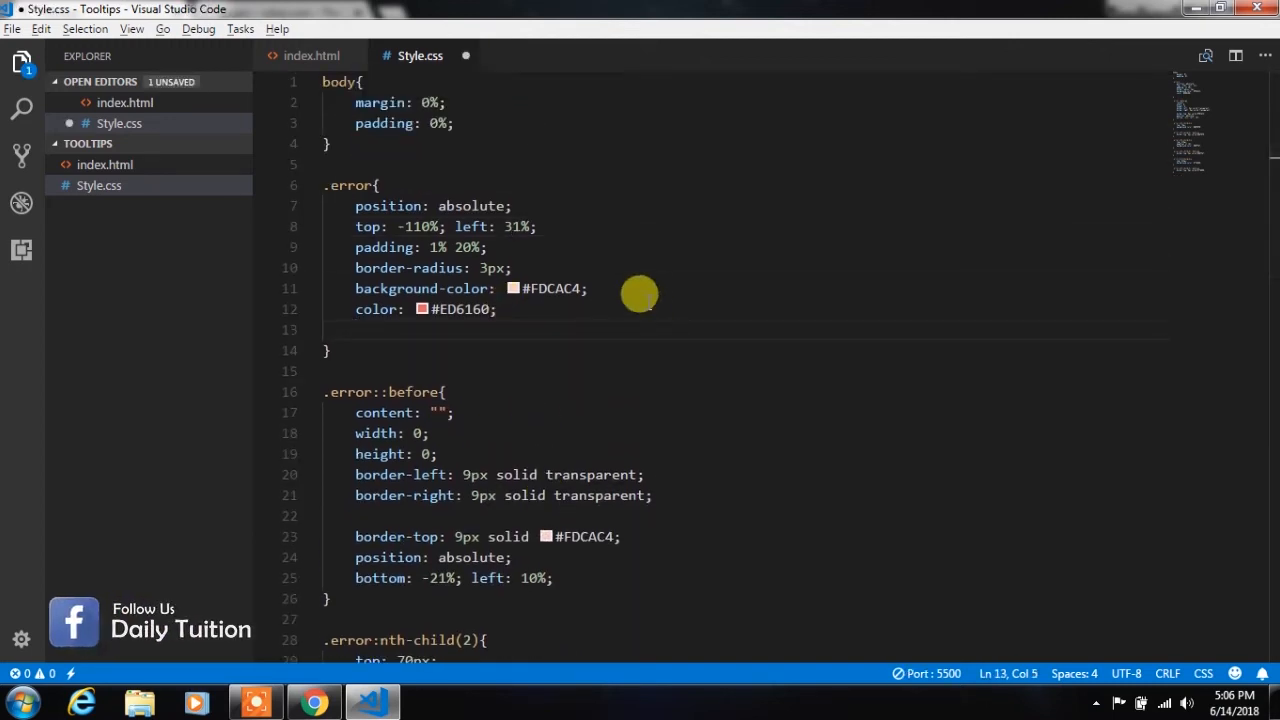
text(display: none;)
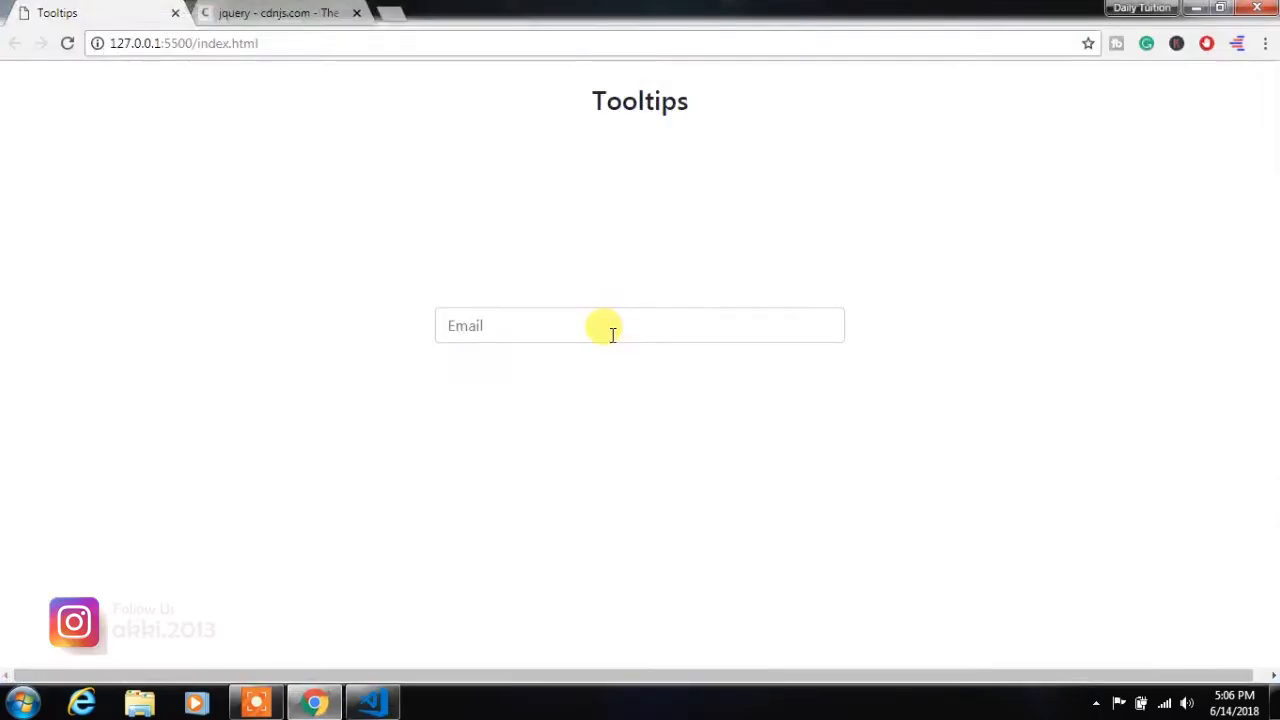
click(372, 702)
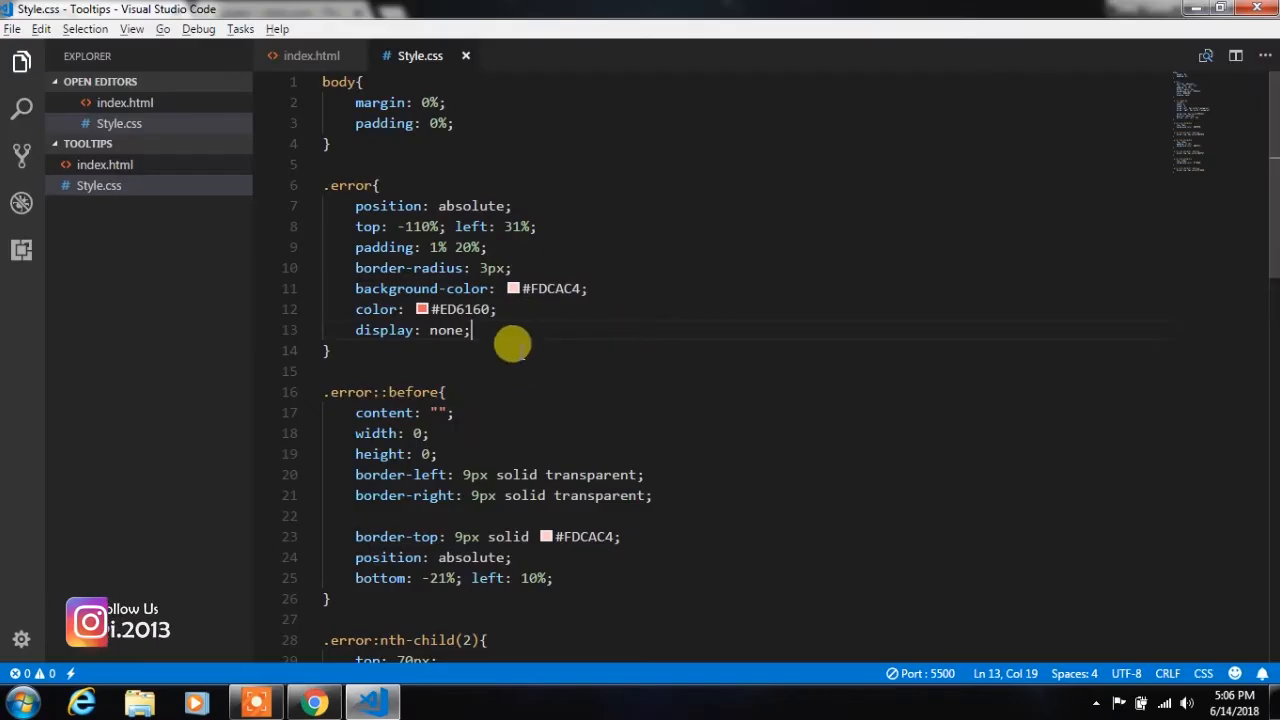
mouse_move(330, 8)
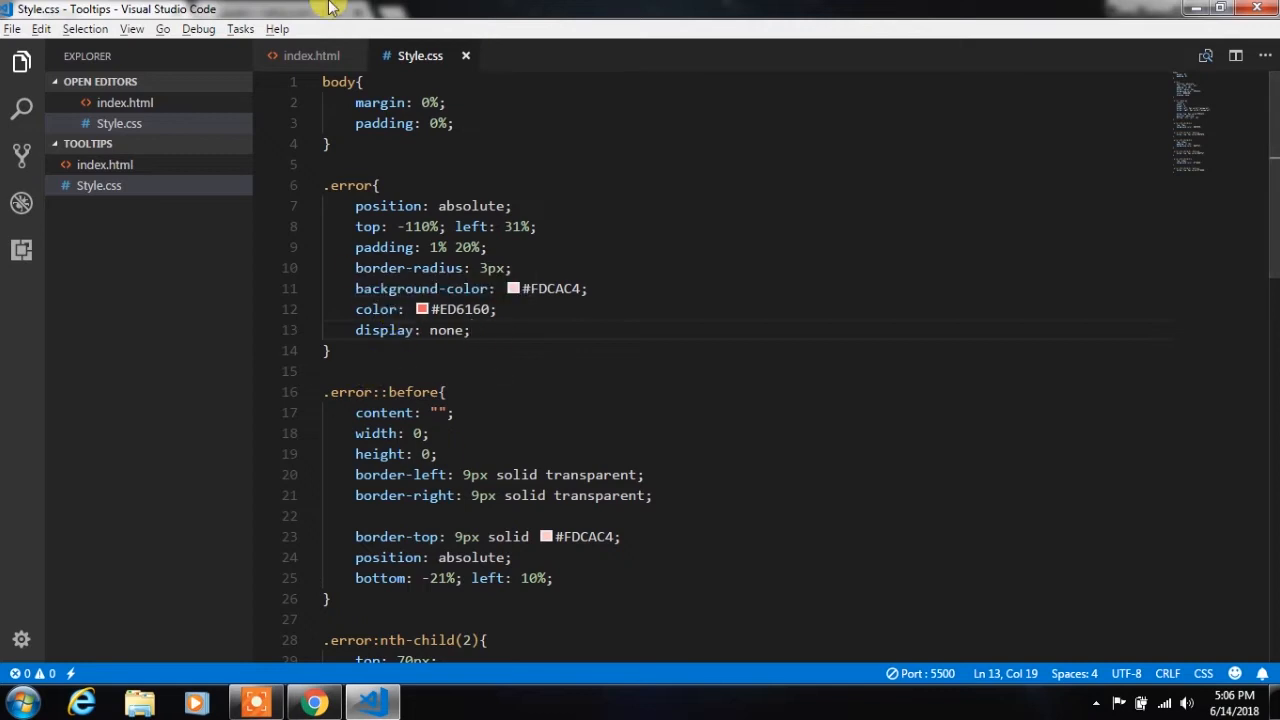
click(312, 56)
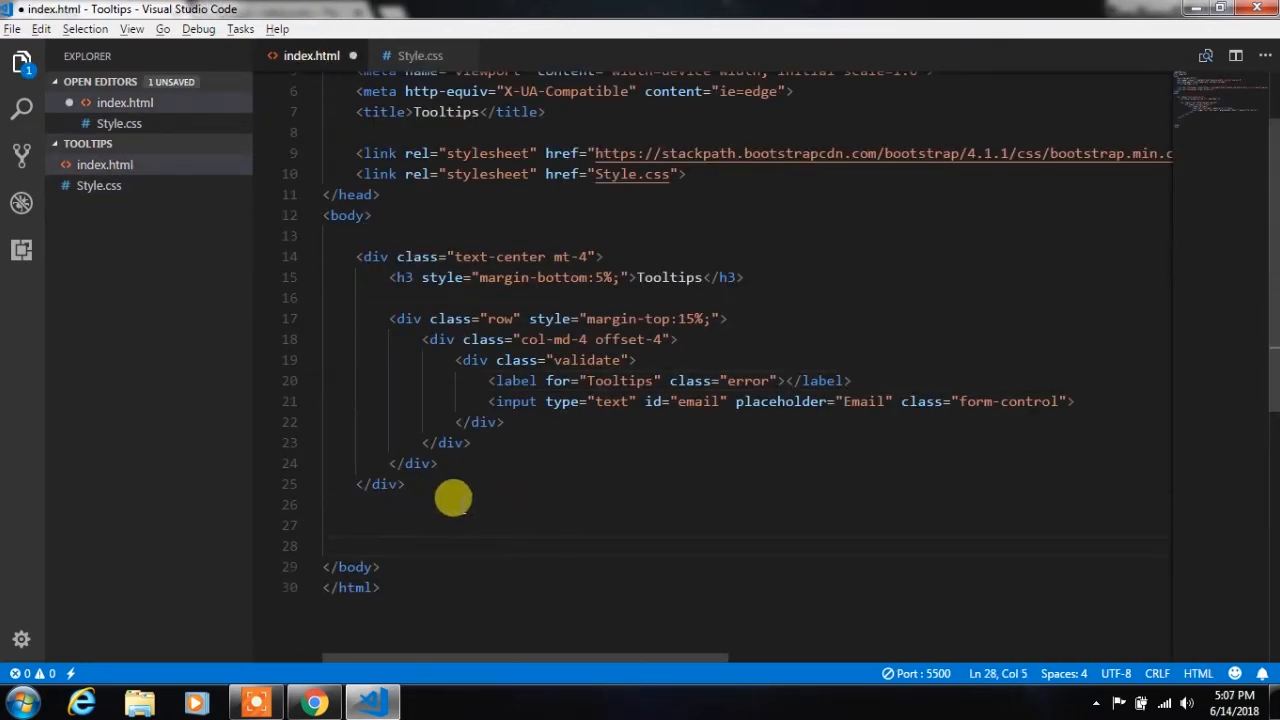
- Copy the jQuery 3.3.1 CDN link and add script tags for it and main.js before </body>
click(314, 704)
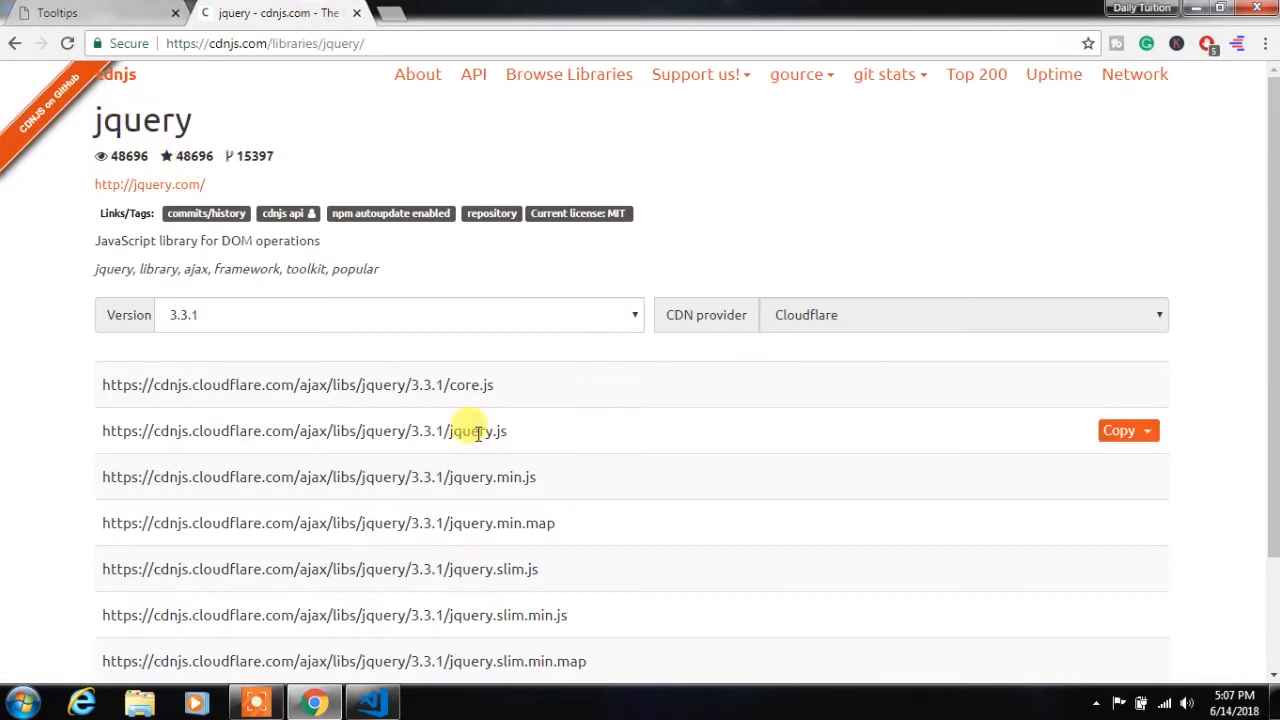
click(1144, 476)
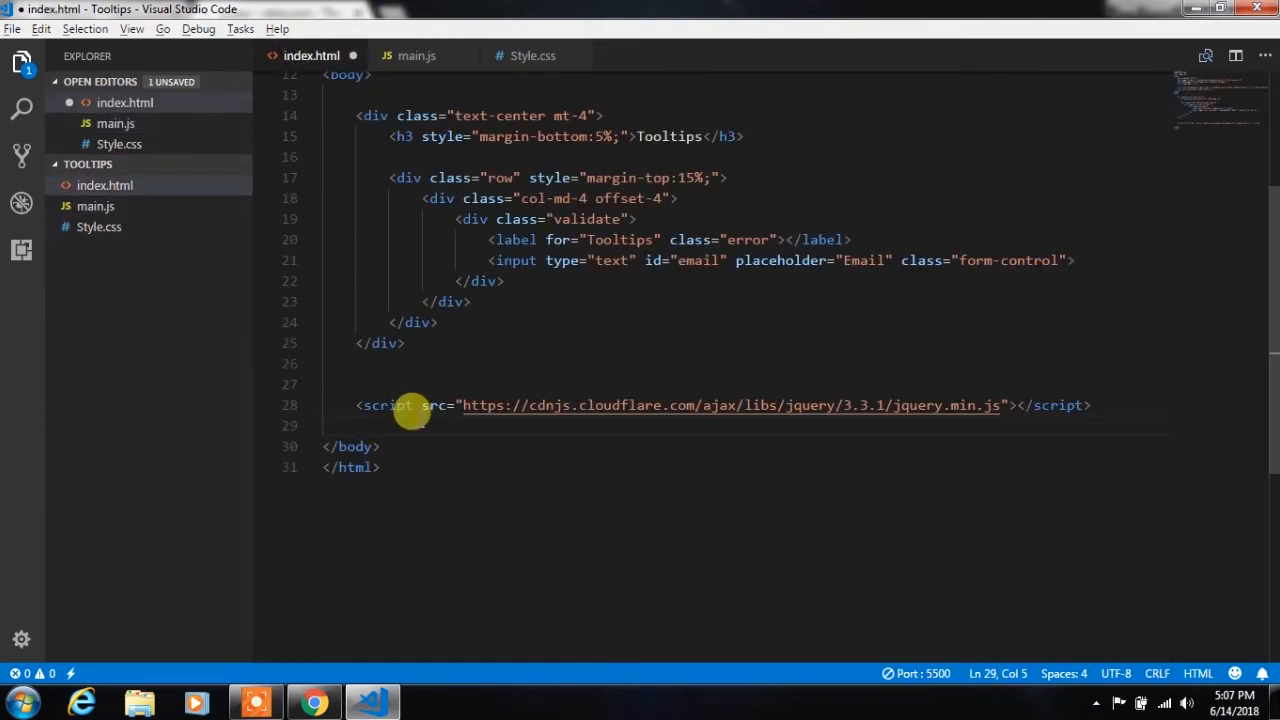
text(<script></script>)
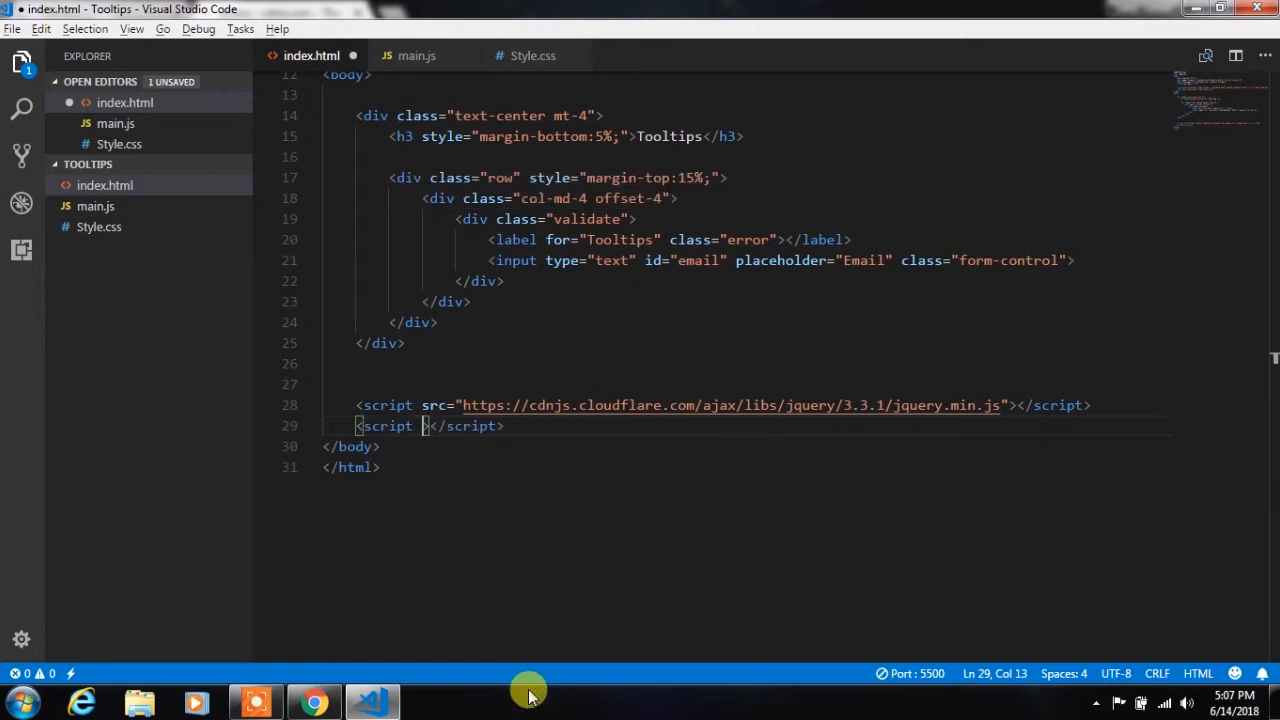
text(src="main.js")
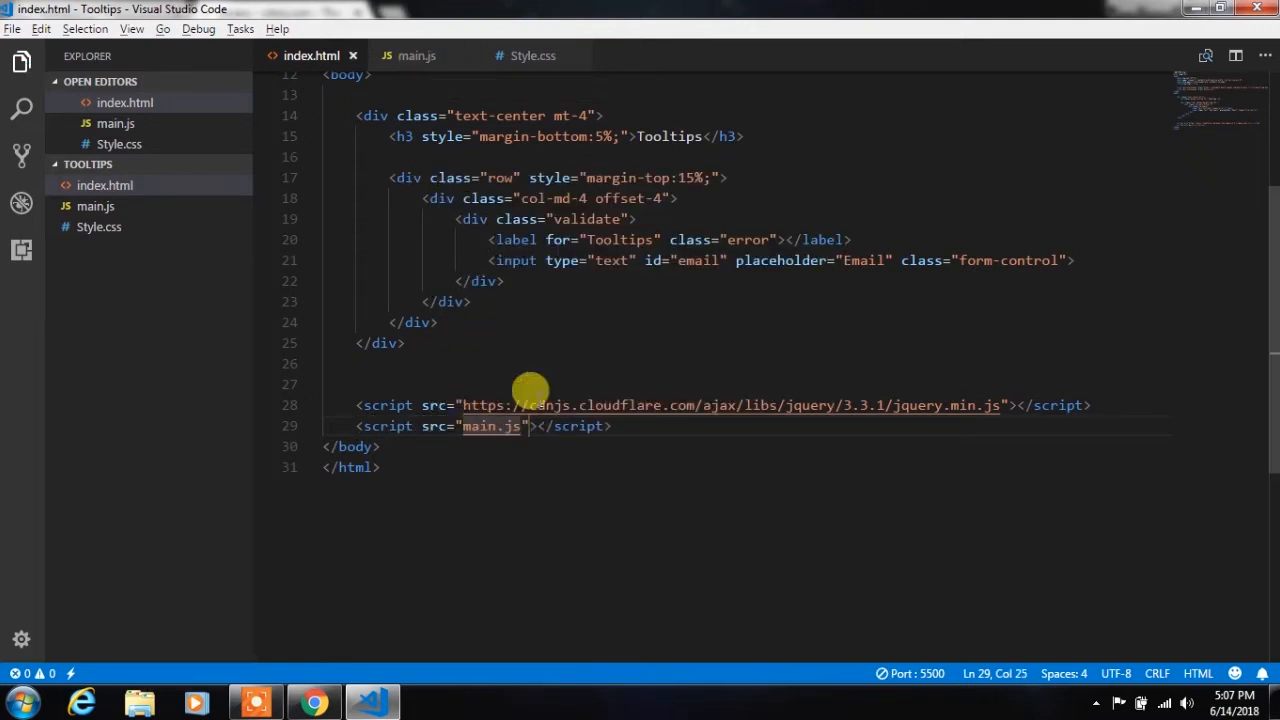
click(416, 56)
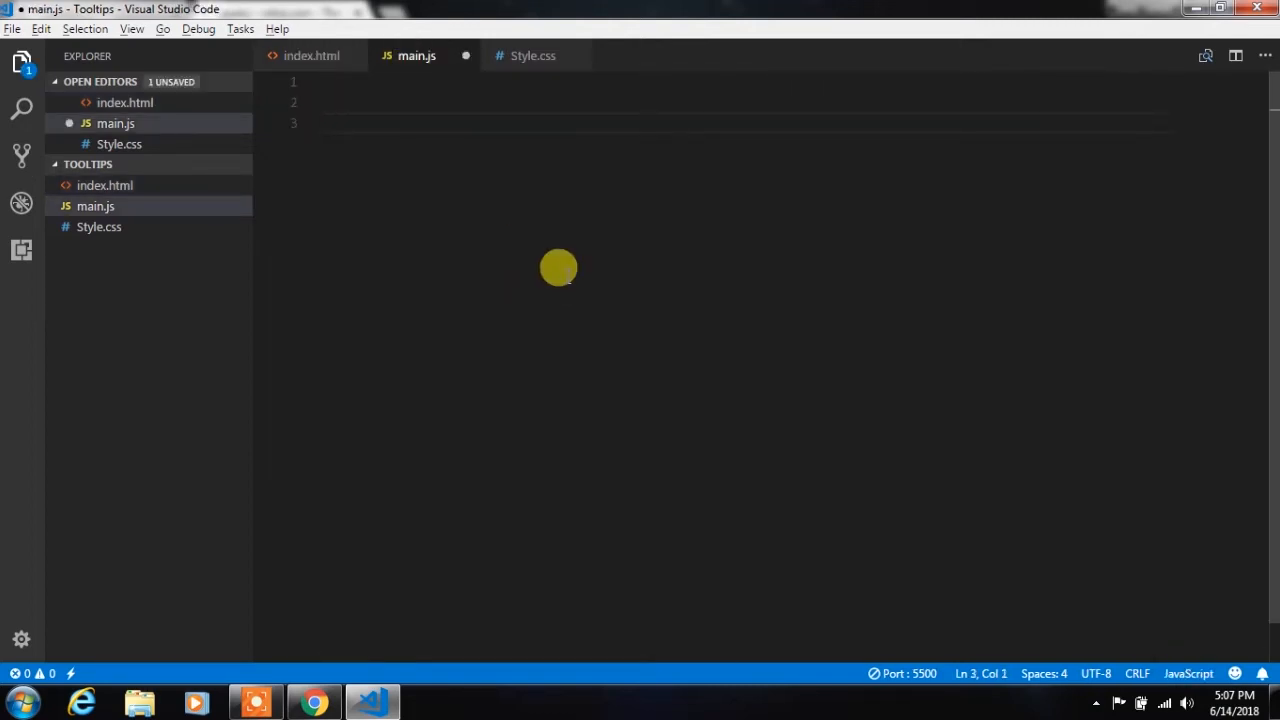
- Write $(document).ready(function(){ }) with a $('#email') selector inside
text($(document).ready(function()
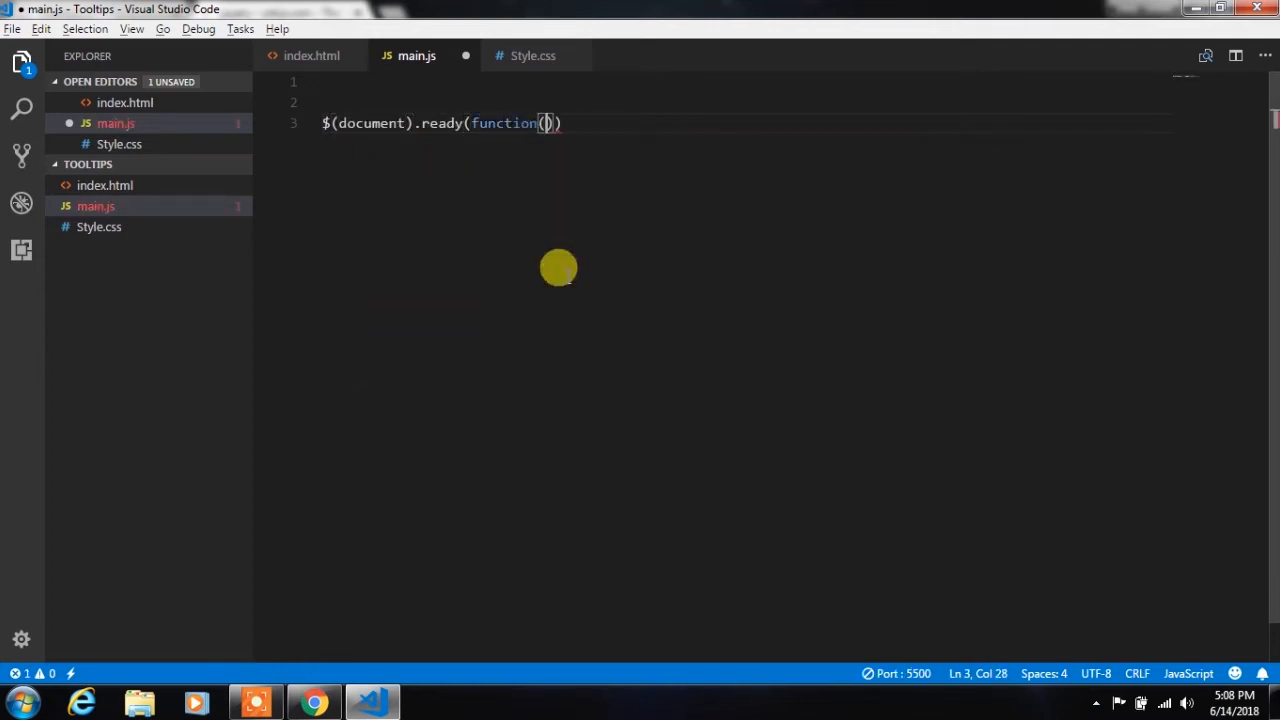
text({)
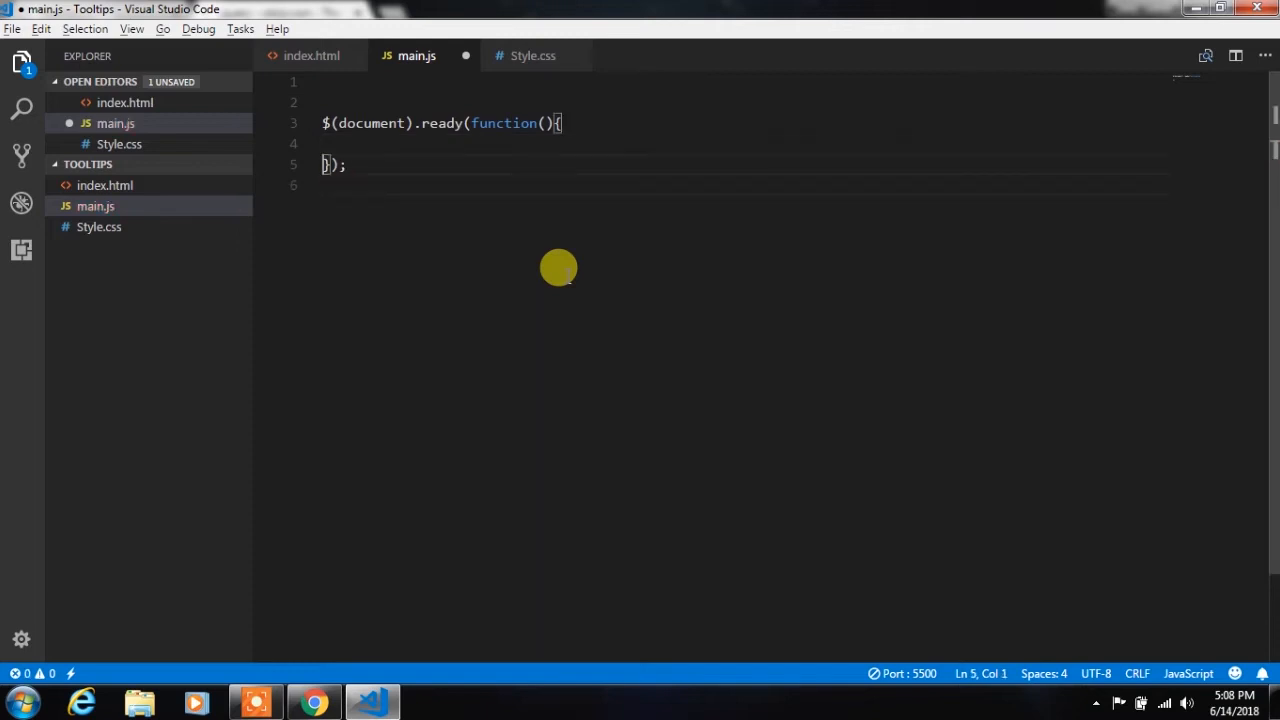
key(enter)
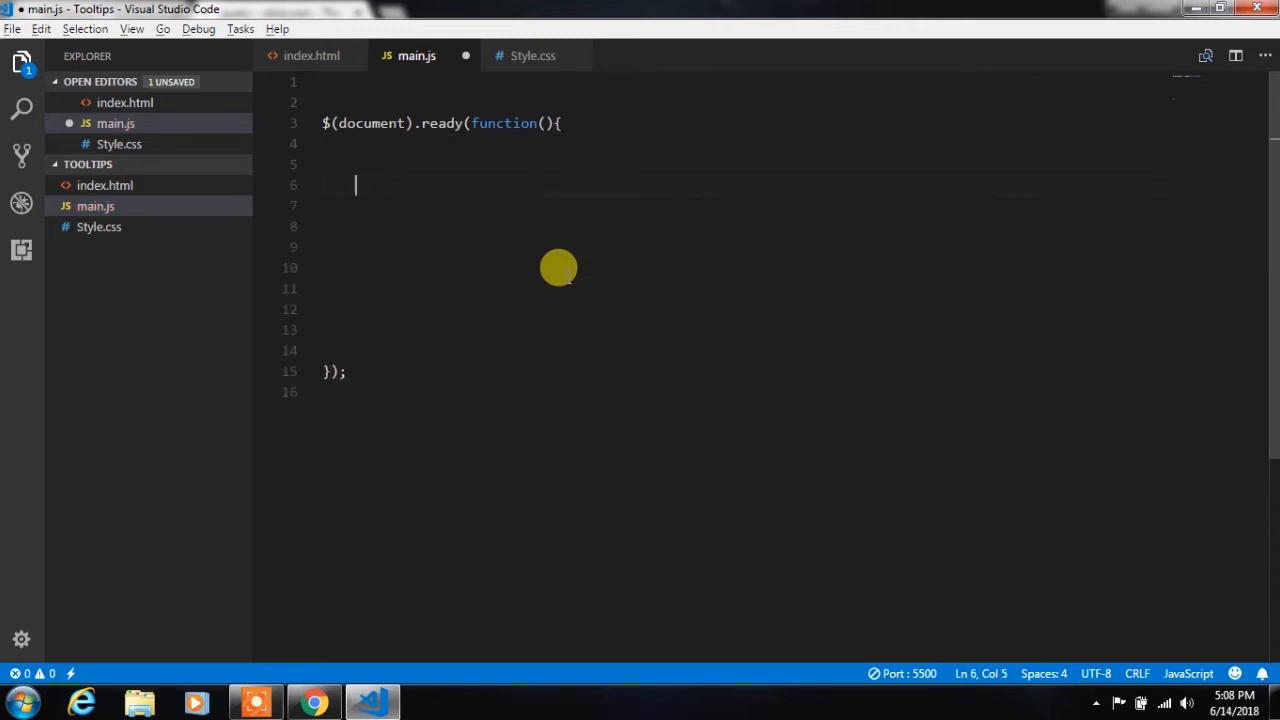
text($(''))
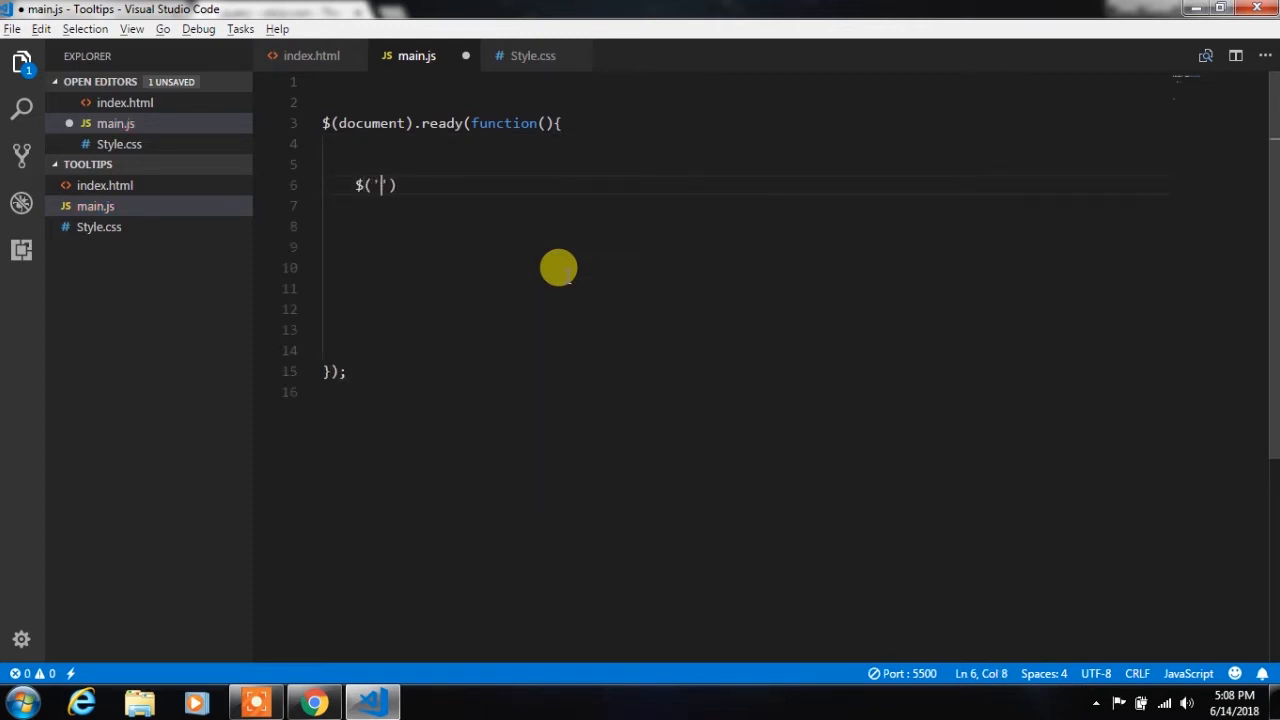
text(#email)
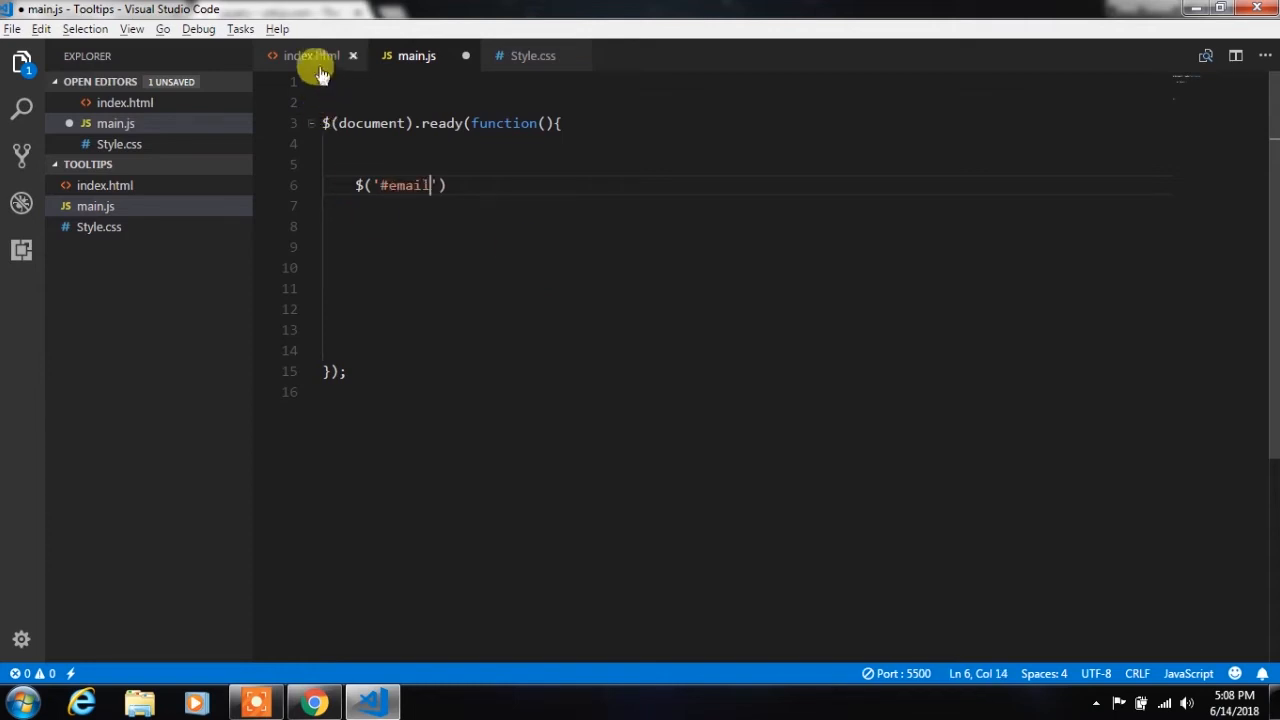
- Attach .on('focusout', function...) to the #email selector
click(416, 56)
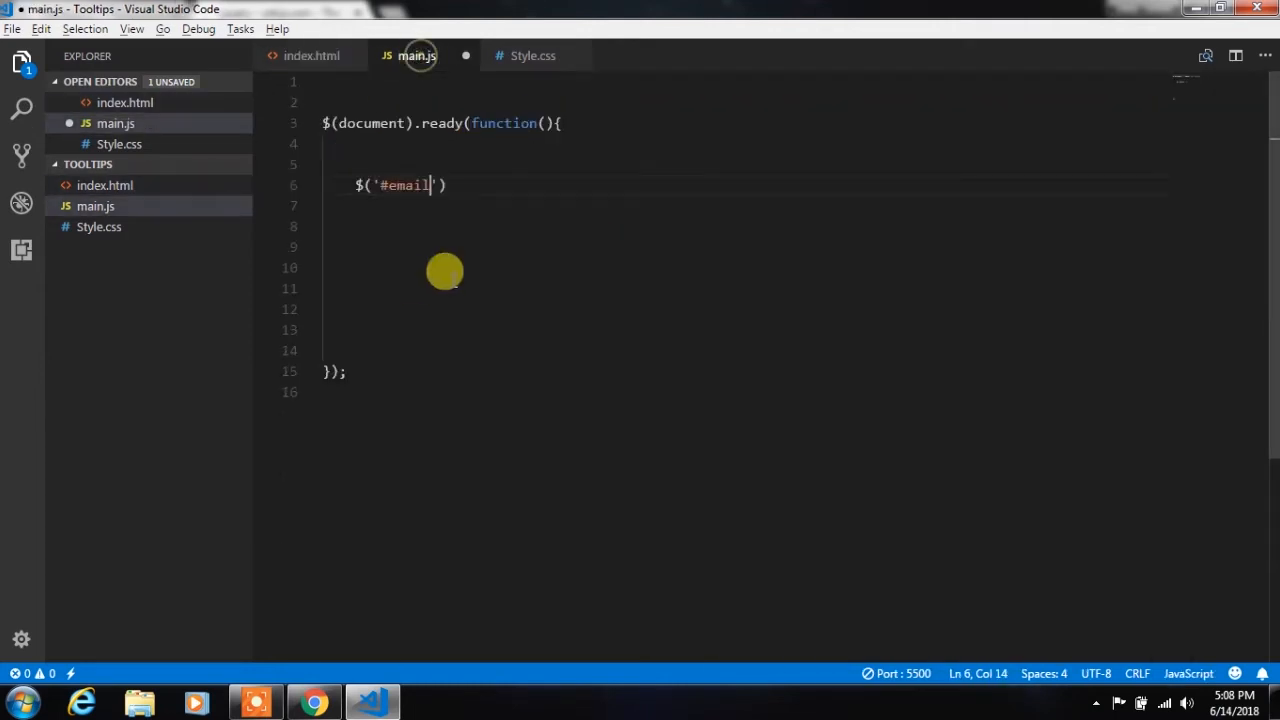
text(.on(')
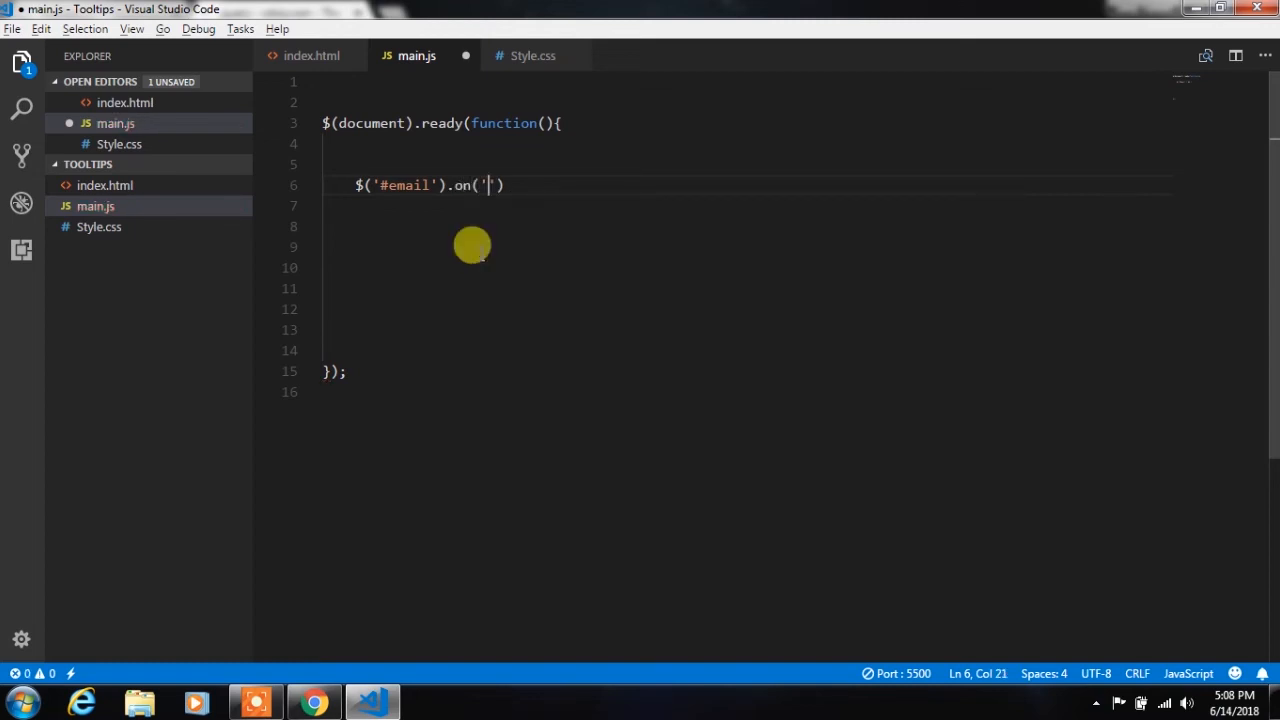
text(focuso)
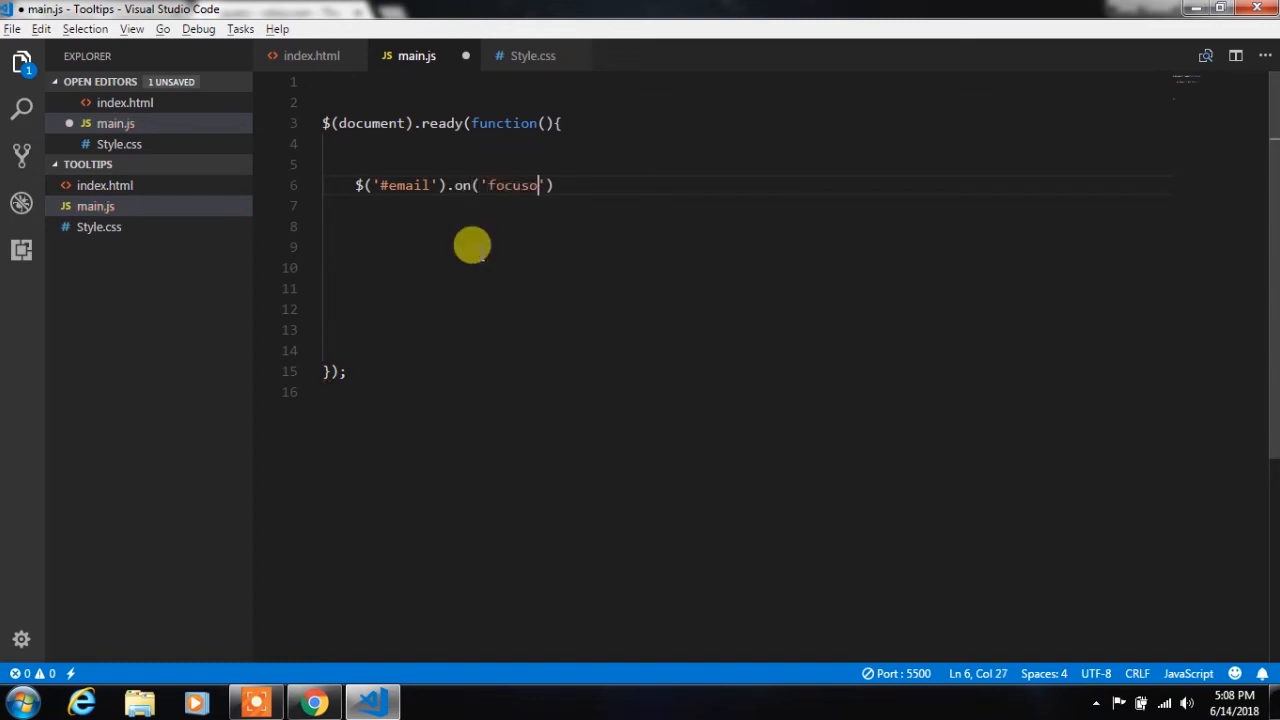
text(ut', function()
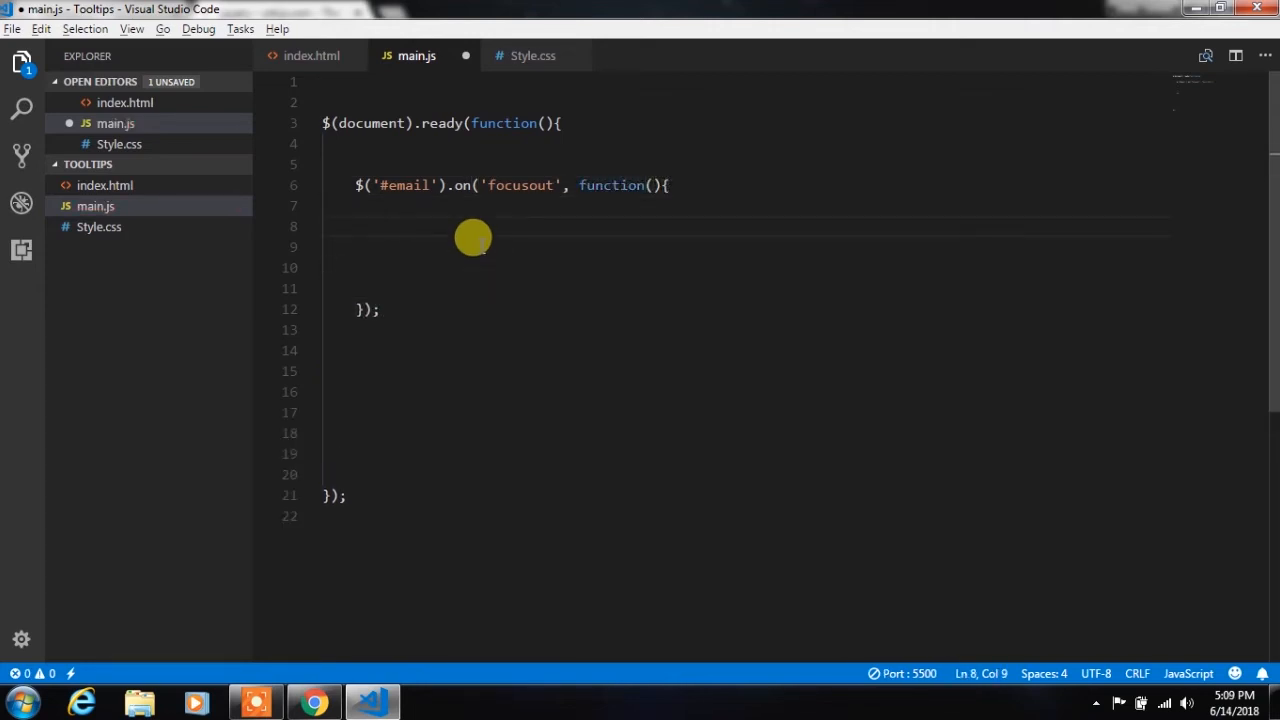
- Write an if/else checking $('#email').val() != ""
text(if($)
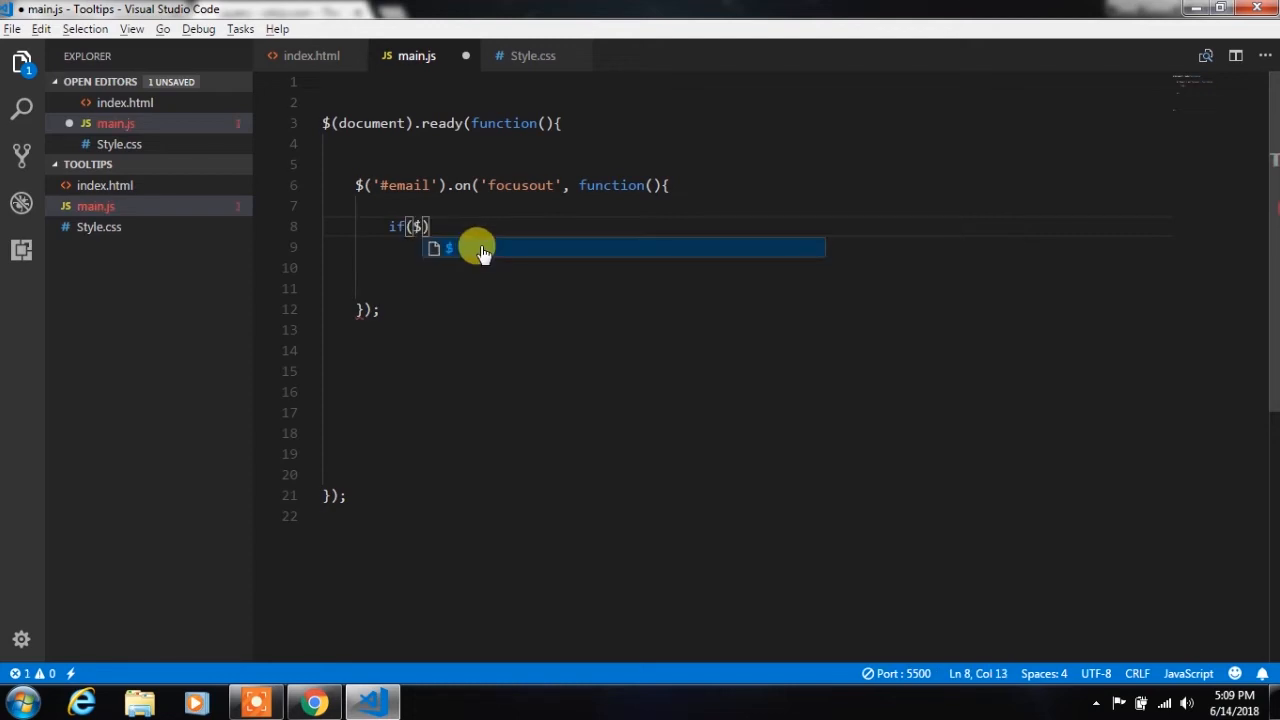
text('#email')
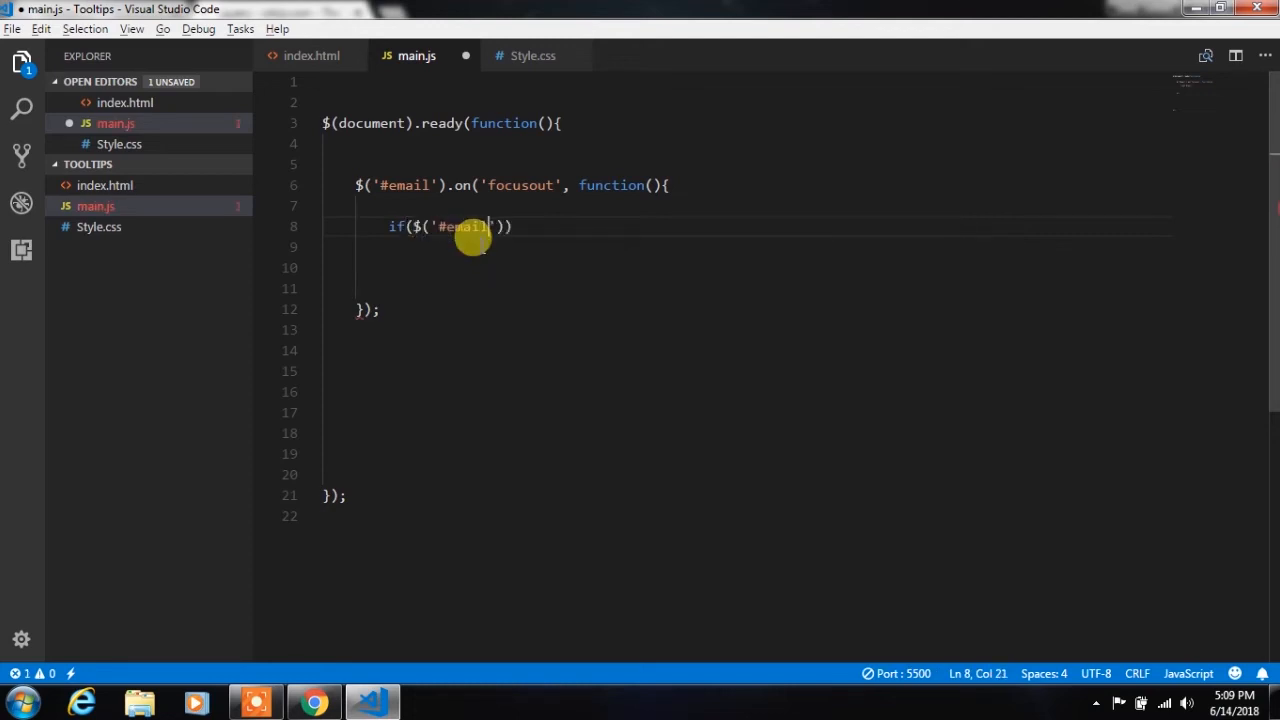
text(.val())
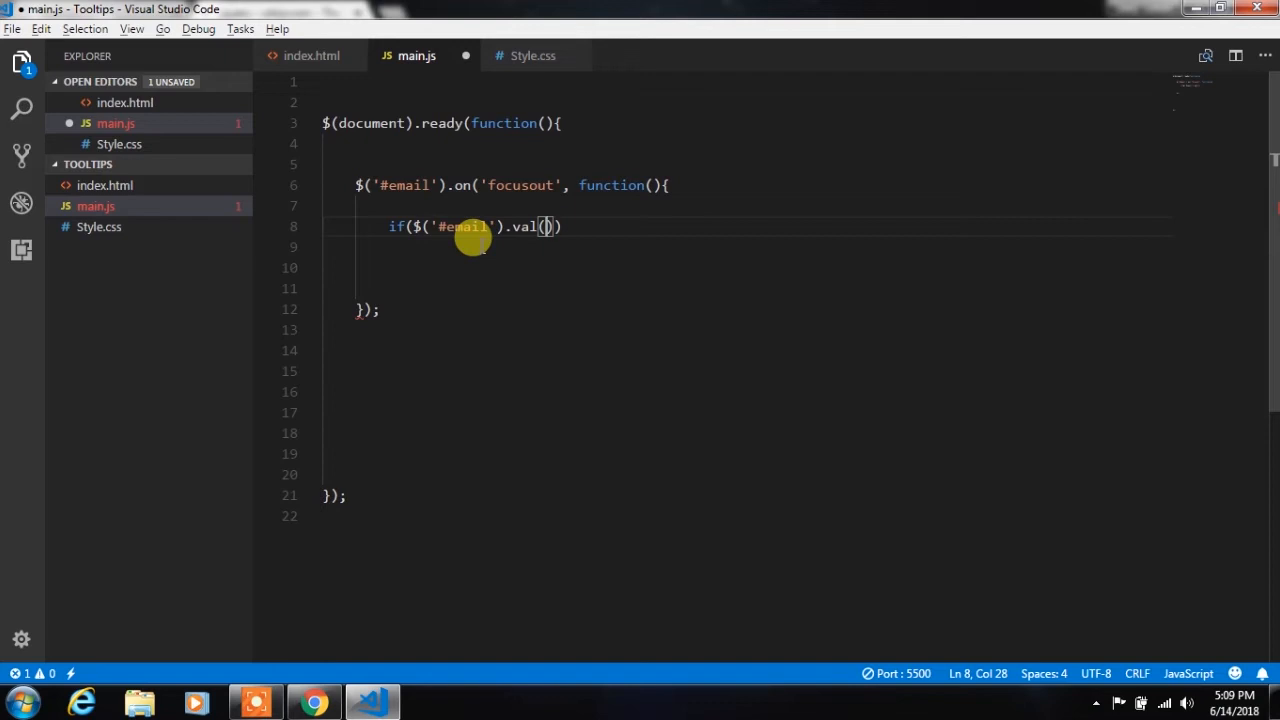
text(!= ")
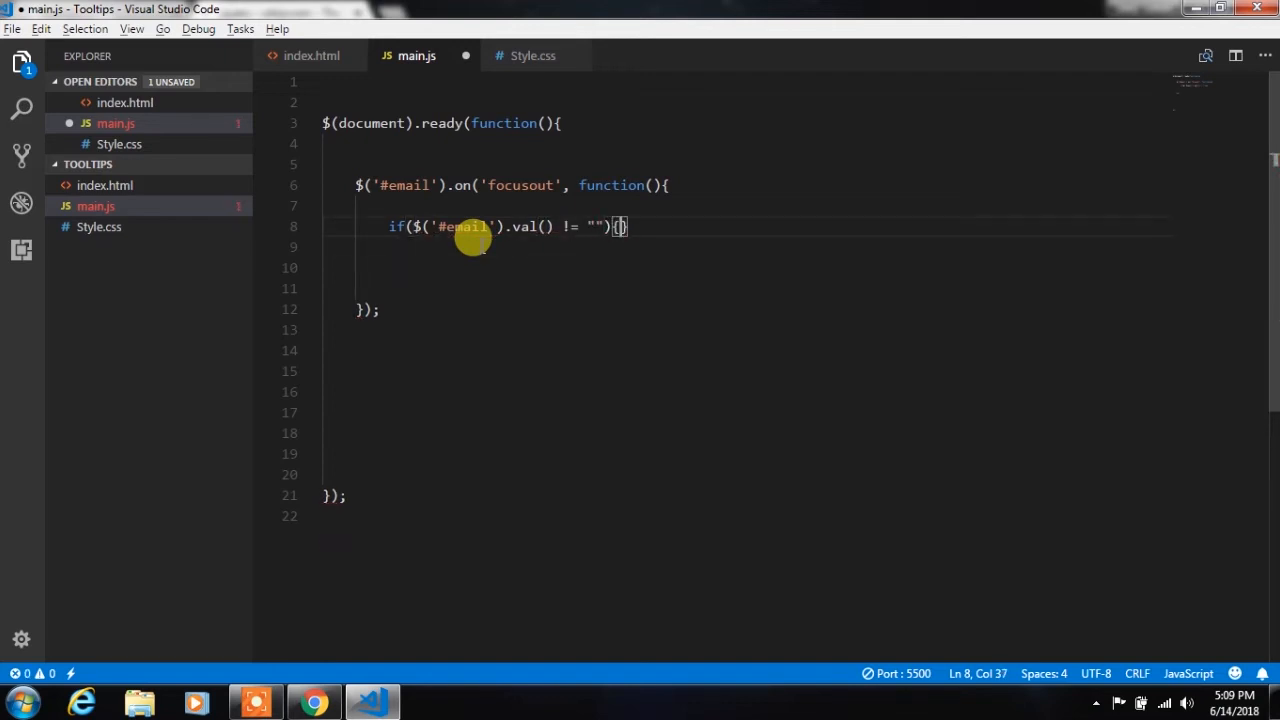
text(}else{)
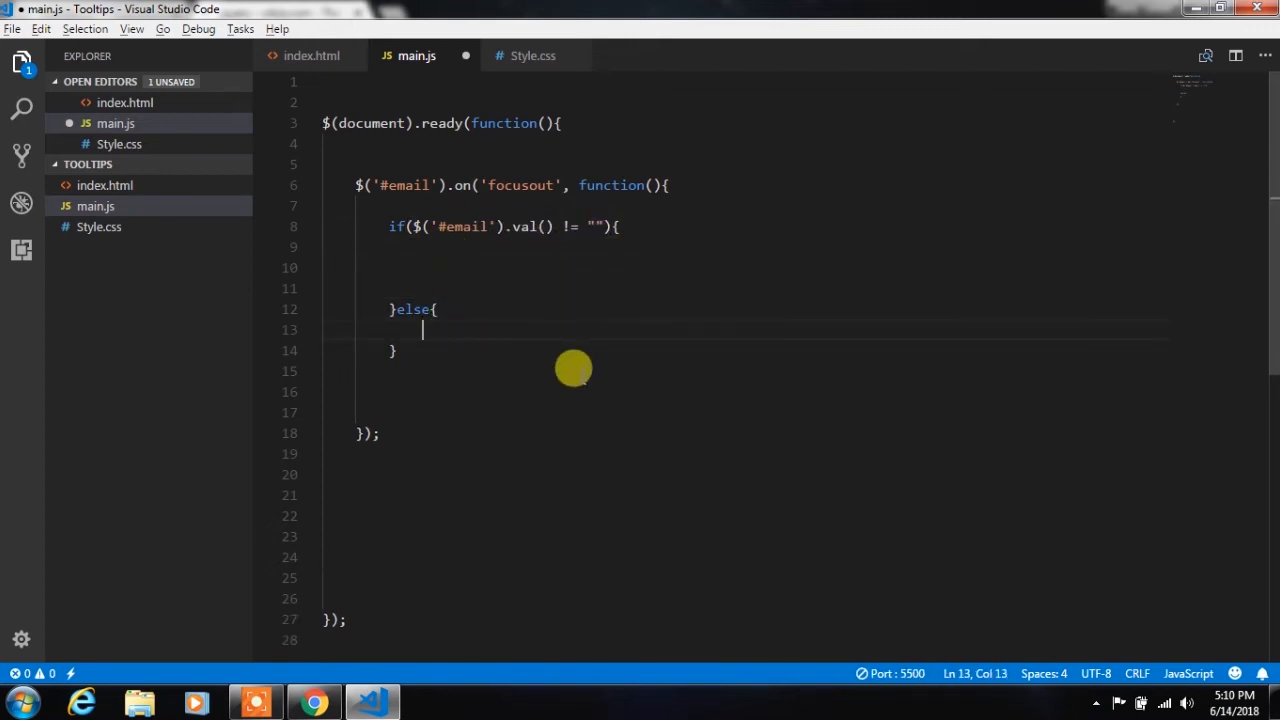
- In the else branch set $('.error').text('Email Required..!') and fade it in slowly
click(312, 56)
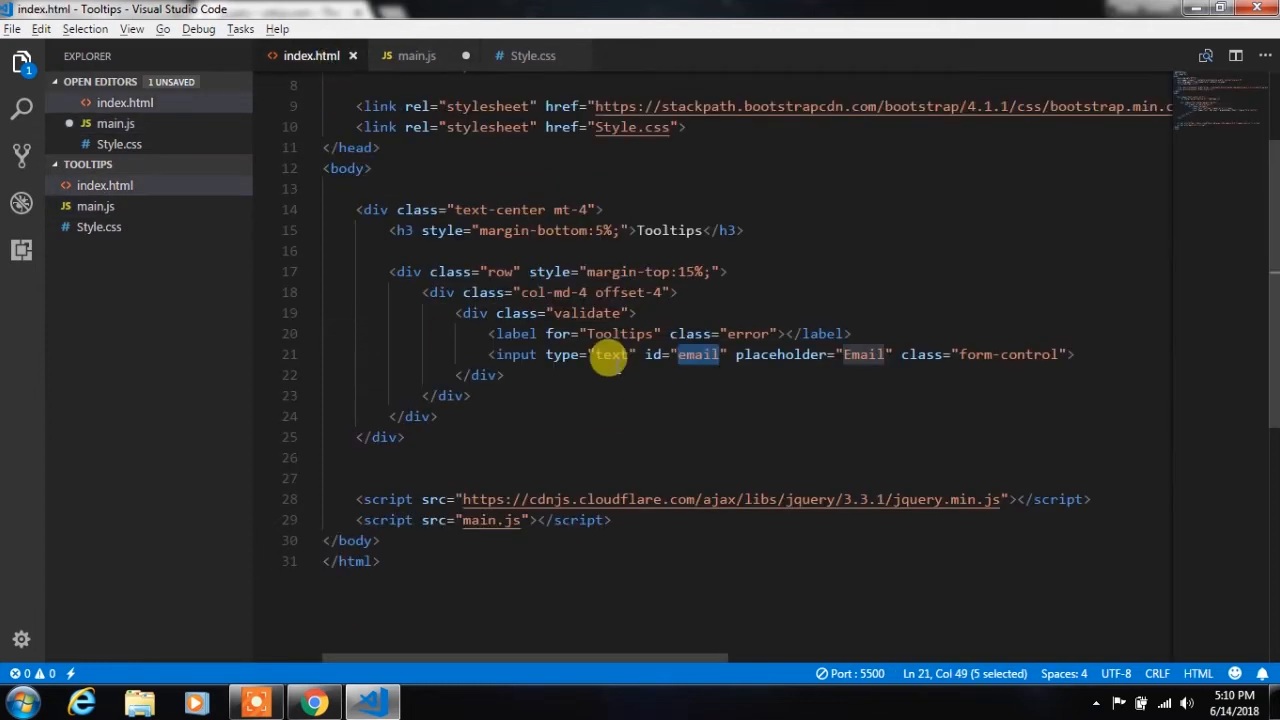
click(416, 56)
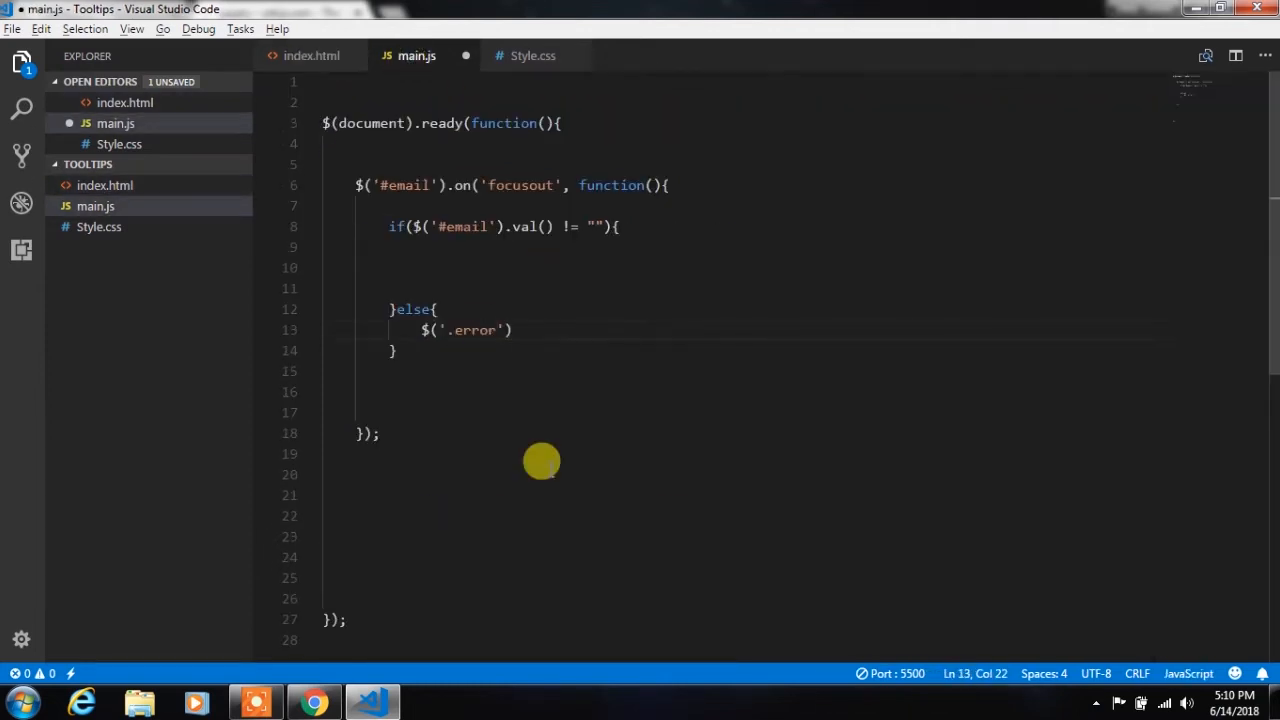
text(.text(''))
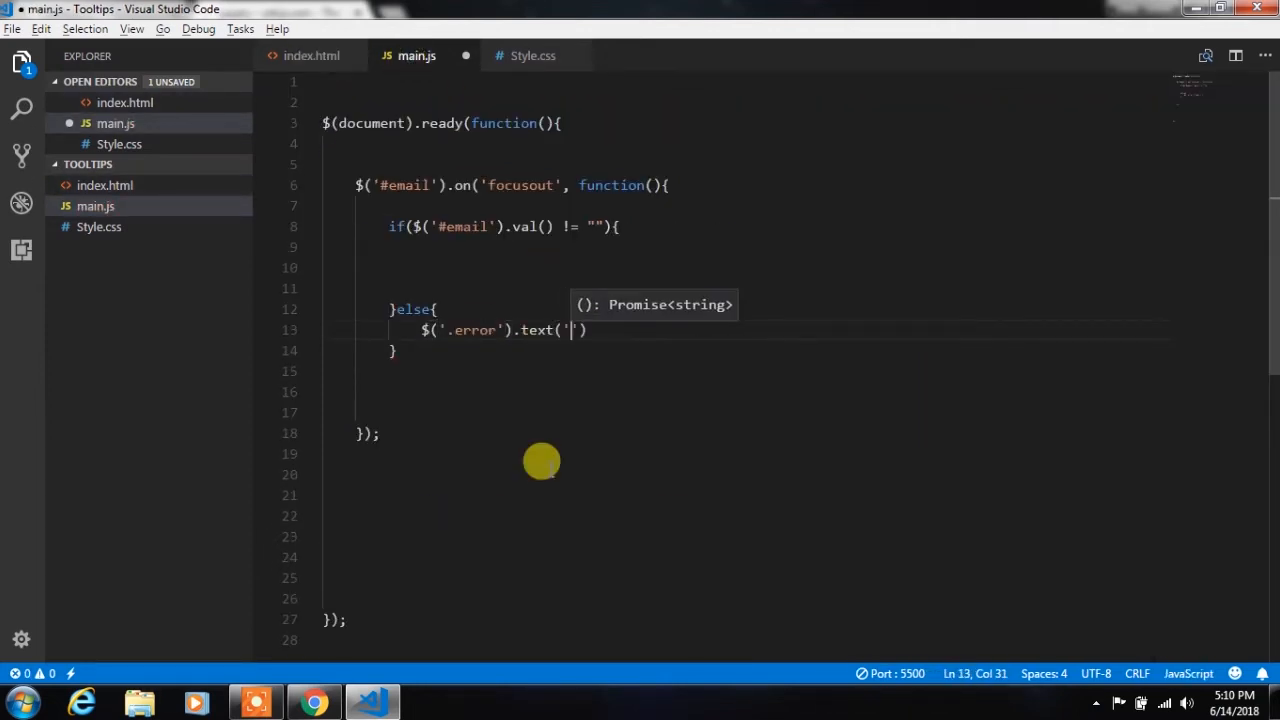
text(Email Required)
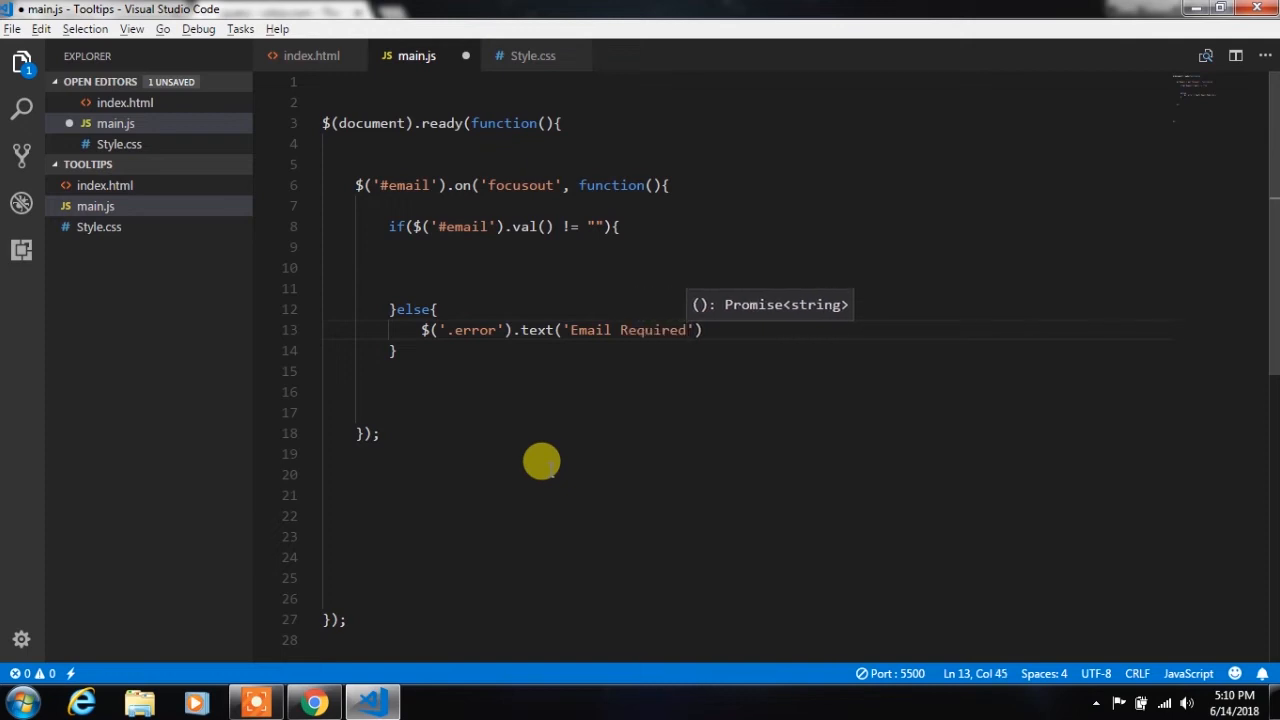
text(..!');)
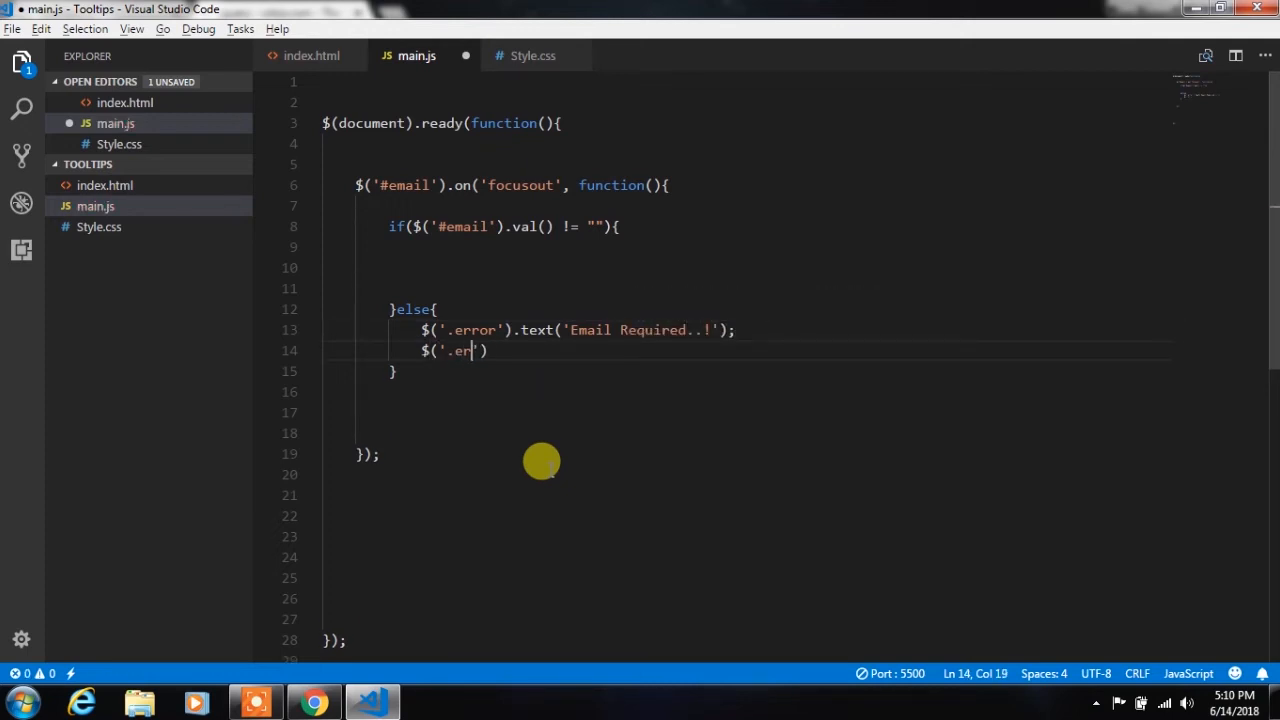
text(ror').fadeIn("slow");)
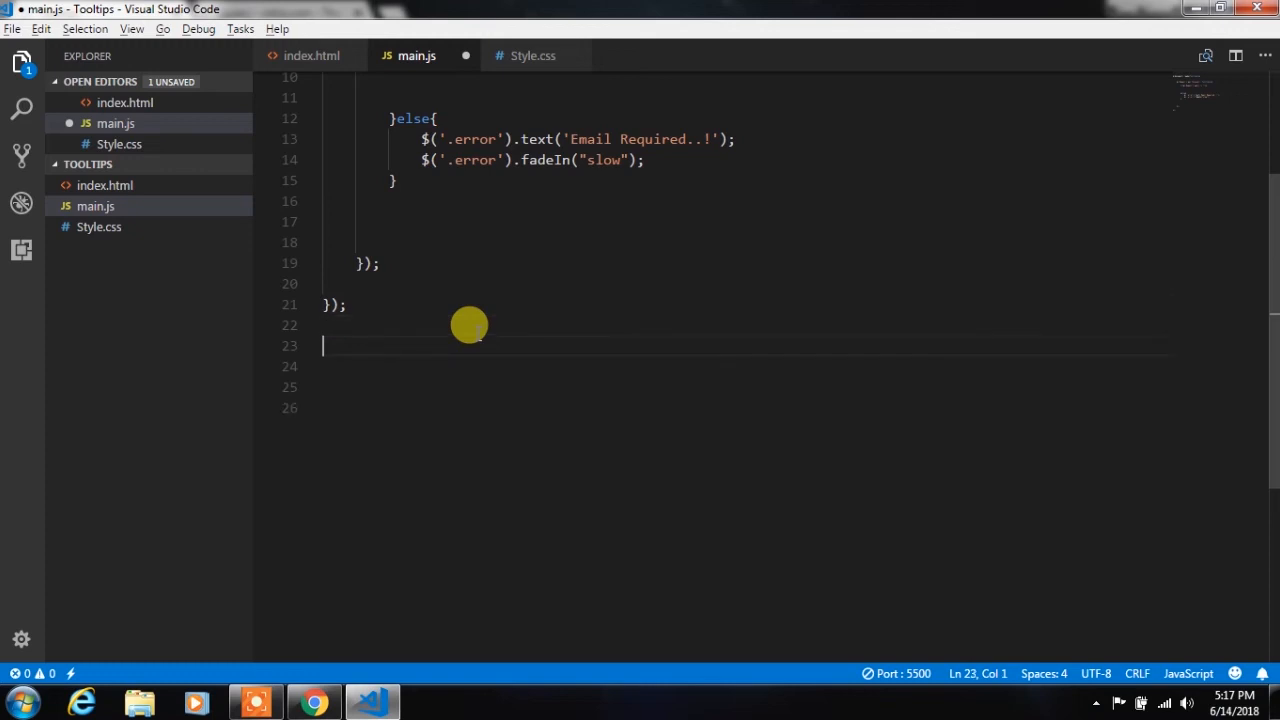
text(function)
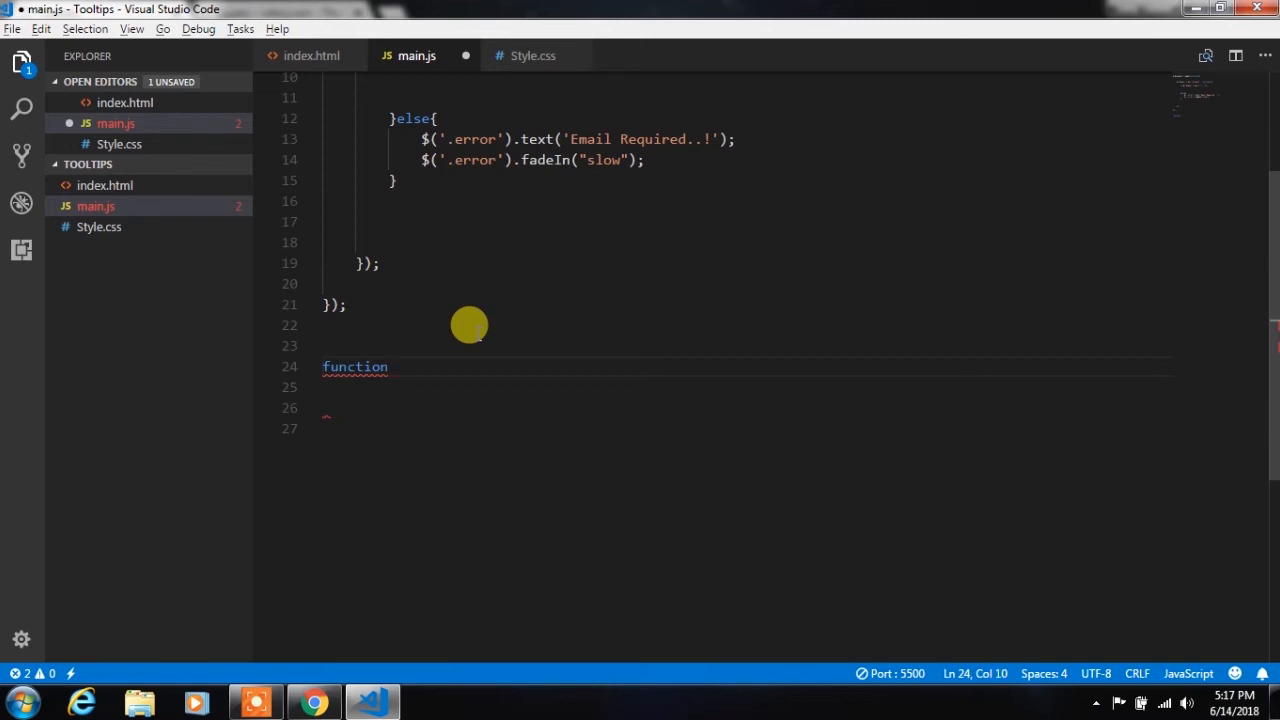
- Declare function validateEmail(eVal) with a var holding the email regex
text(validate)
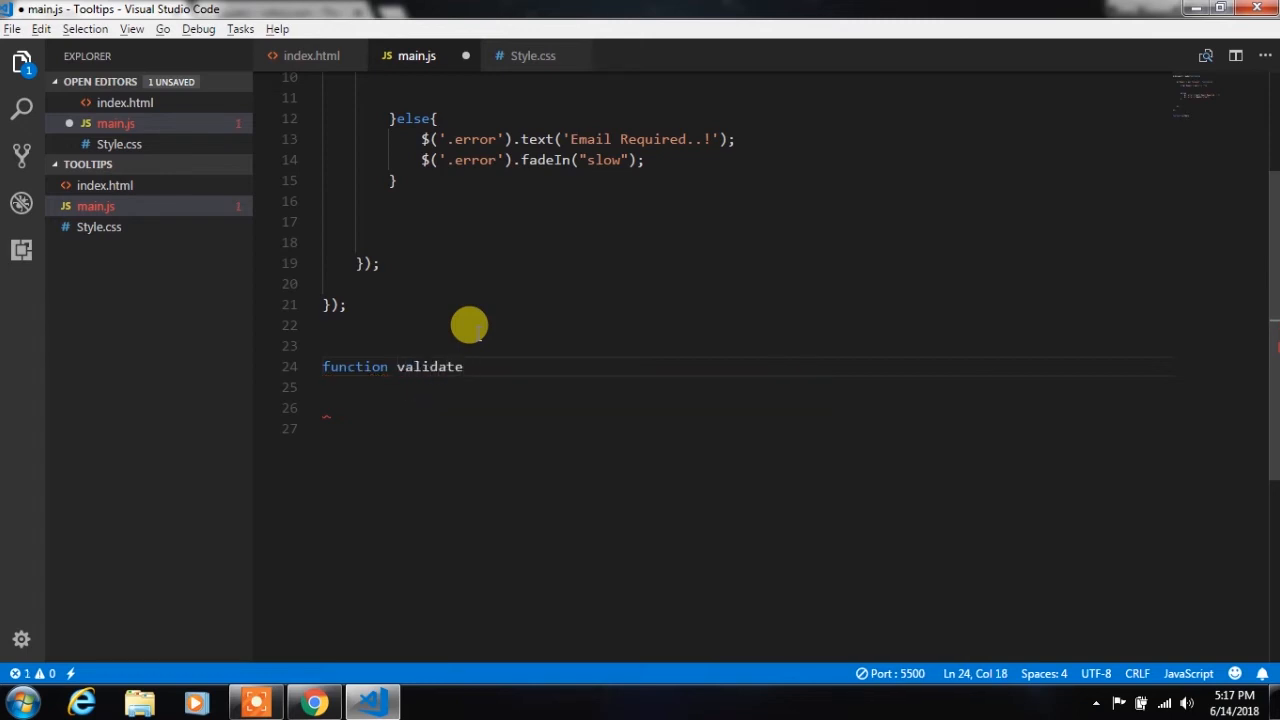
text(Email())
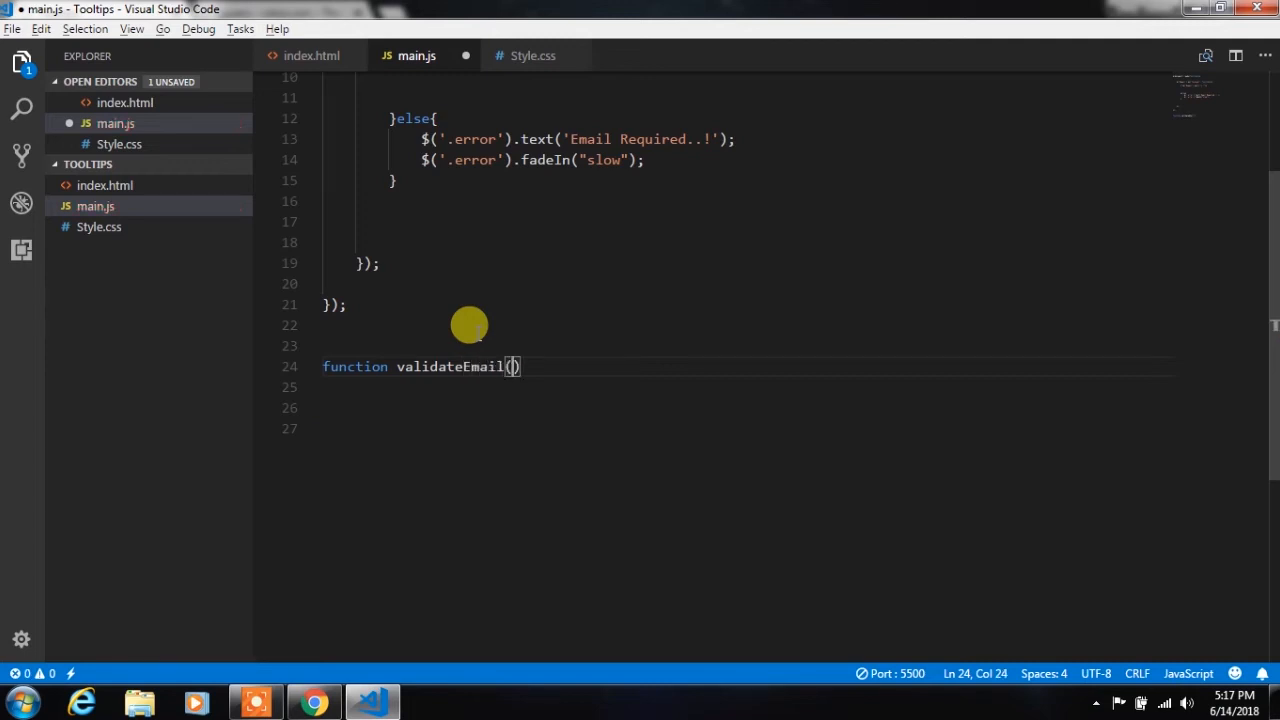
text(eVal)
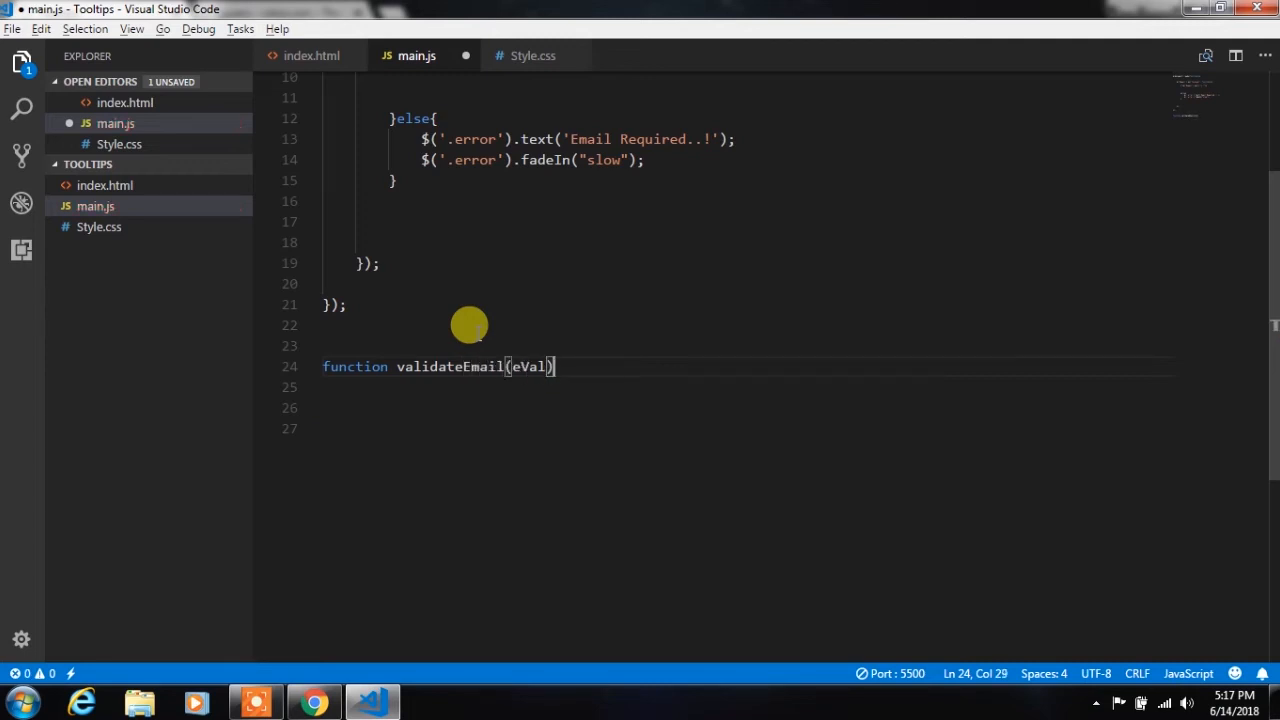
text({)
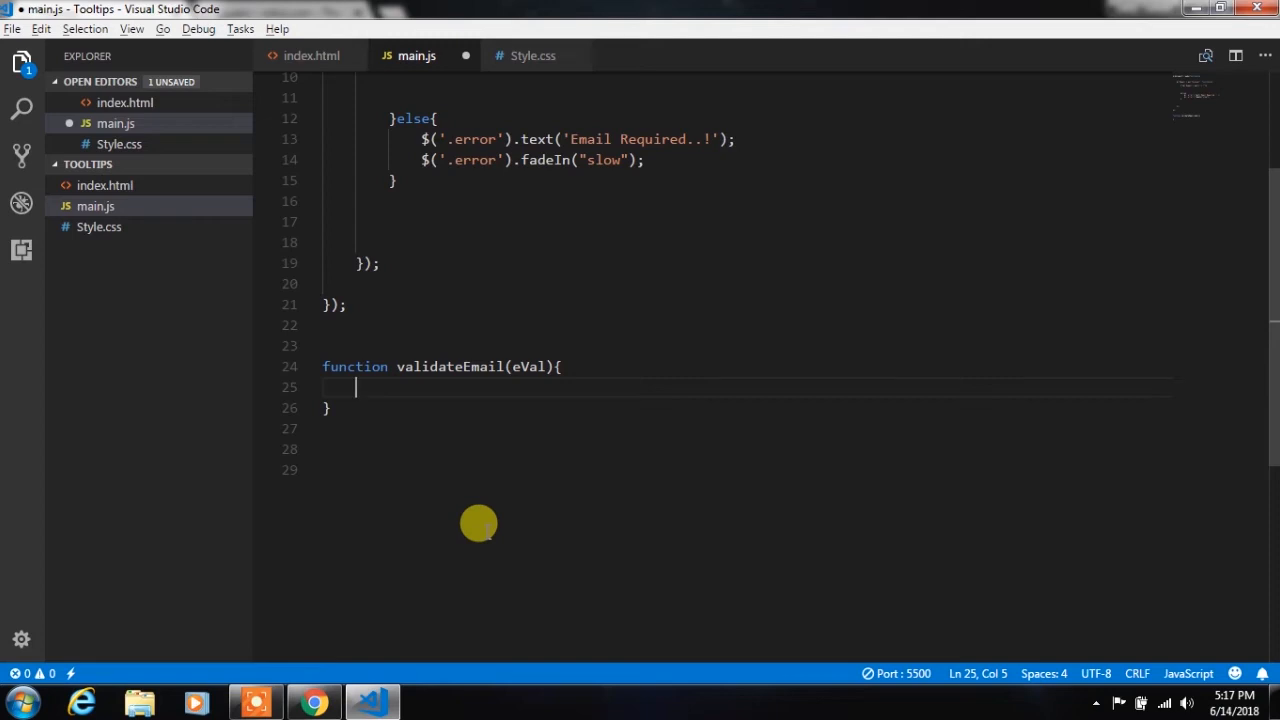
text(var var)
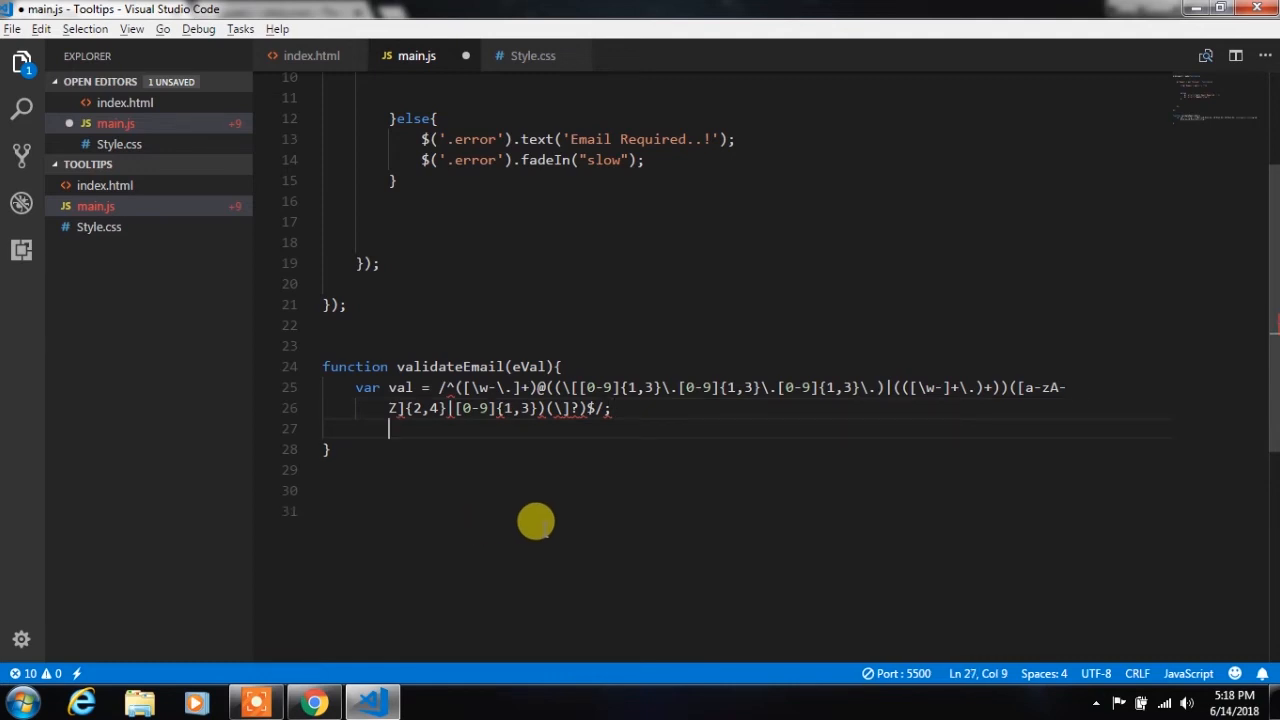
- Return true if val.test(eVal) passes, else return false
text(if())
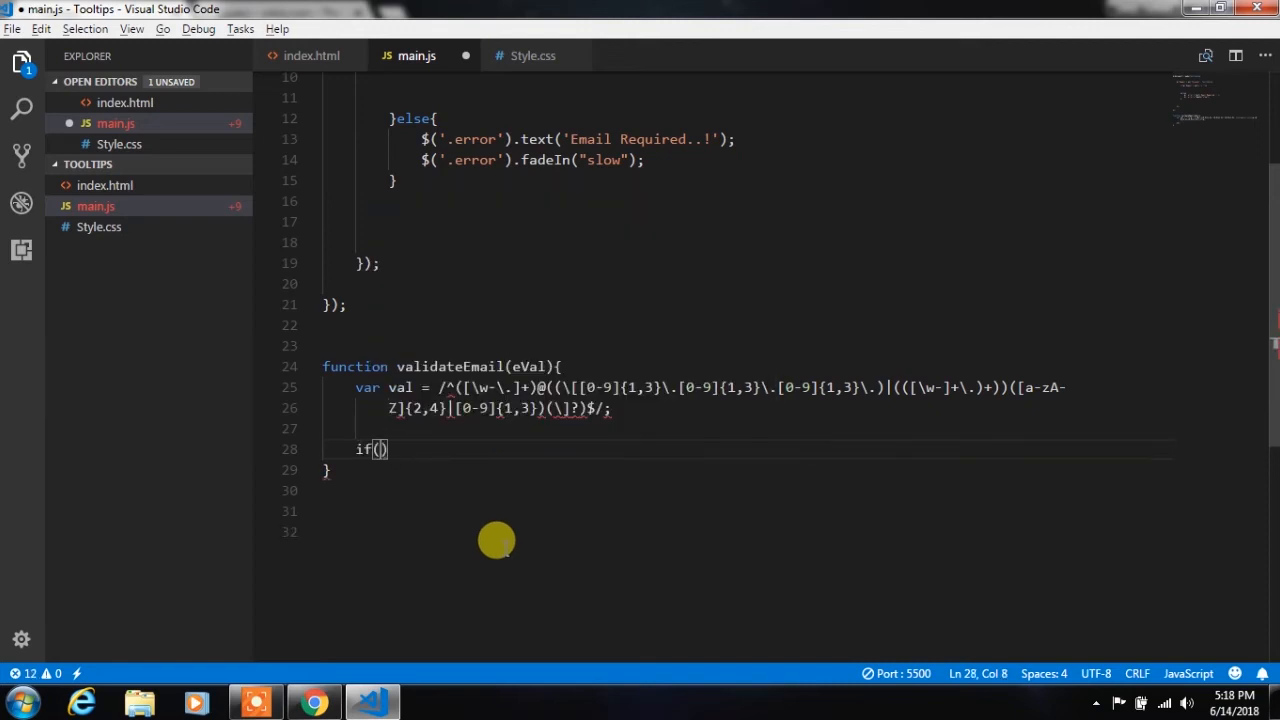
text(val)
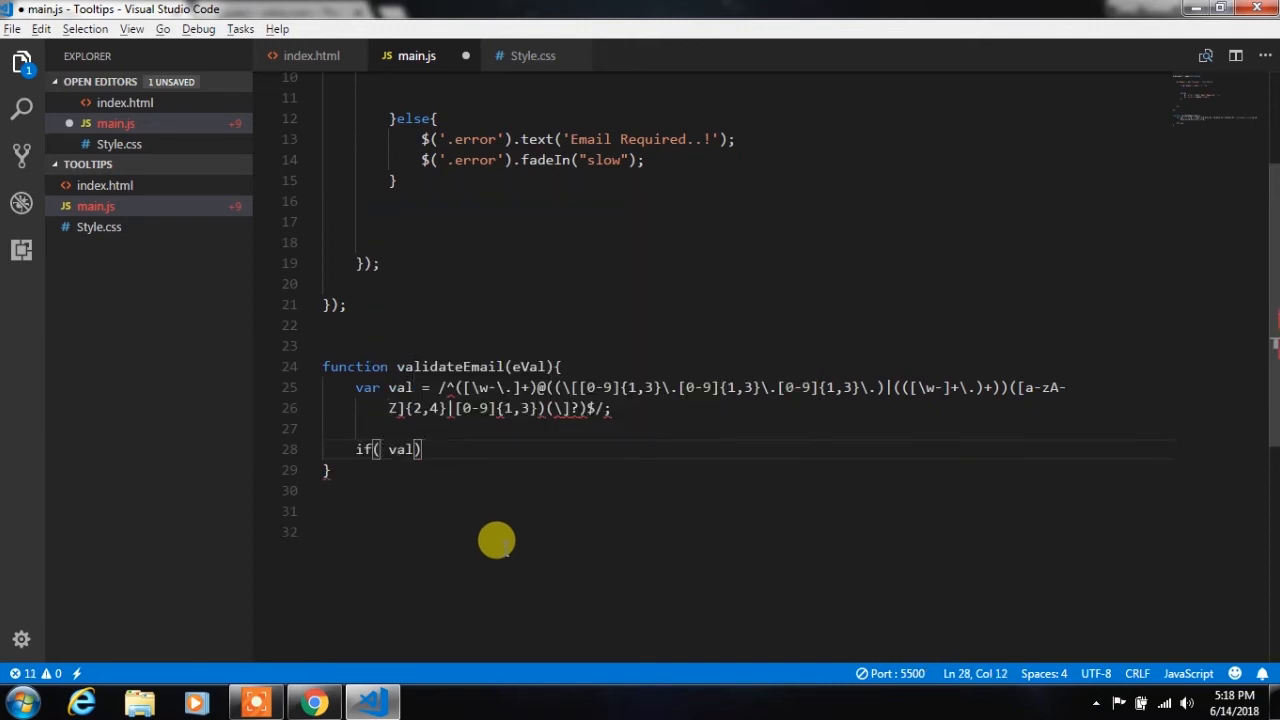
text(.test)
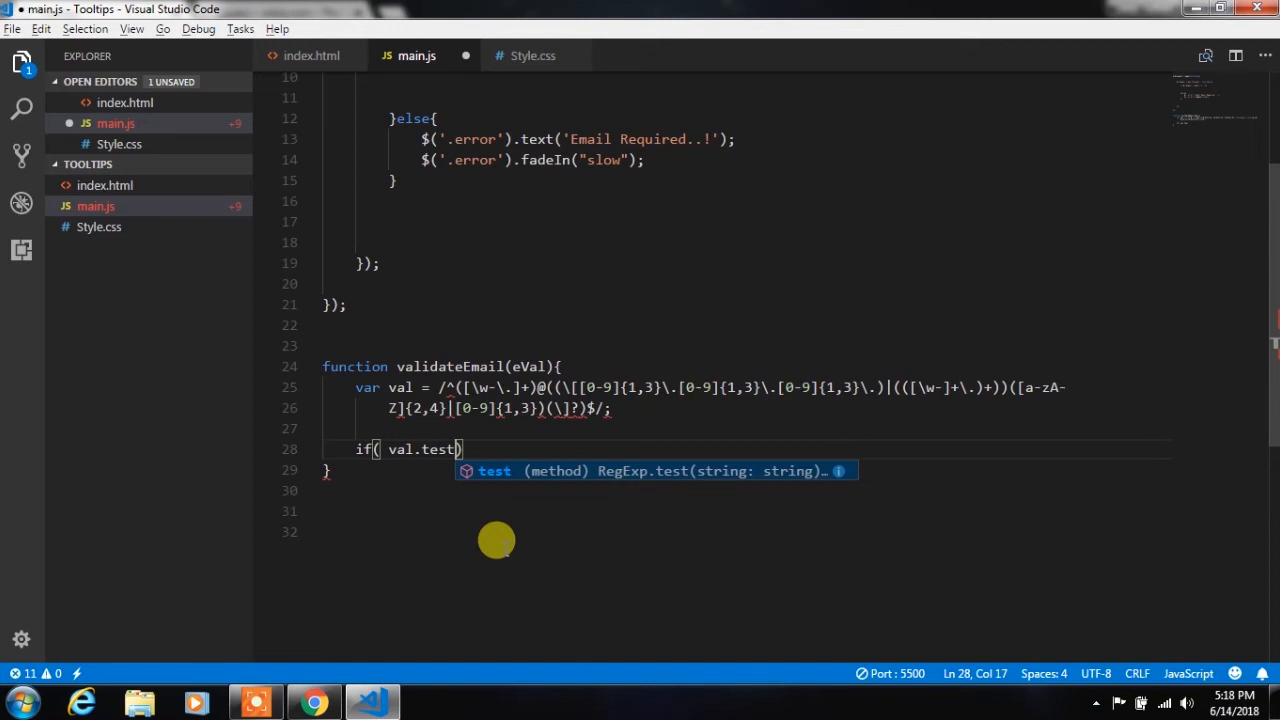
text((eVal)
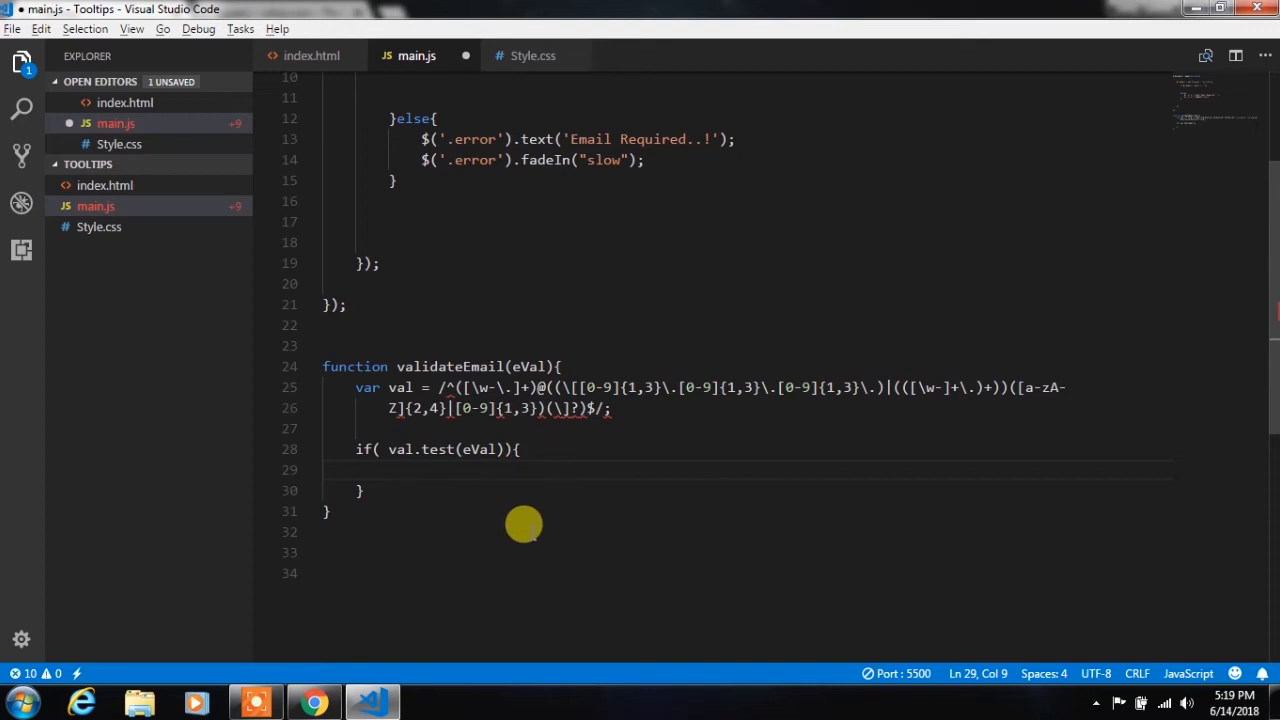
text(return true;)
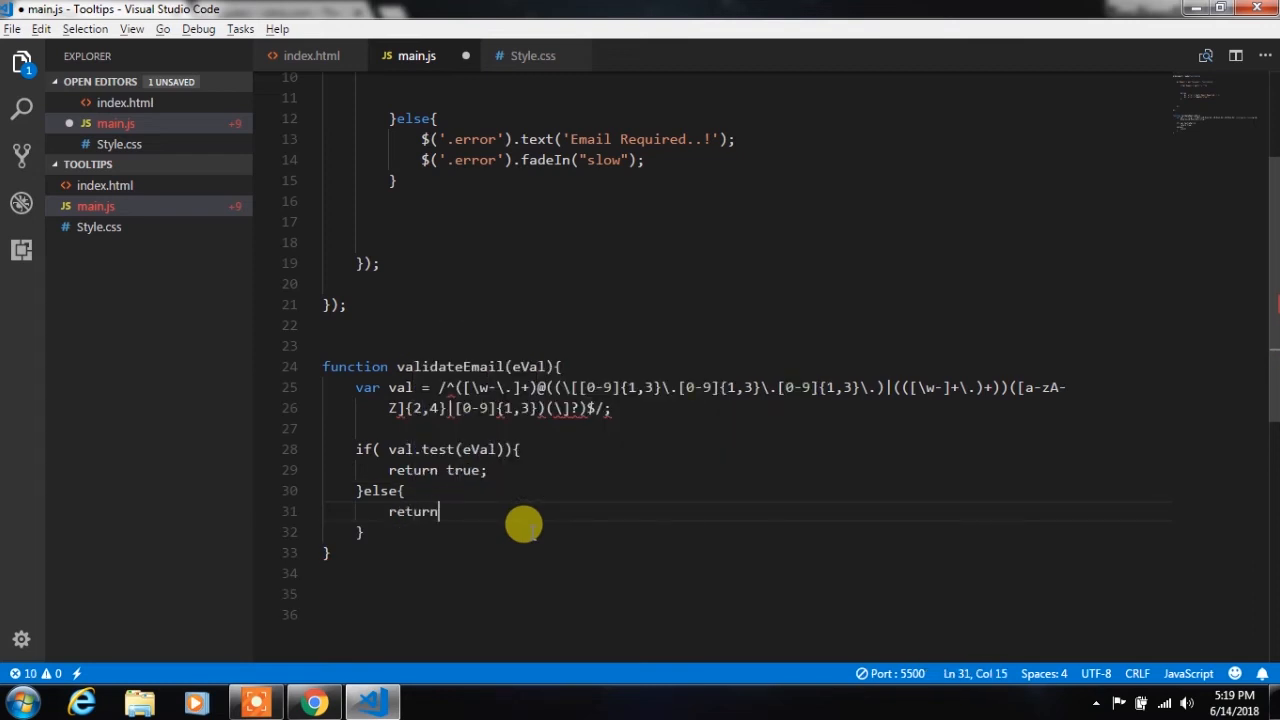
text(false;)
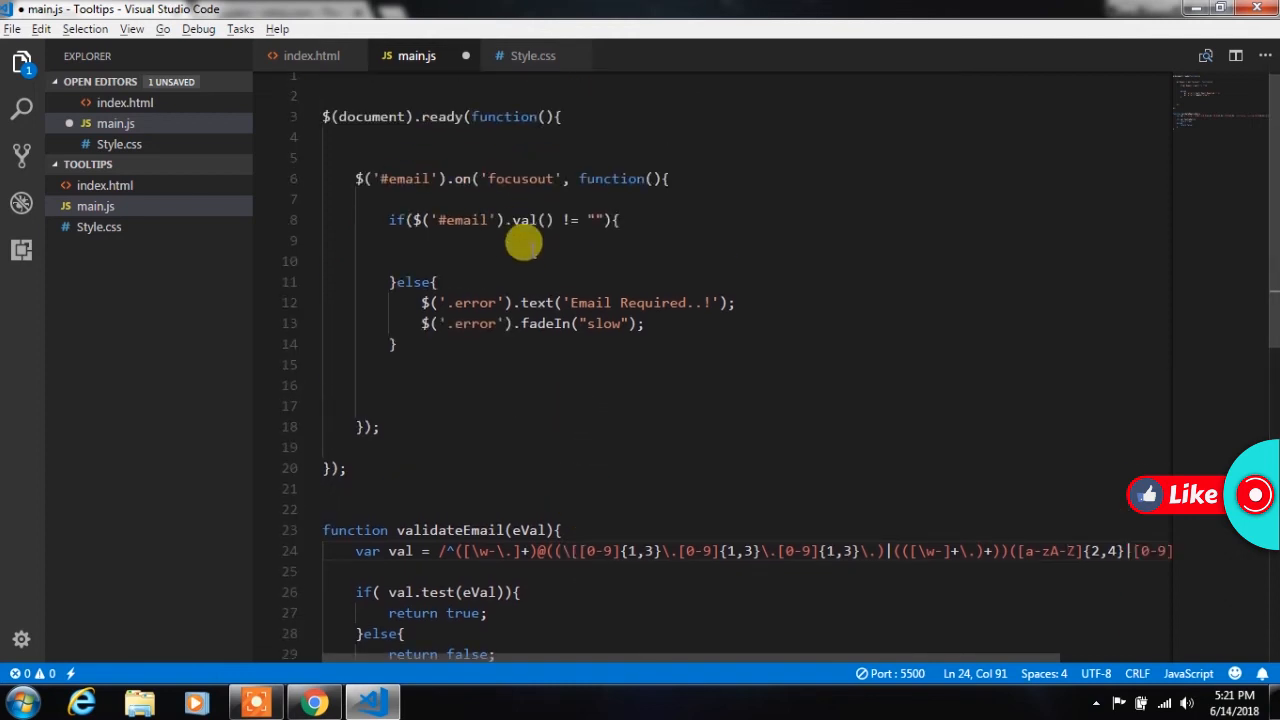
- Wrap the non-empty branch in if(validateEmail($('#email').val()))
text(if(validateEmail()))
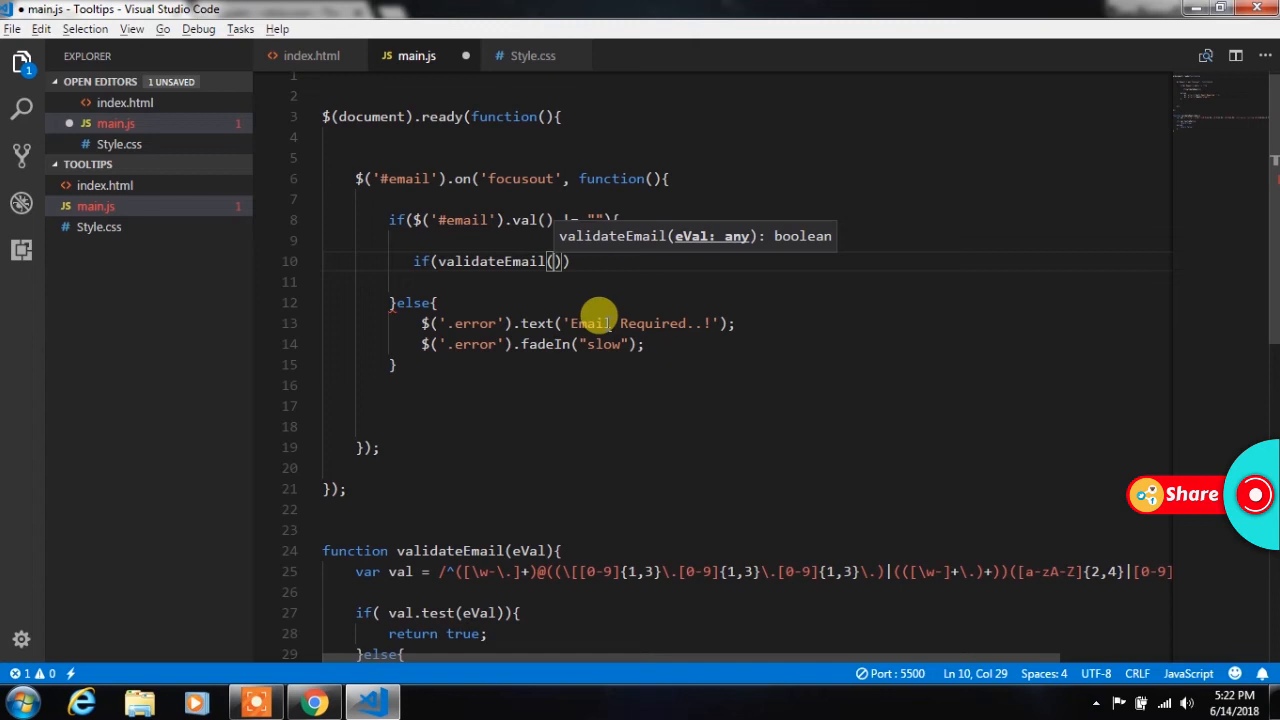
text($()
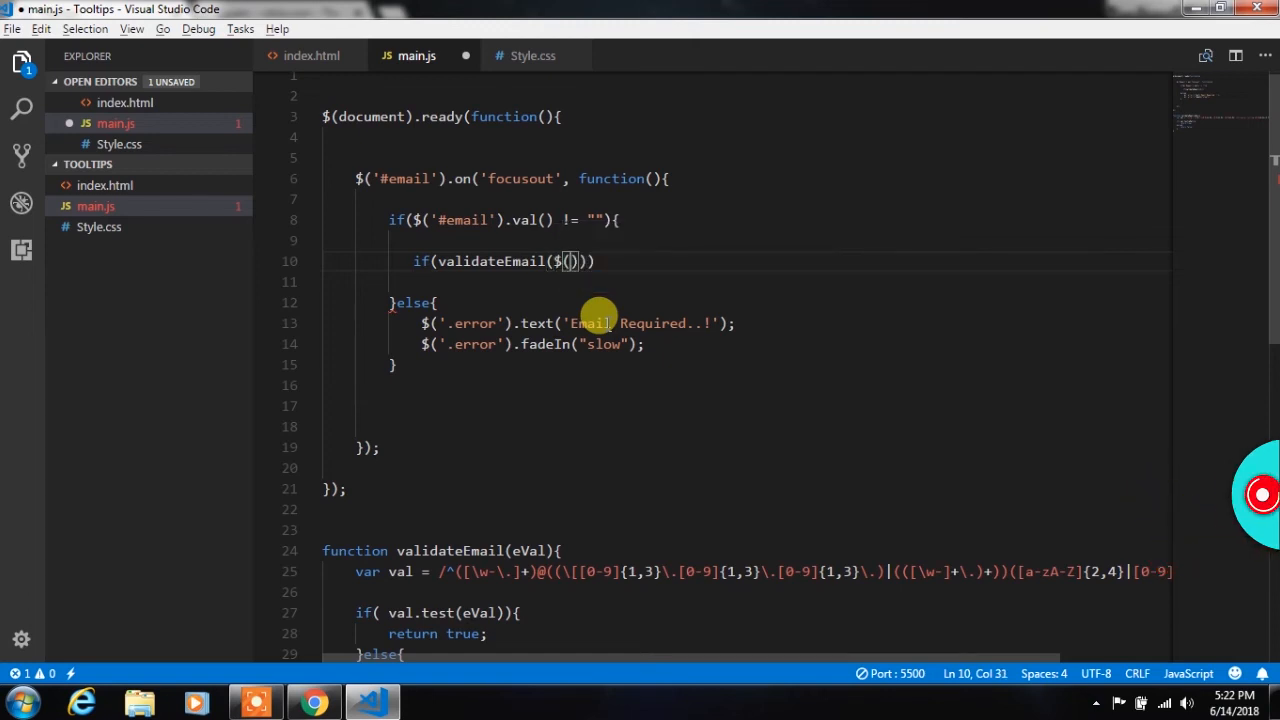
text('#email').val()
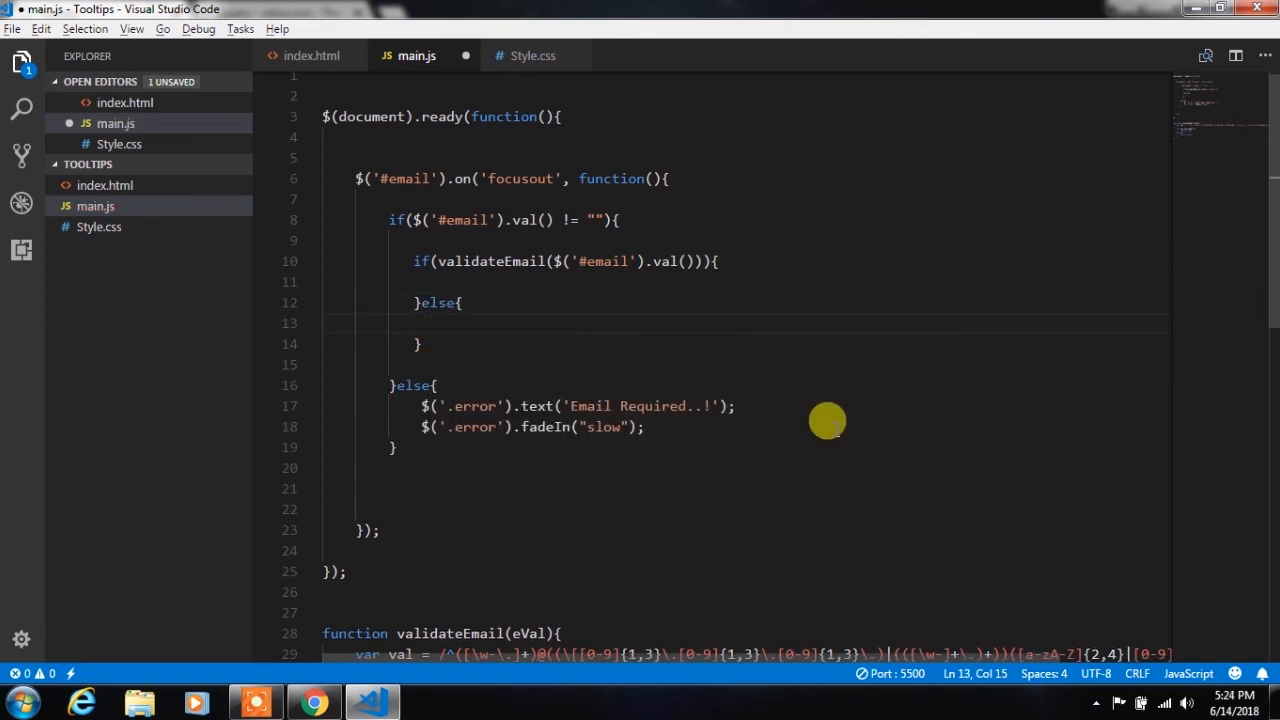
- In its else, set $('.error').text('Invalid Email...!') and fadeIn('slow')
text($(''))
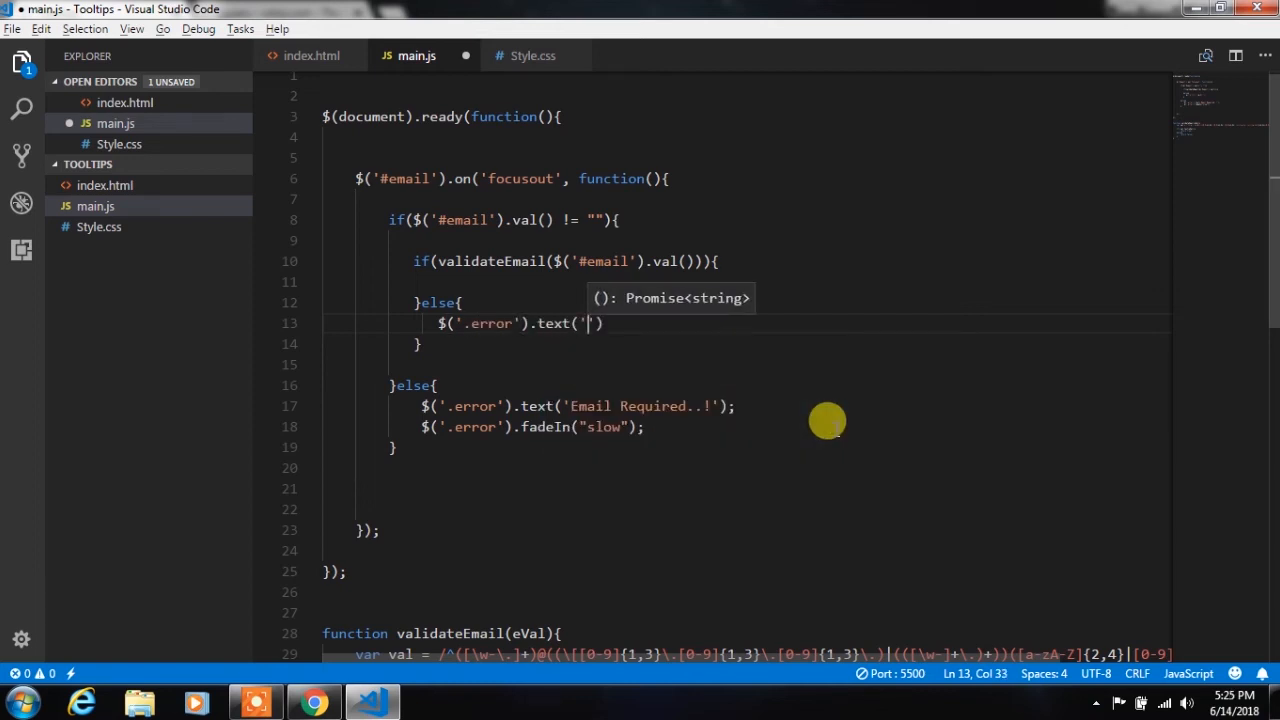
text(Invalid Email...!)
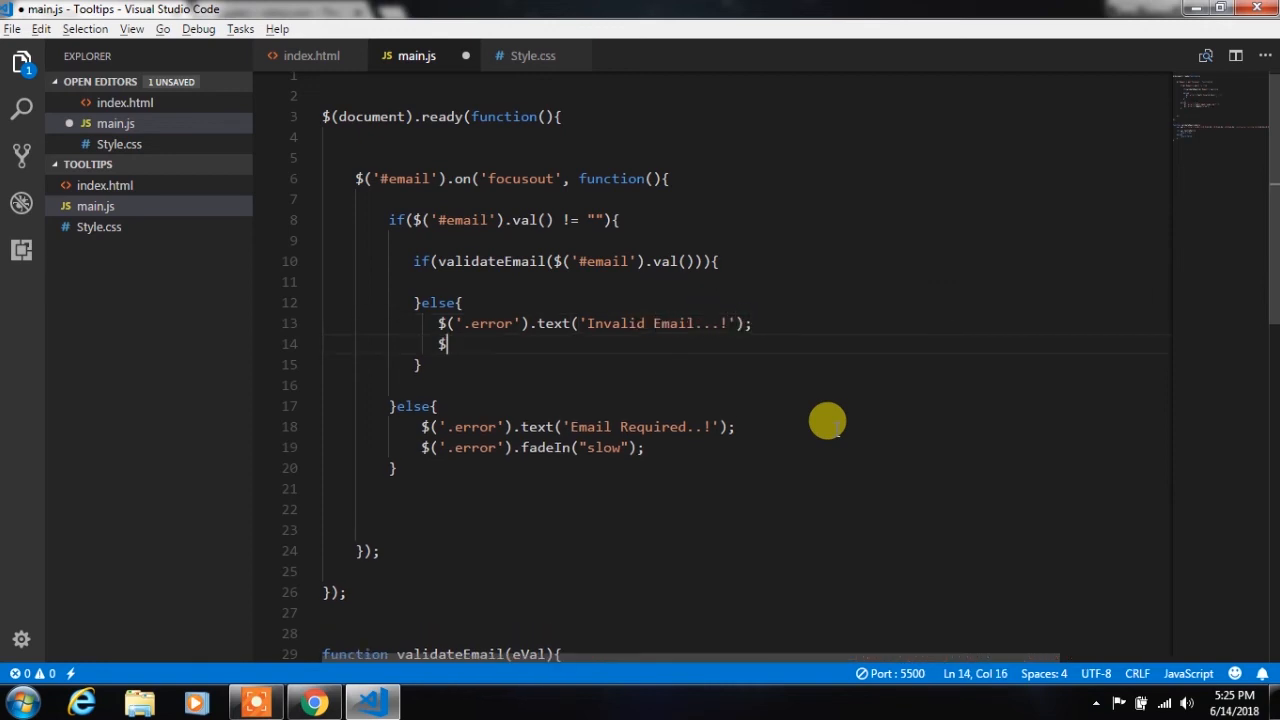
text(('.error'))
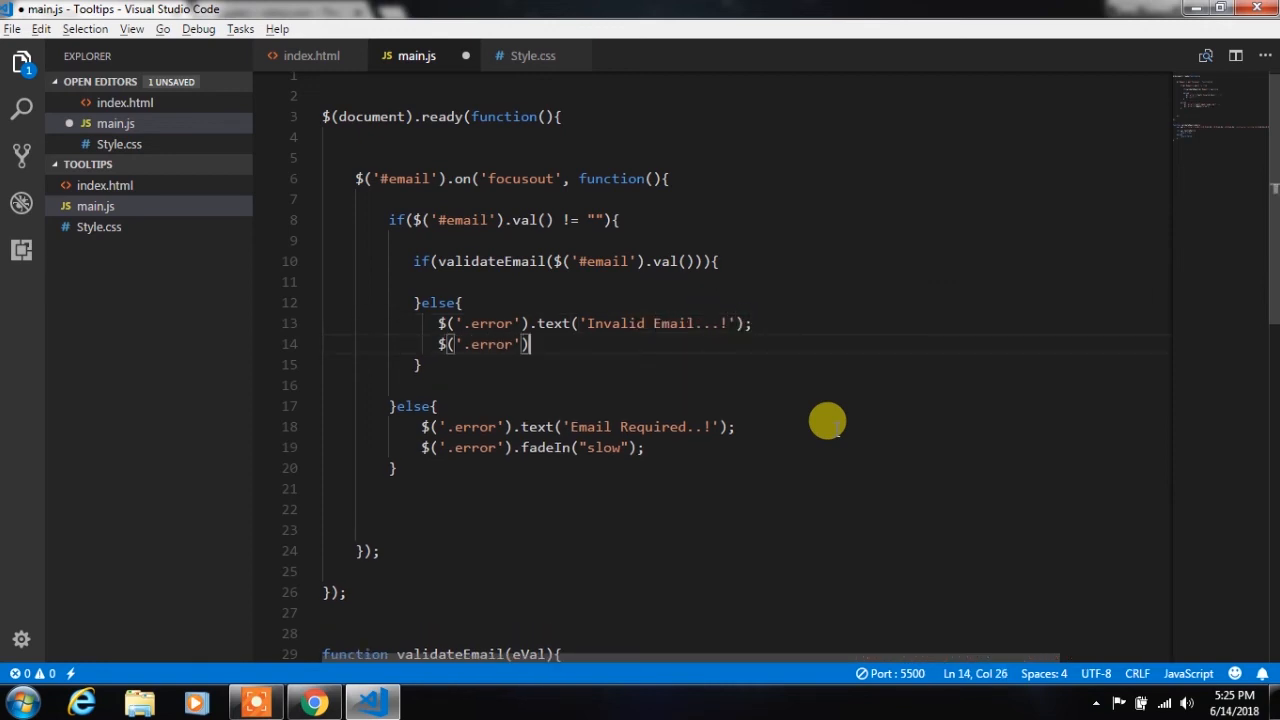
text(.fadeIn()
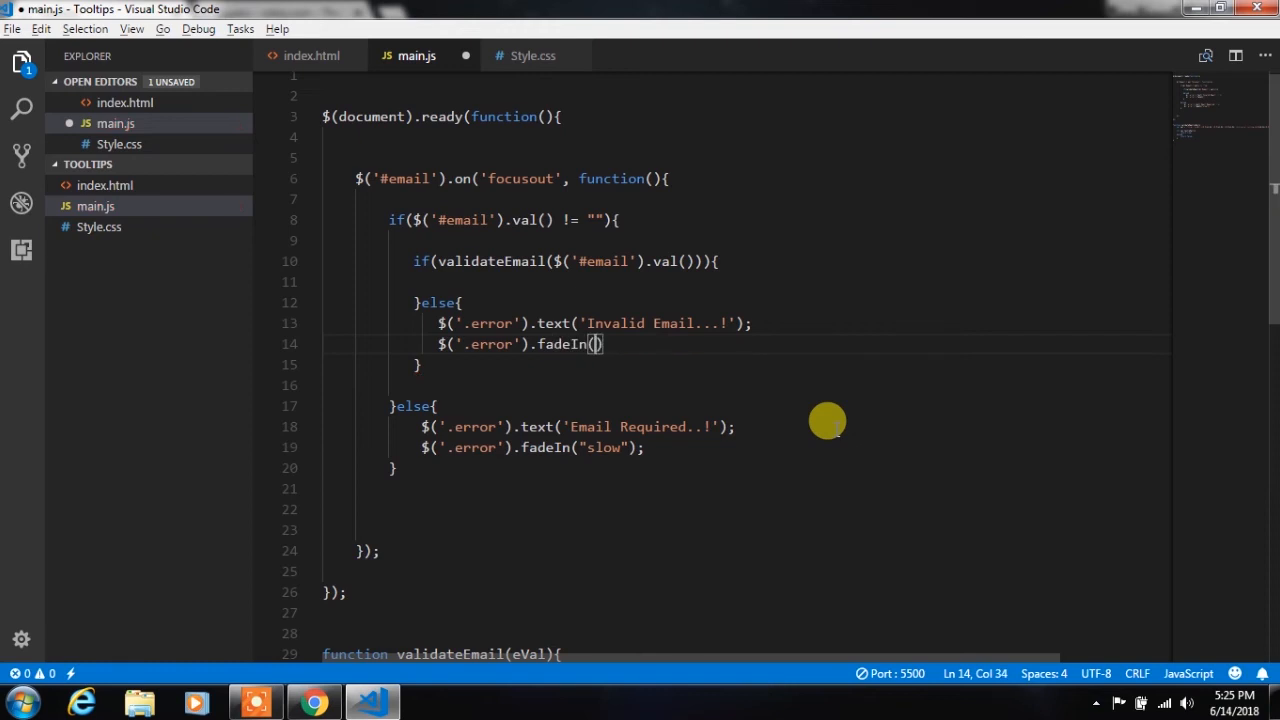
text('slow')
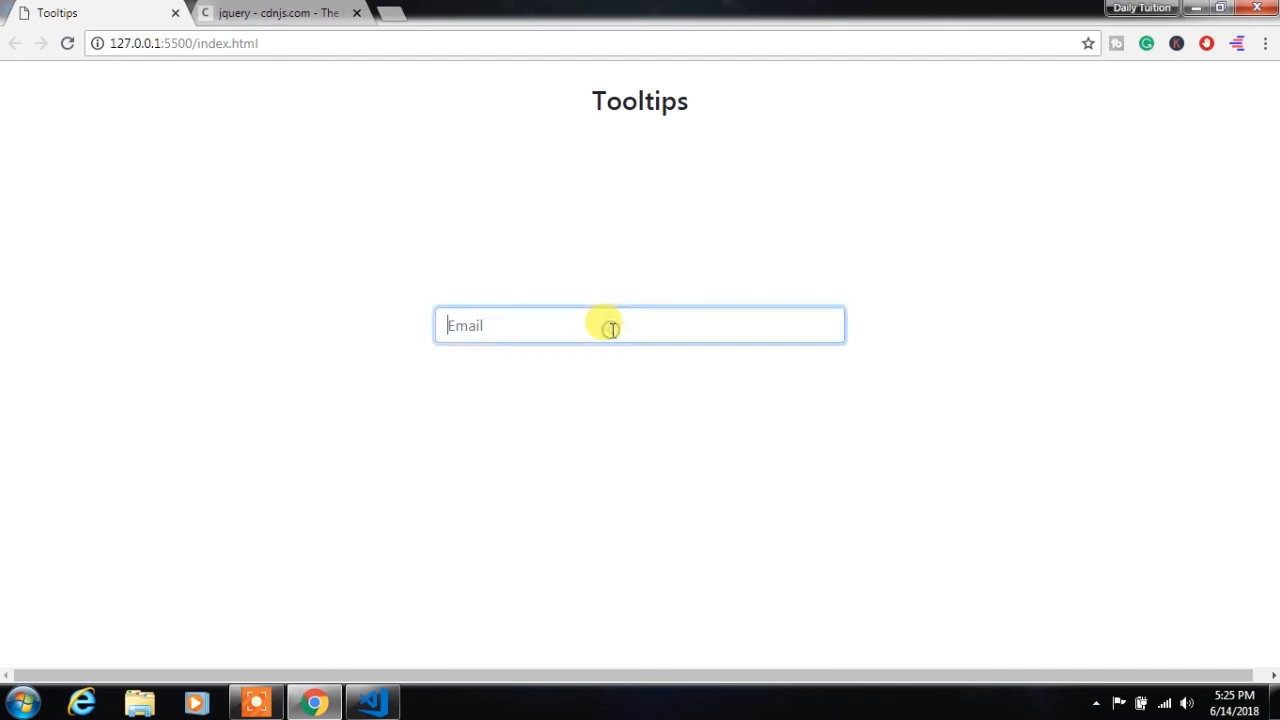
- Enter 'demo' in the Email field and leave it to trigger the 'Invalid Email' tooltip
text(demo)
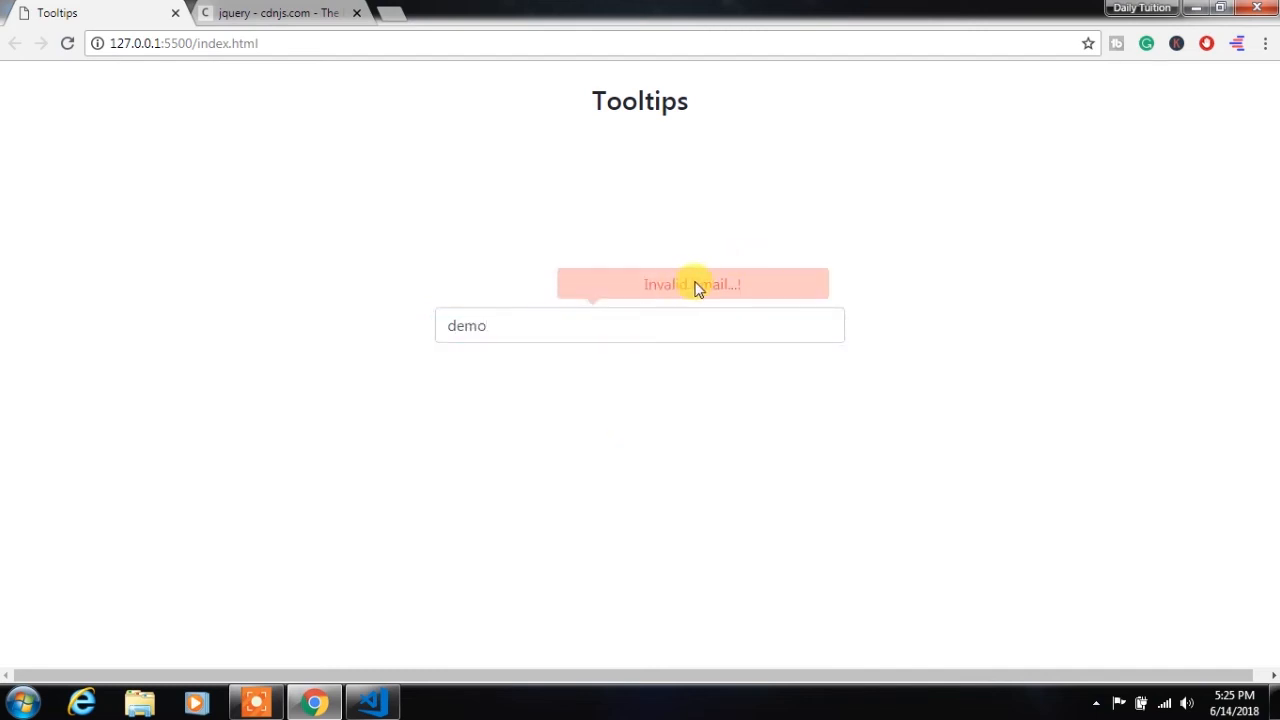
mouse_move(496, 384)
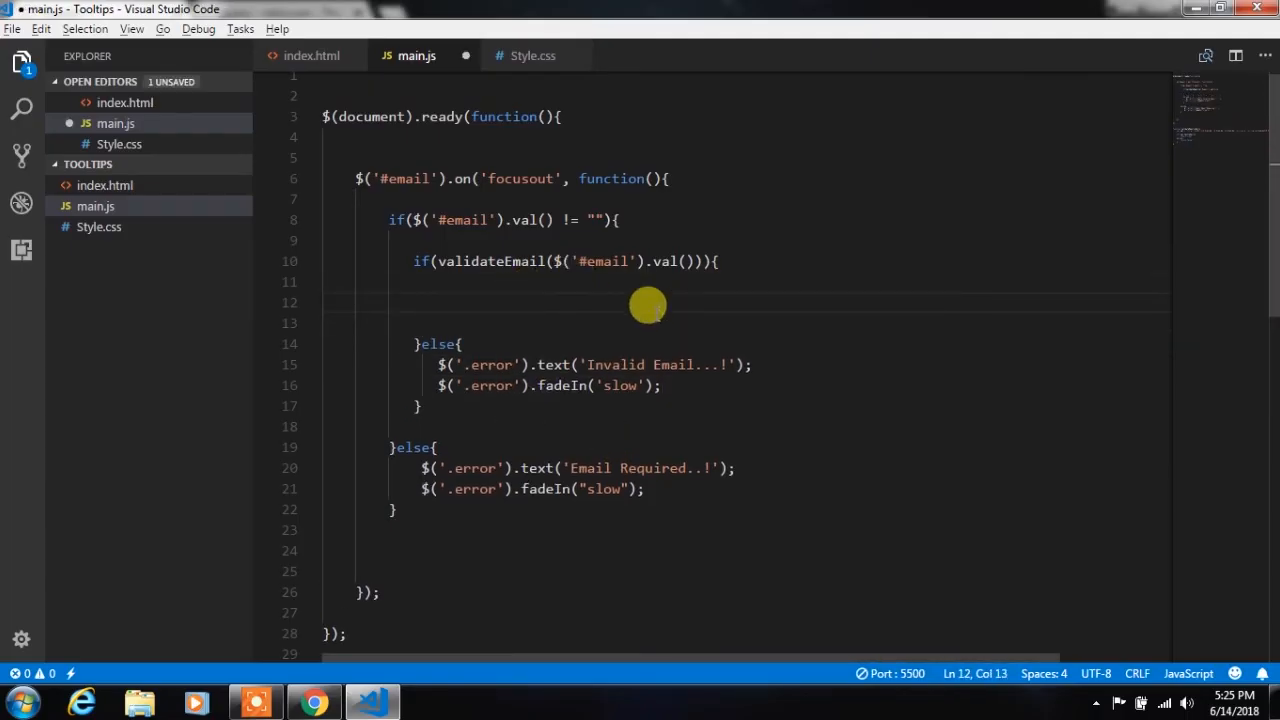
- Add $('.error').fadeOut('slow'); to the valid-email branch, then return to the browser
text($())
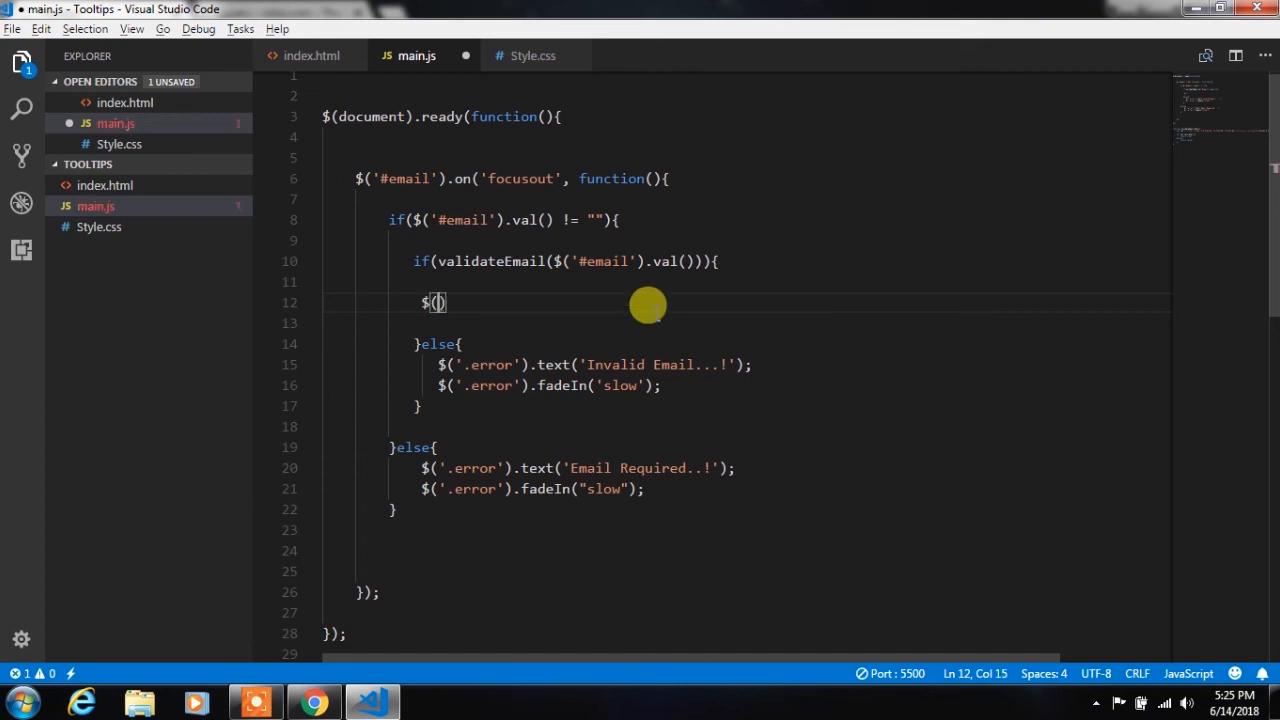
text('.error').fadeOut(;))
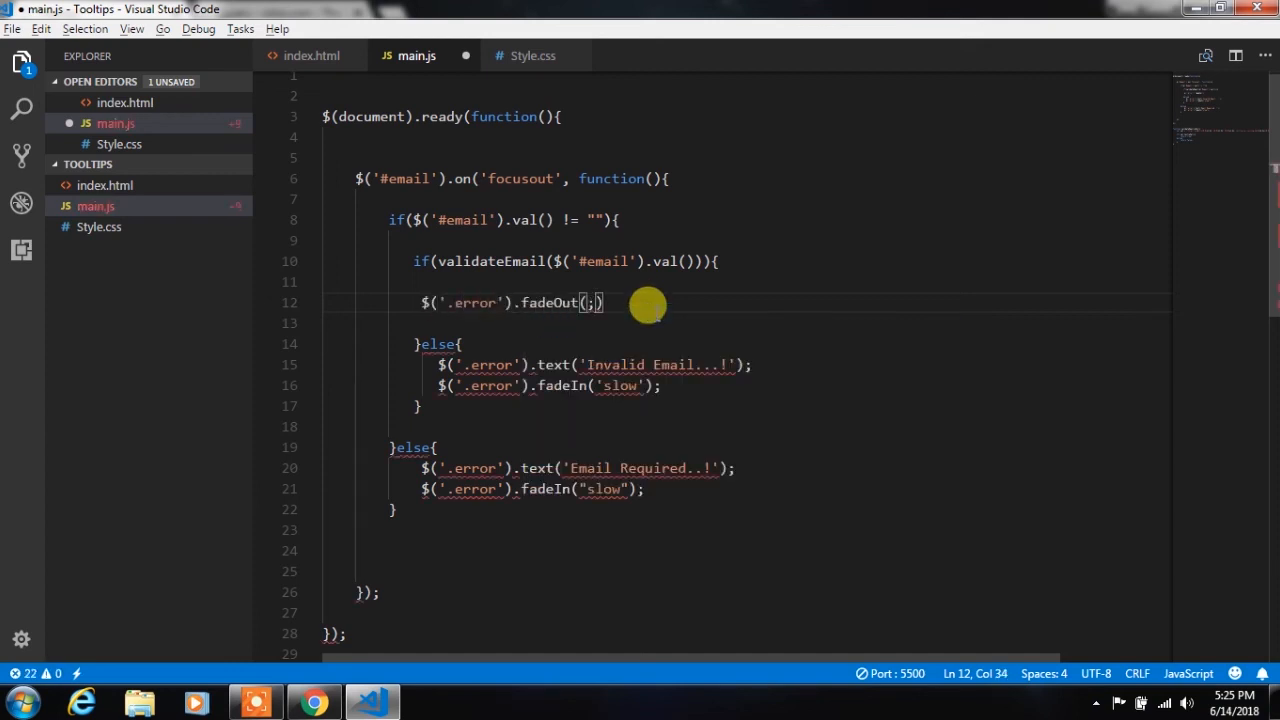
text('slo)
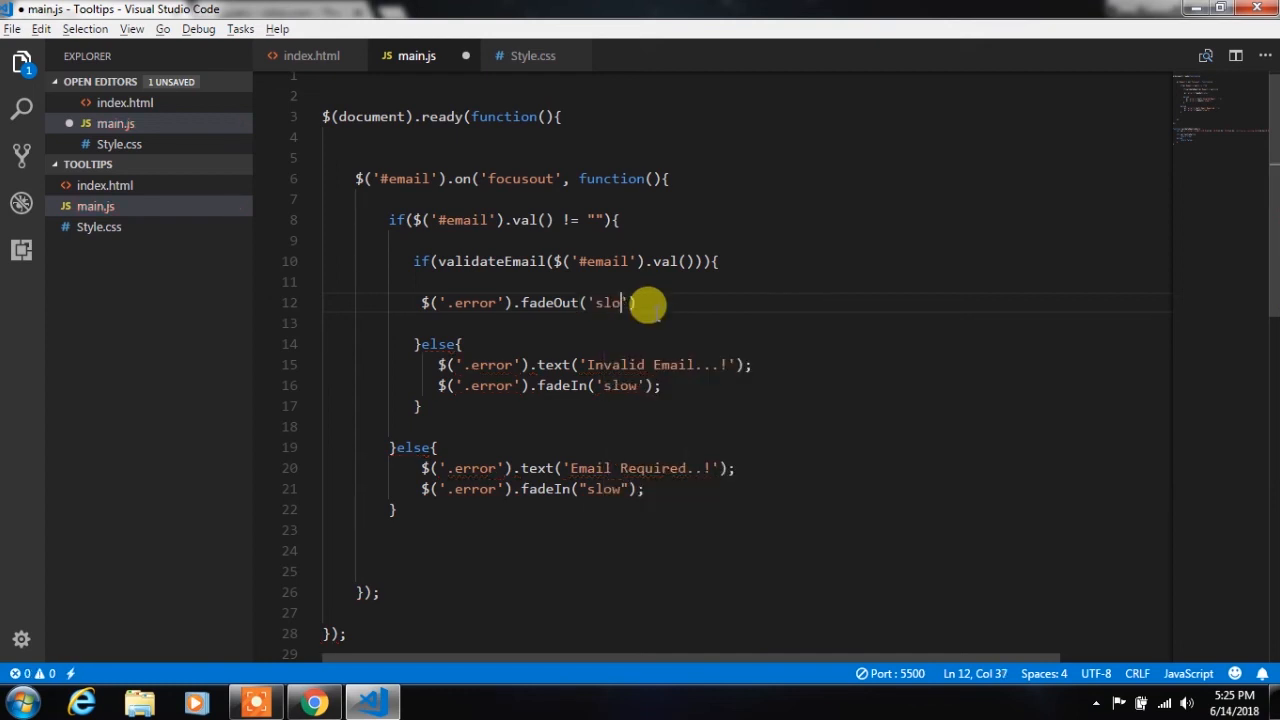
click(312, 700)
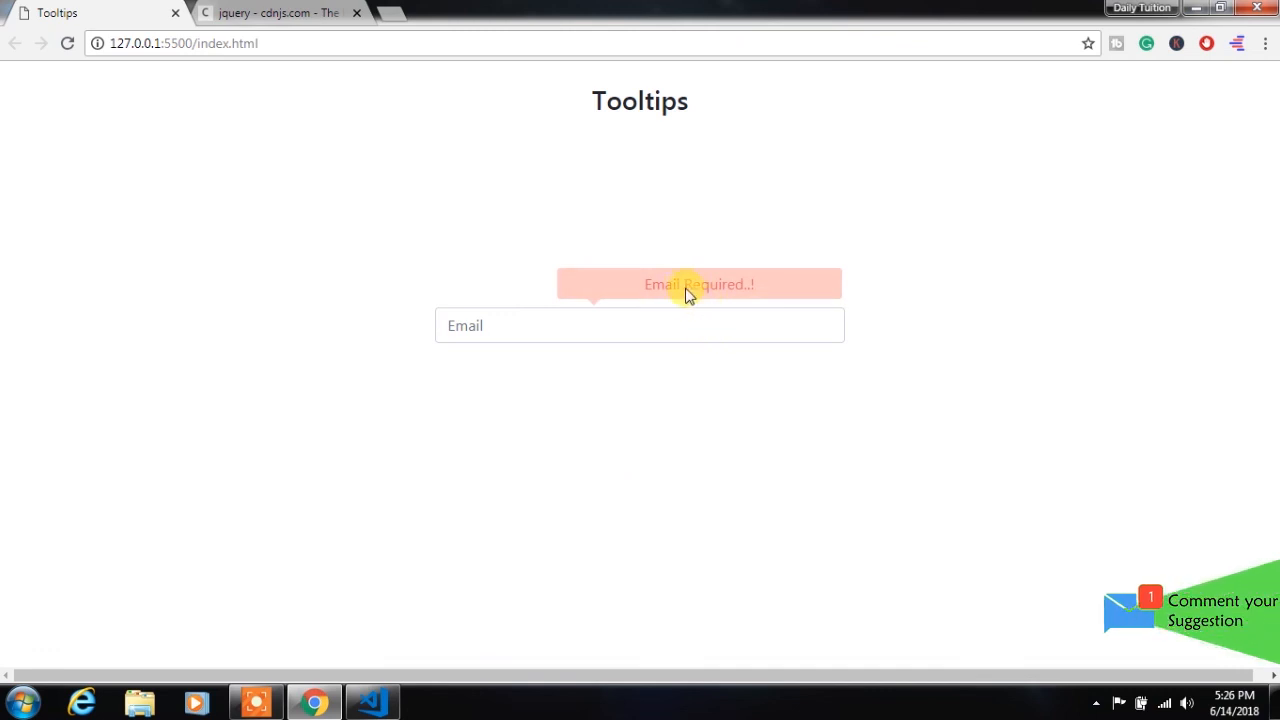
click(640, 324)
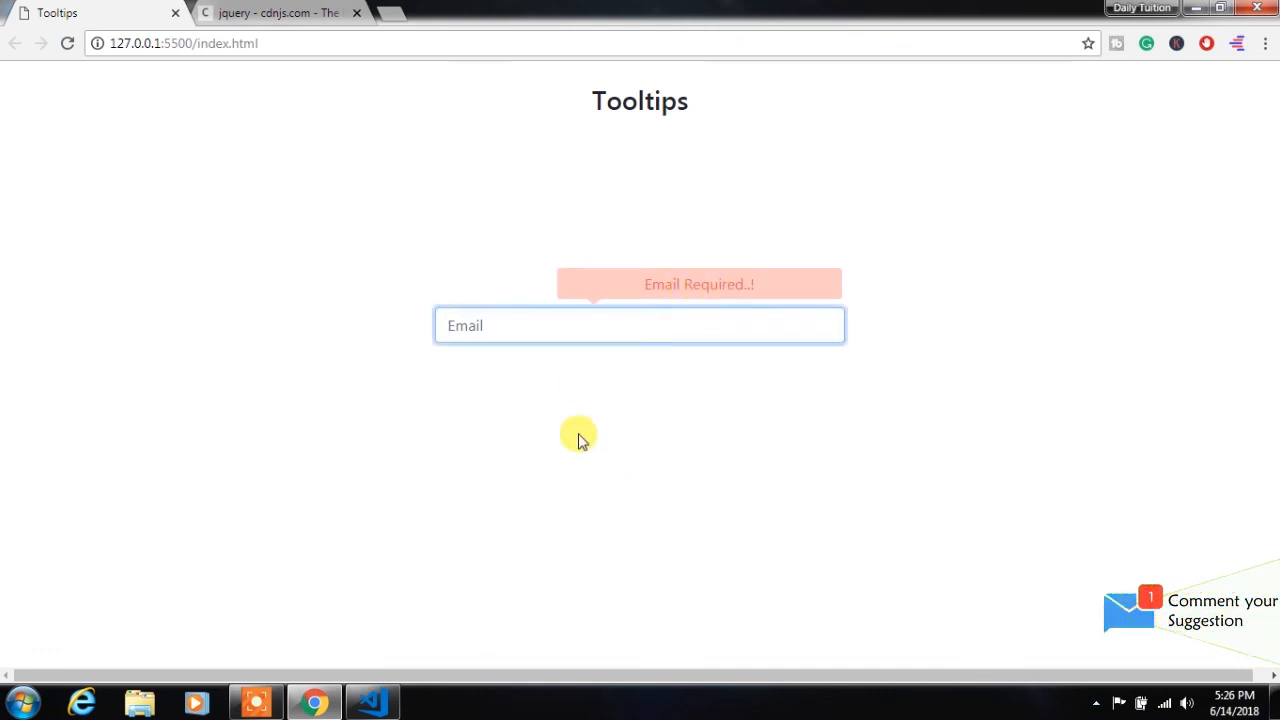
text(demo)
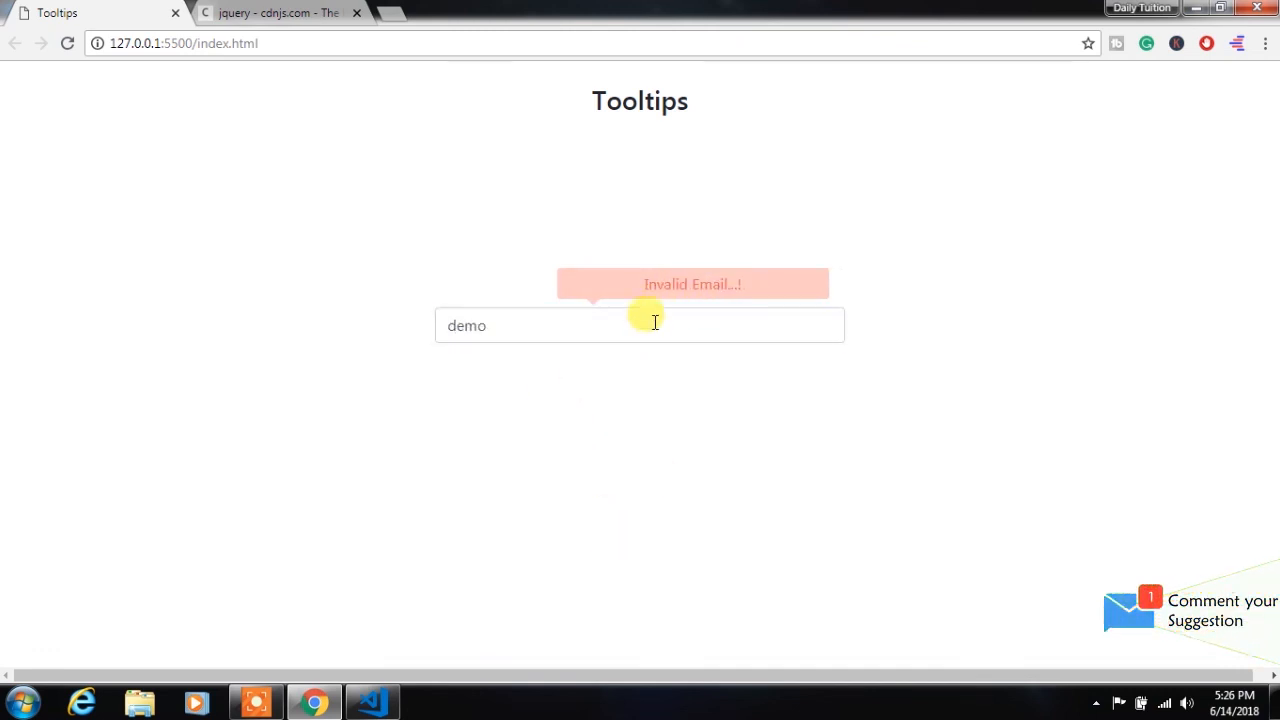
text(#)
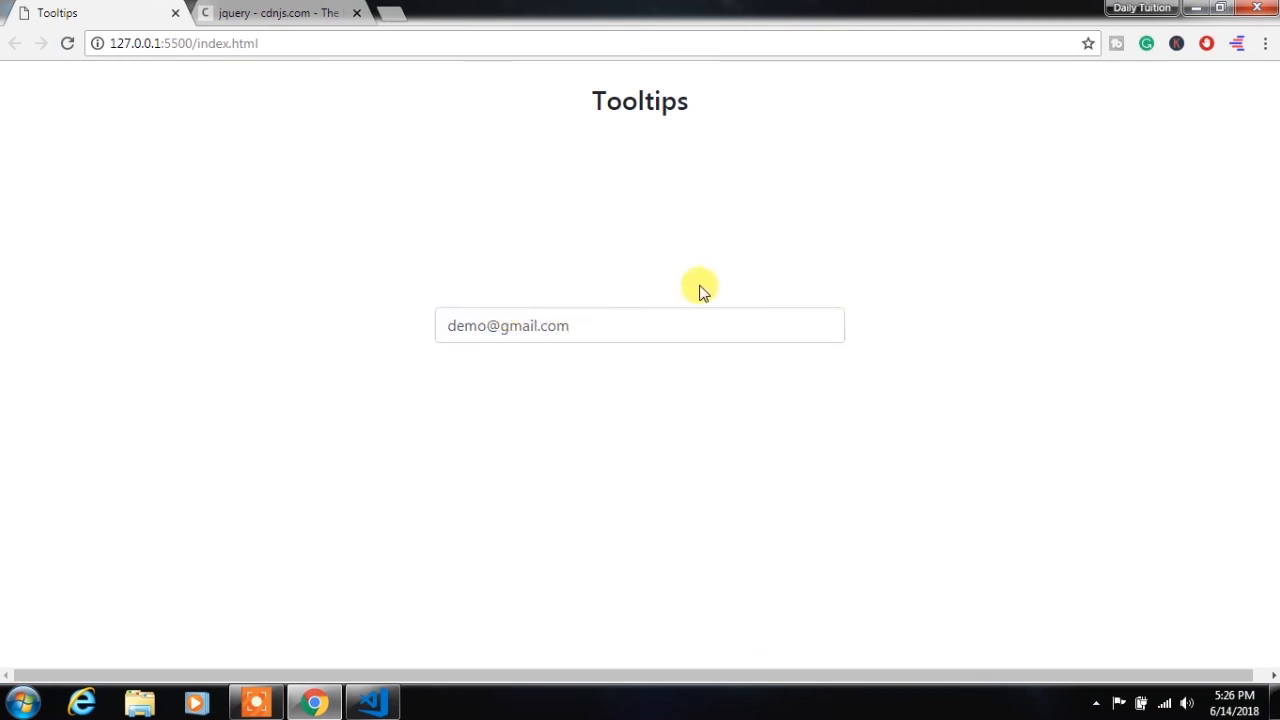
mouse_move(658, 444)
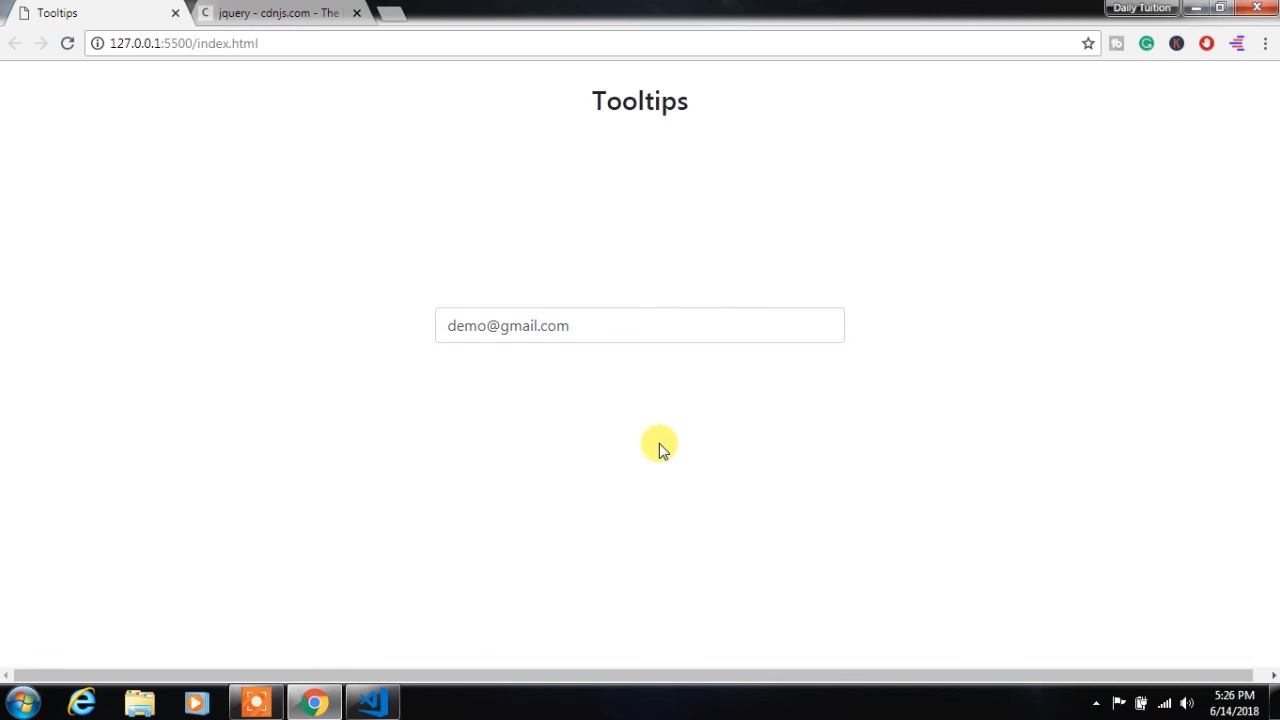
key(f11)
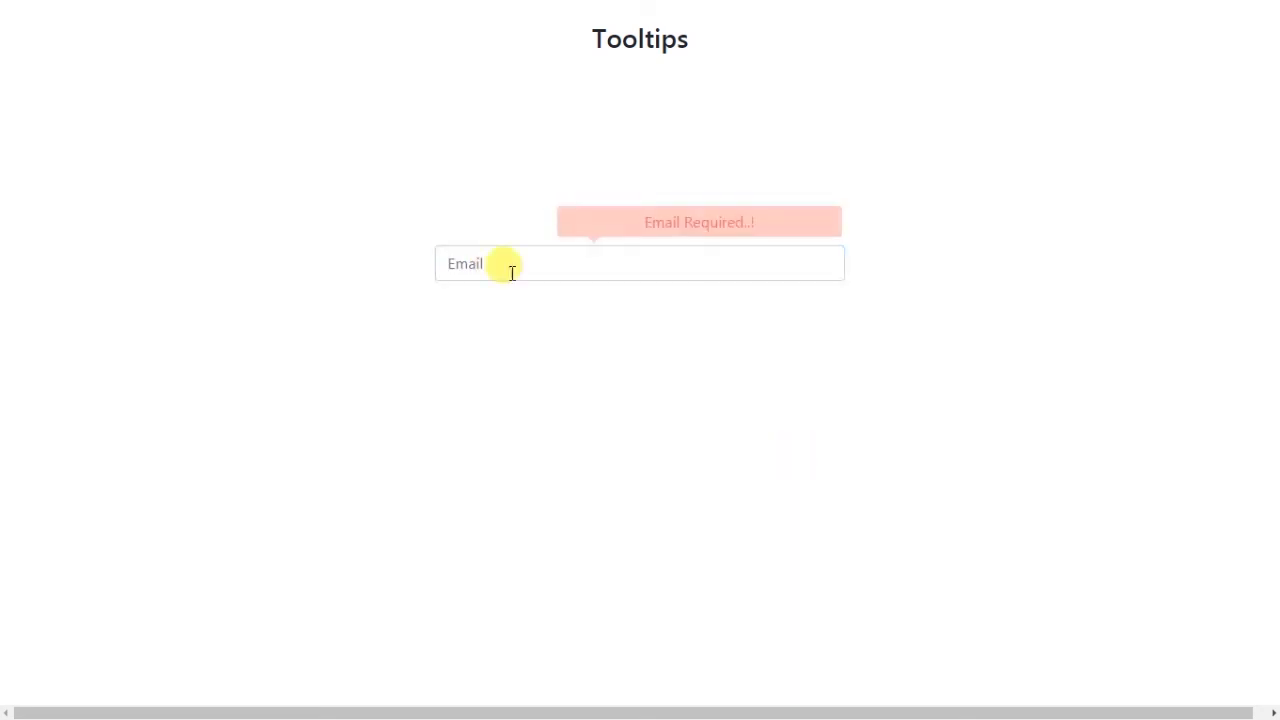
mouse_move(724, 242)
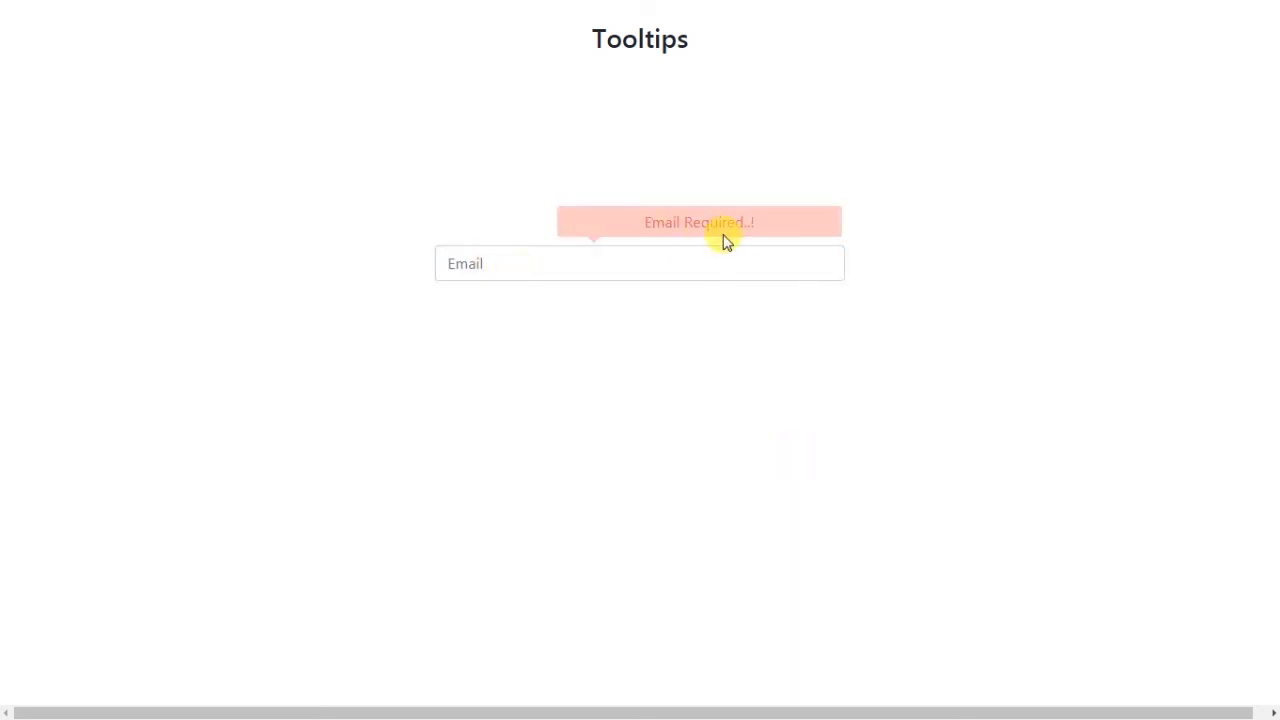
click(640, 264)
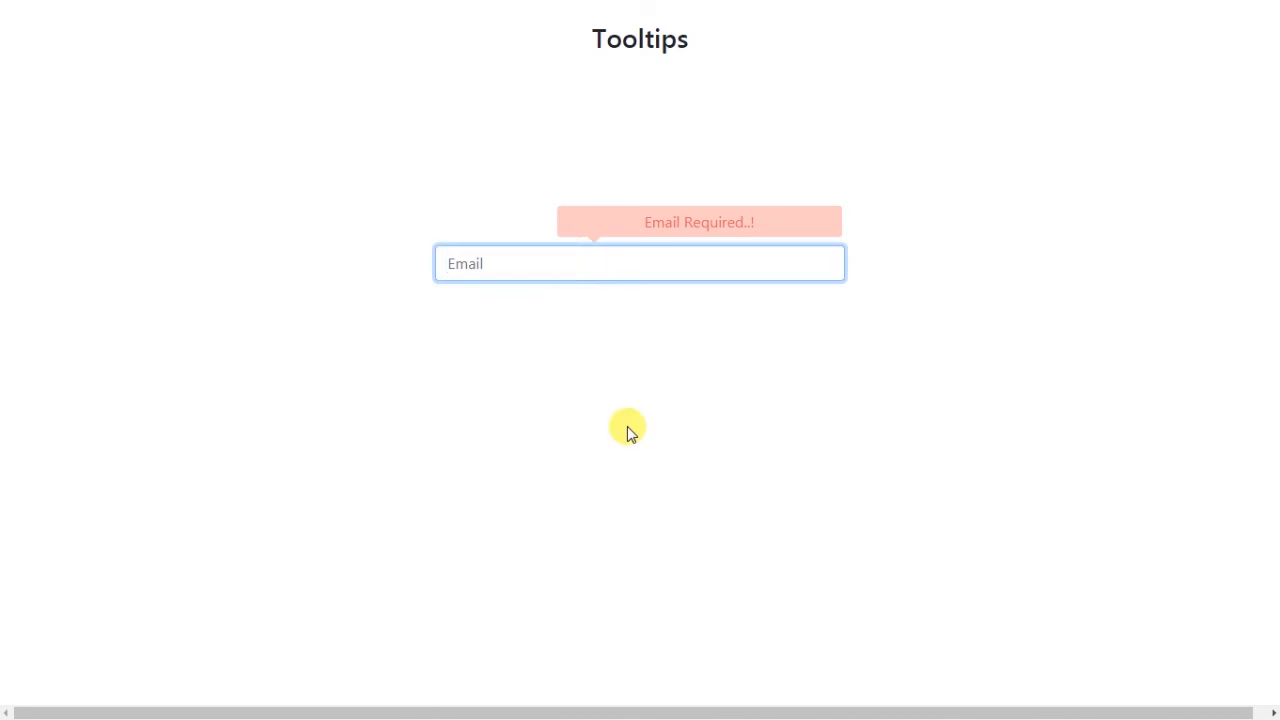
text(jone)
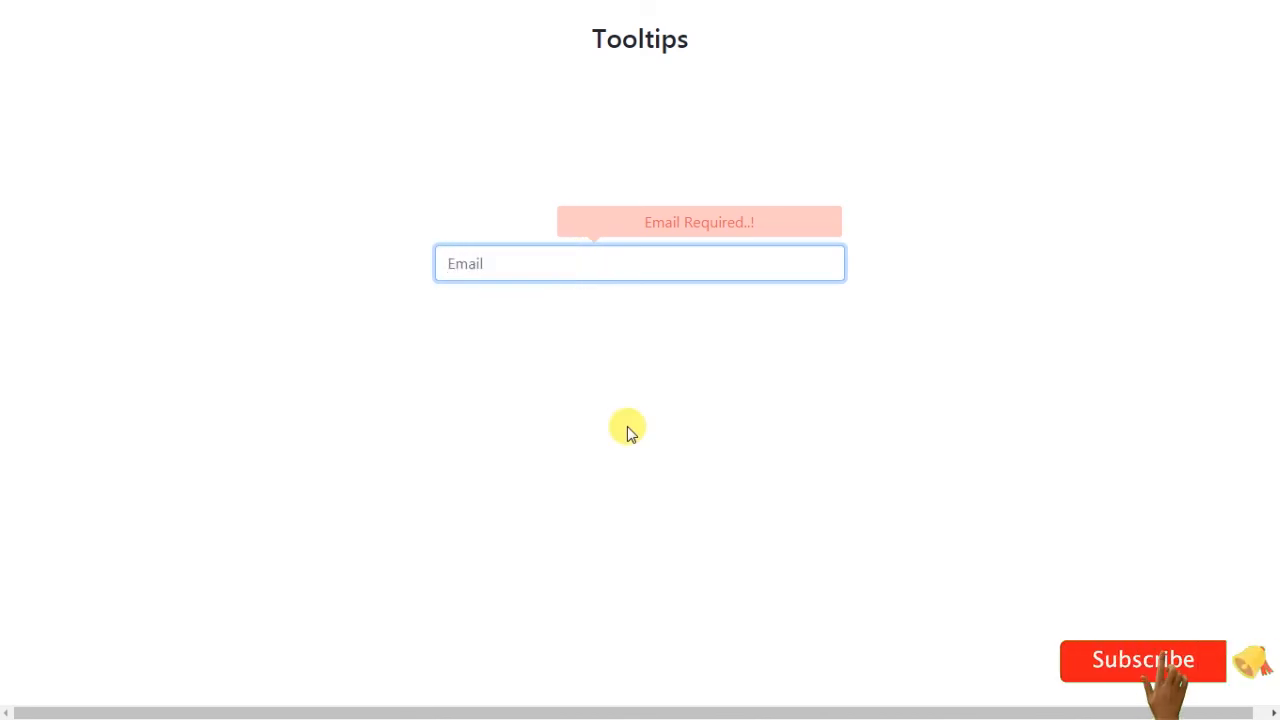
text(demotext)
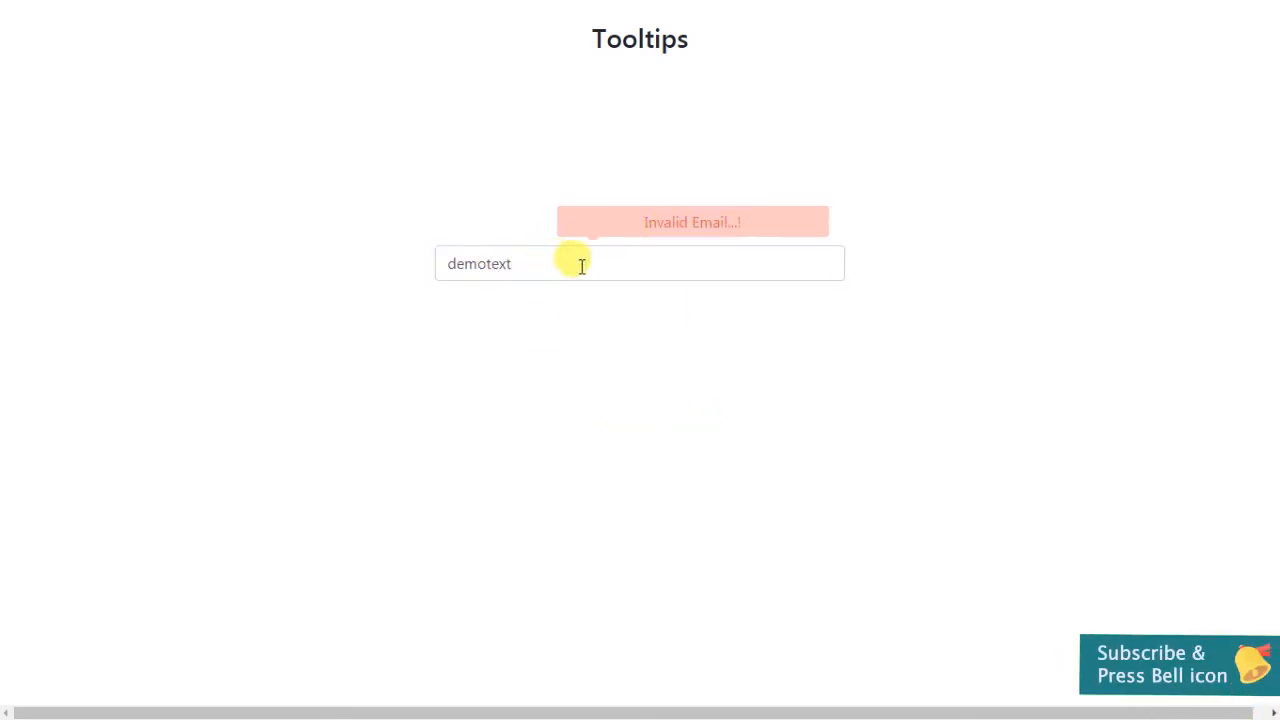
text(examp)
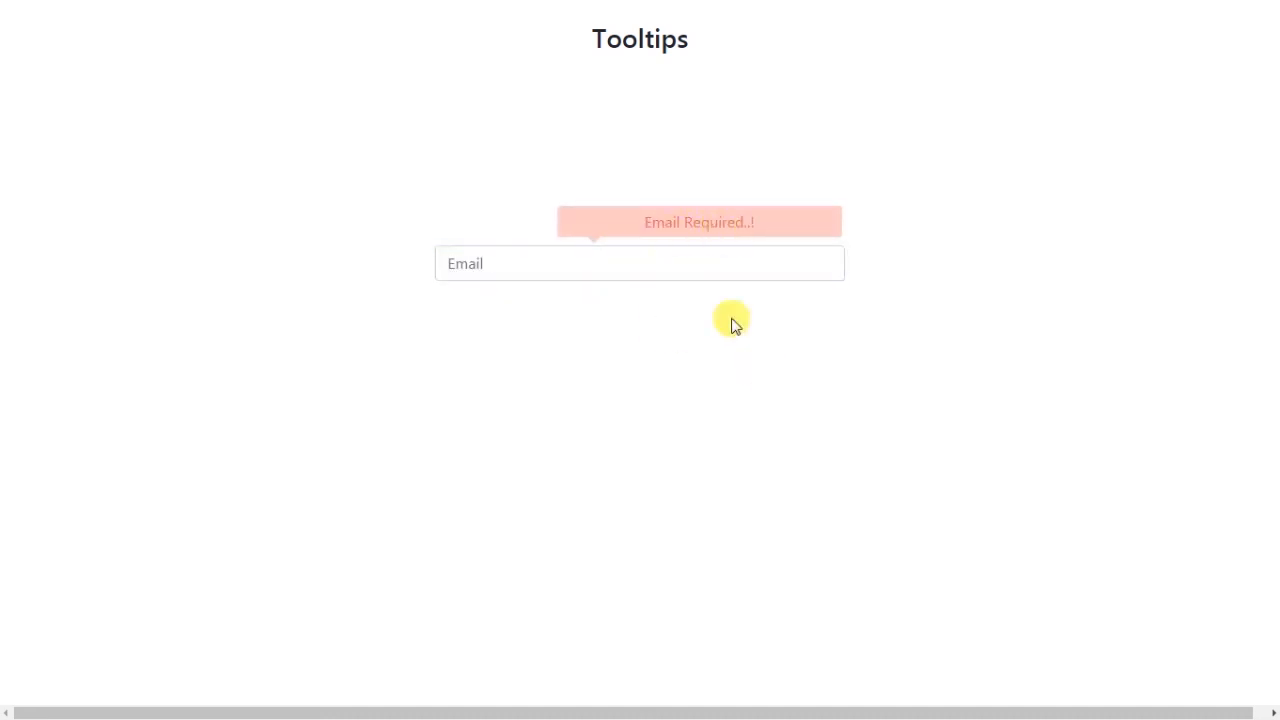
mouse_move(788, 396)
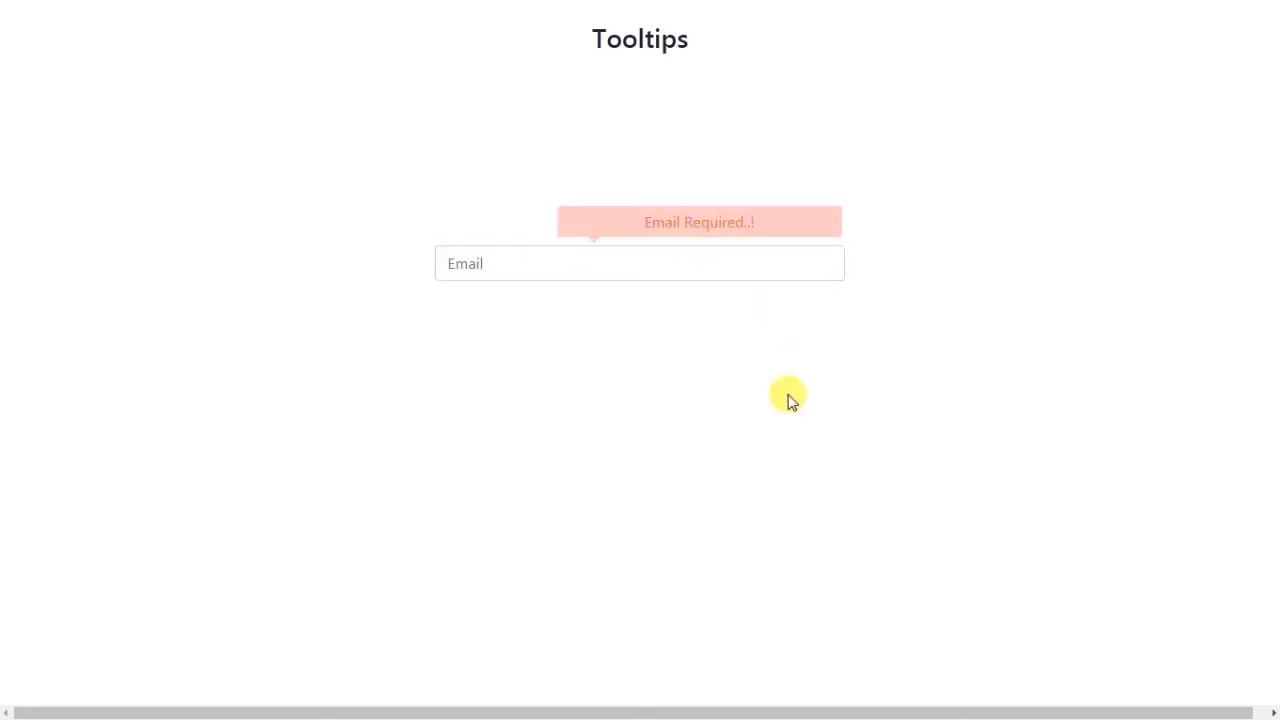